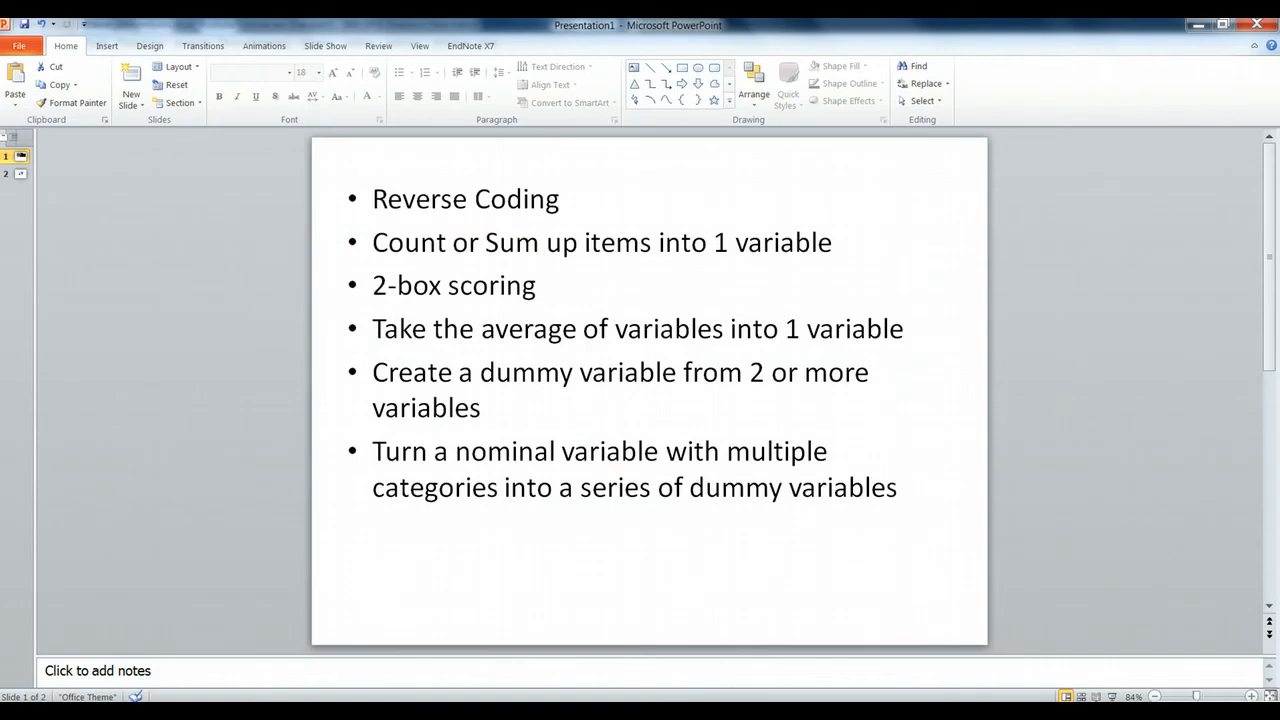
Highlight the '2-box scoring' bullet among the recoding topics on the first slide
{"action": "double_click", "coordinate": [452, 284]}
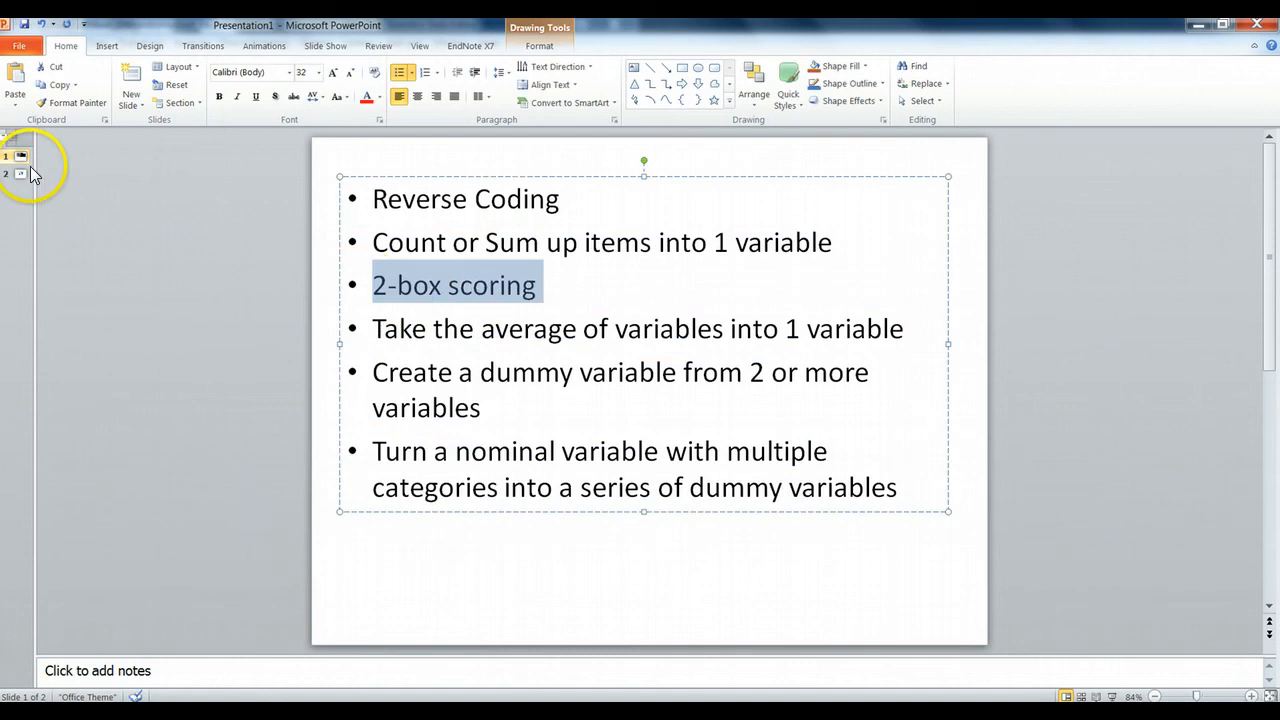
{"action": "mouse_move", "coordinate": [22, 176]}
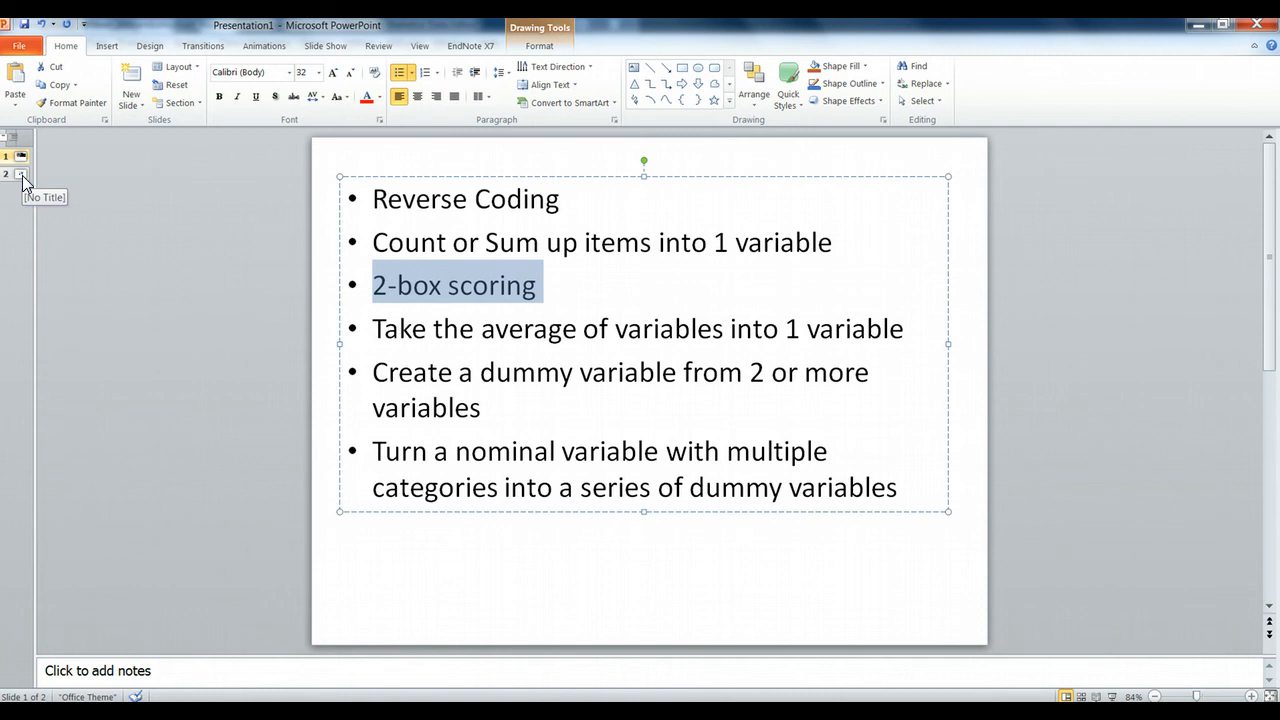
Show the second slide's diagram recoding scores 1–3 to 0 and 4–5 to 1
{"action": "left_click", "coordinate": [12, 172]}
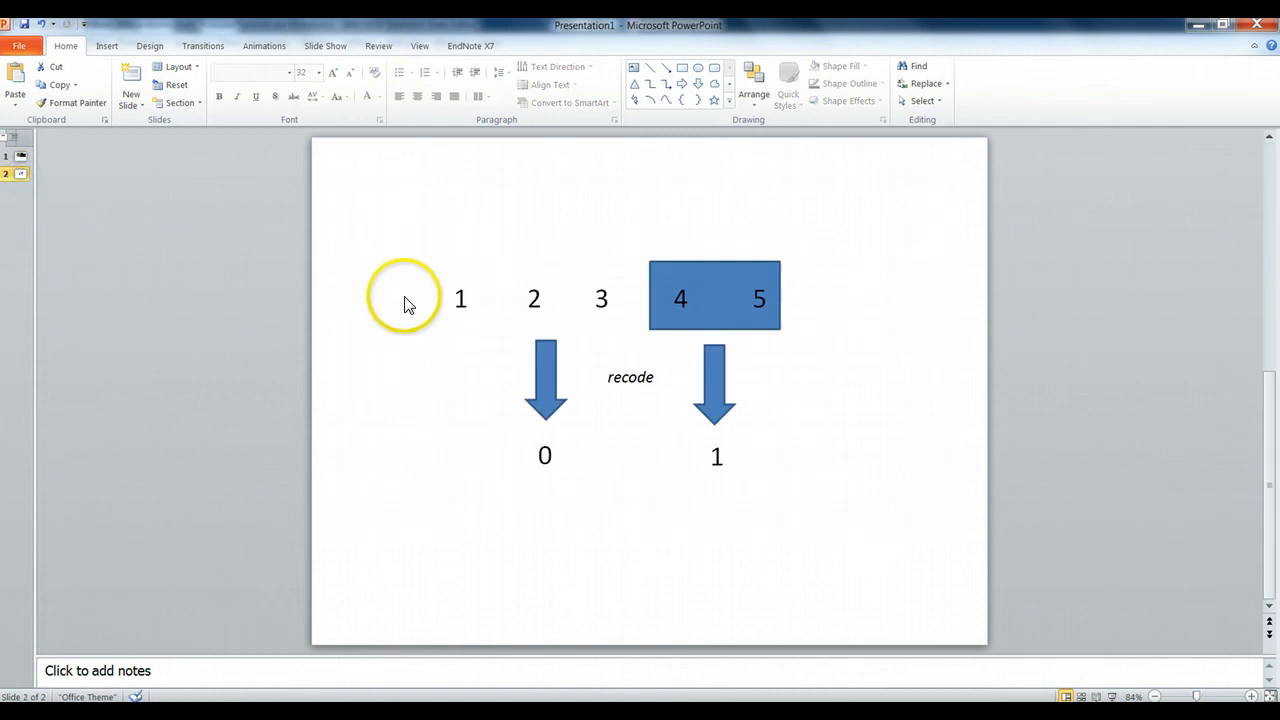
{"action": "mouse_move", "coordinate": [490, 298]}
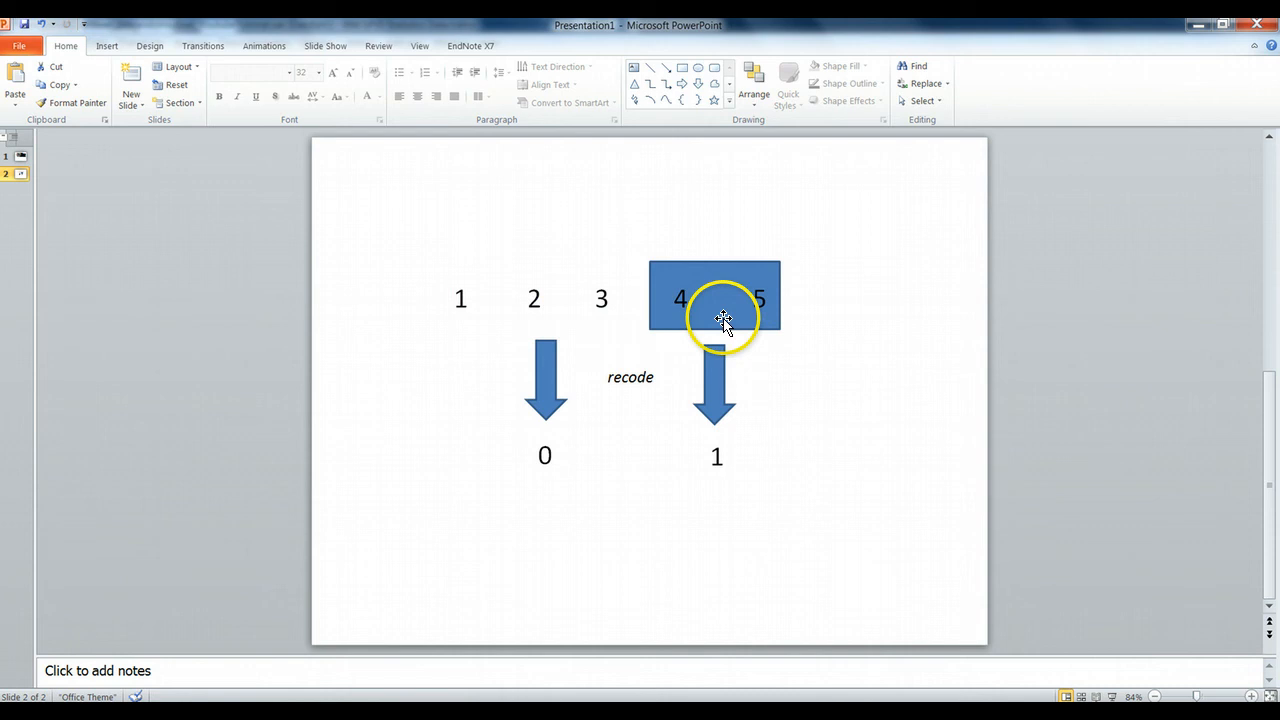
{"action": "mouse_move", "coordinate": [738, 268]}
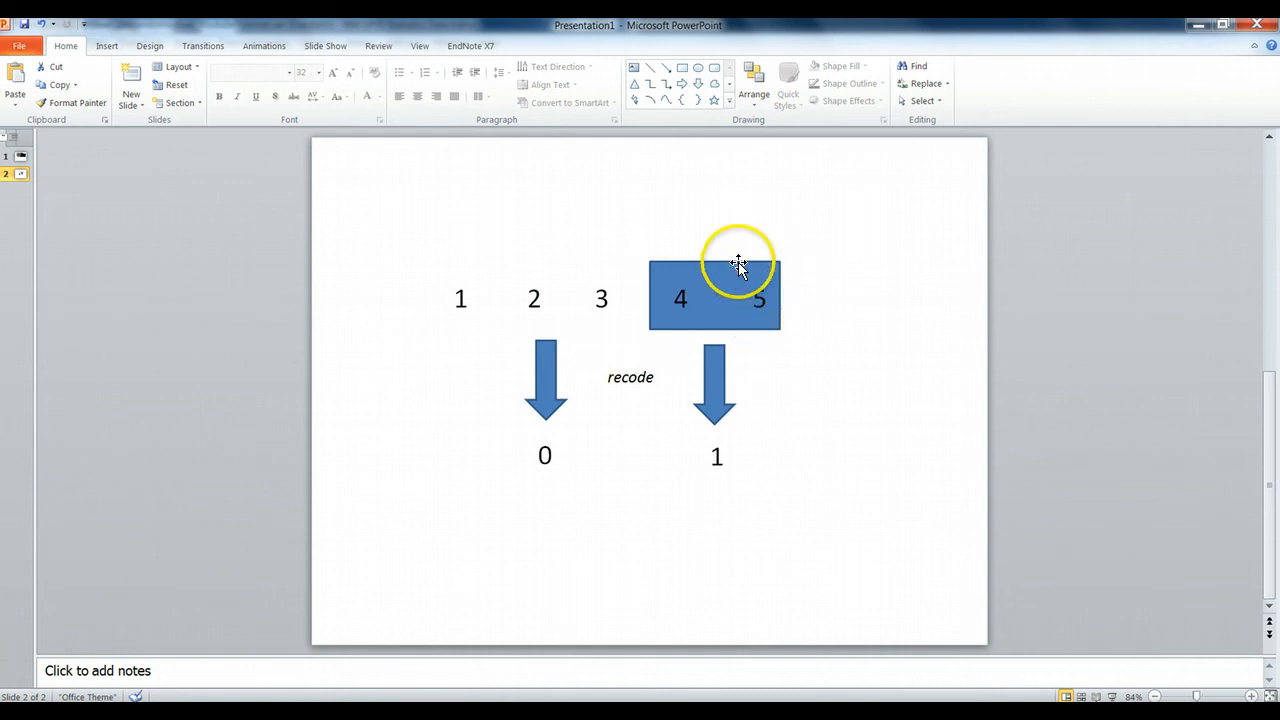
{"action": "mouse_move", "coordinate": [758, 330]}
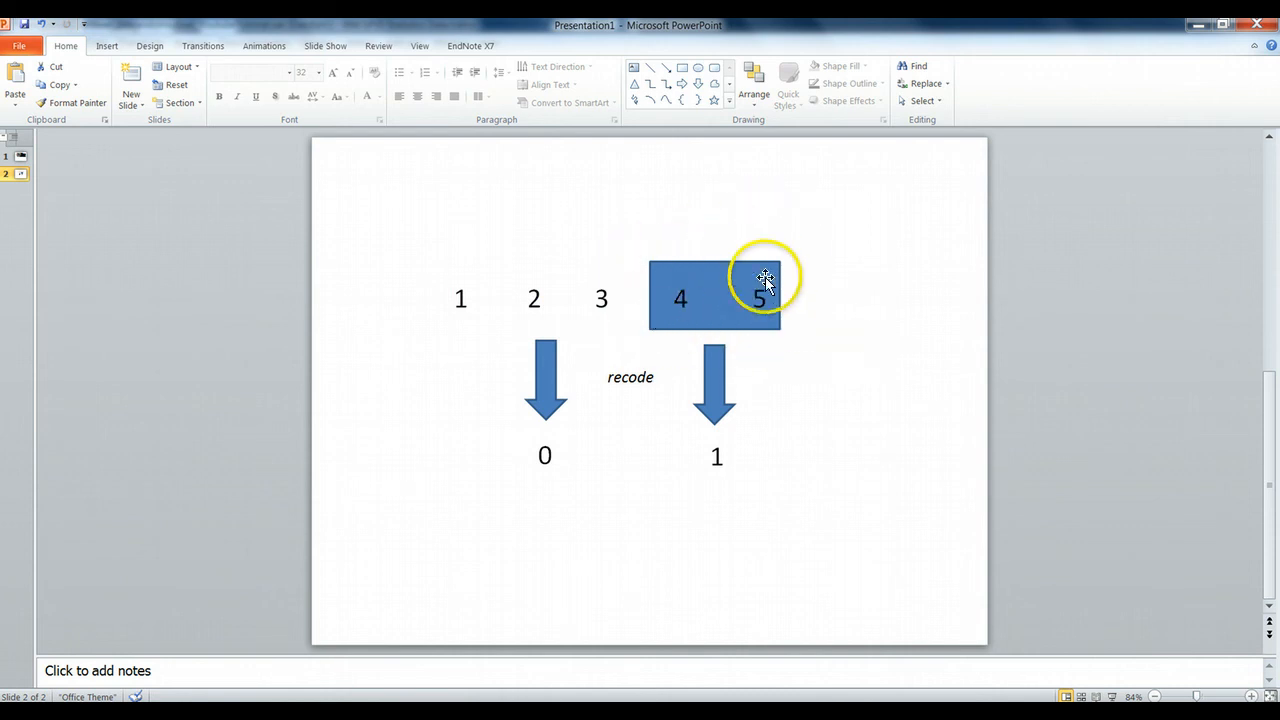
{"action": "mouse_move", "coordinate": [750, 260]}
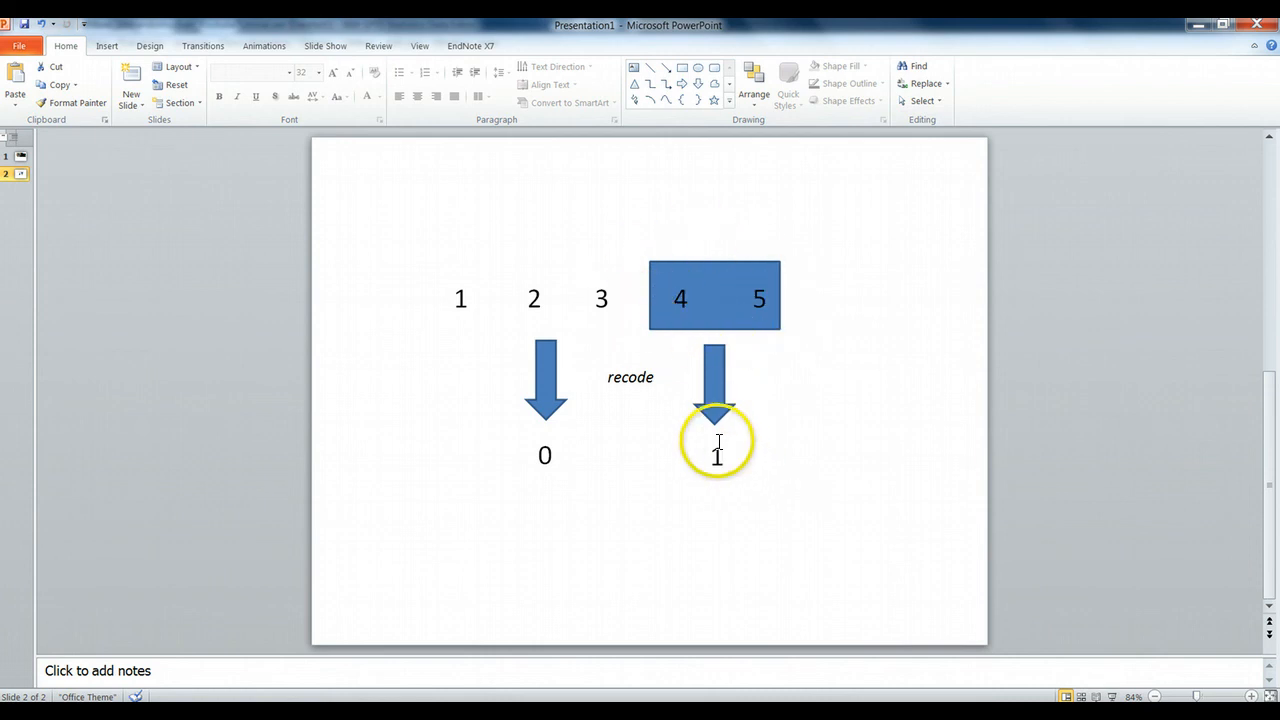
{"action": "mouse_move", "coordinate": [644, 352]}
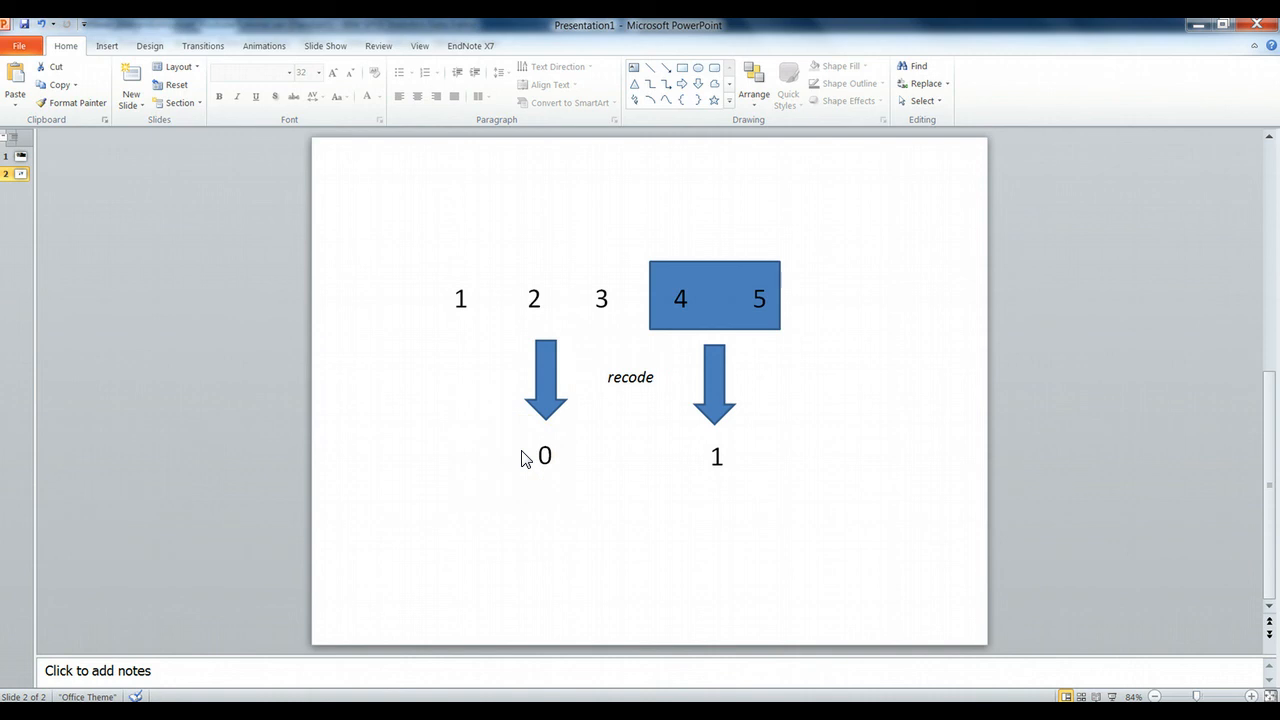
{"action": "mouse_move", "coordinate": [520, 456]}
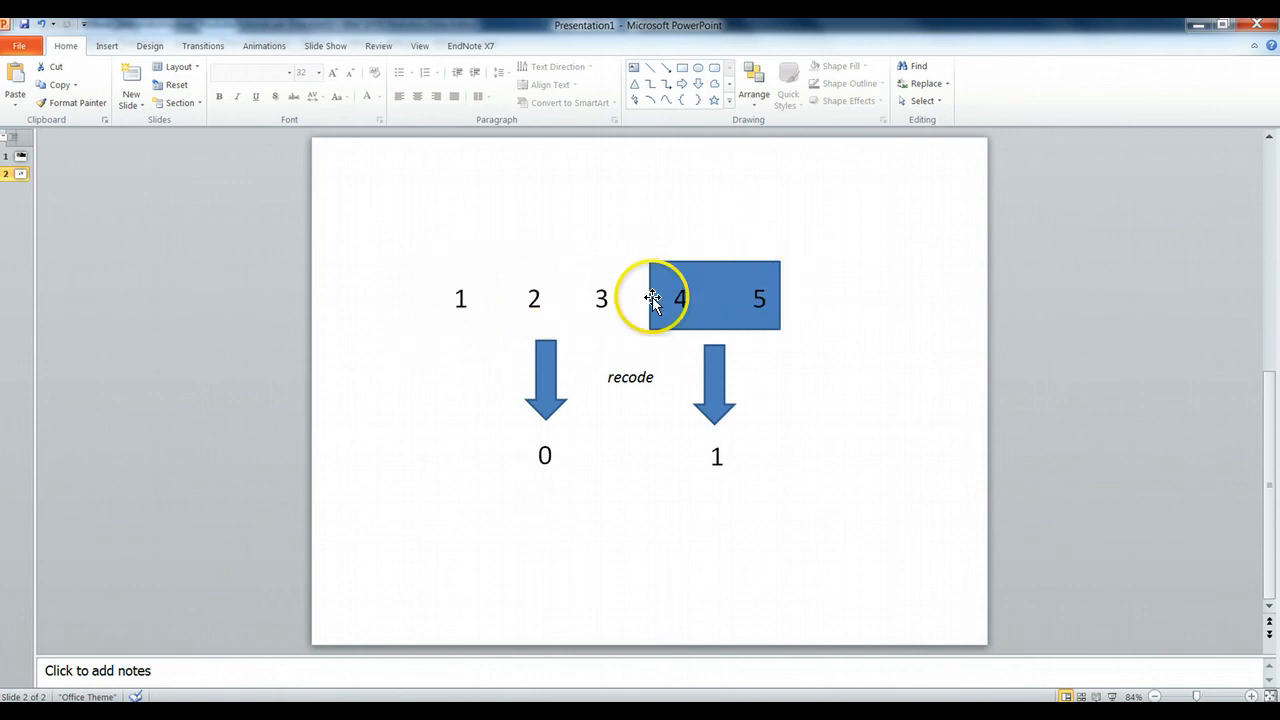
{"action": "left_click", "coordinate": [652, 298]}
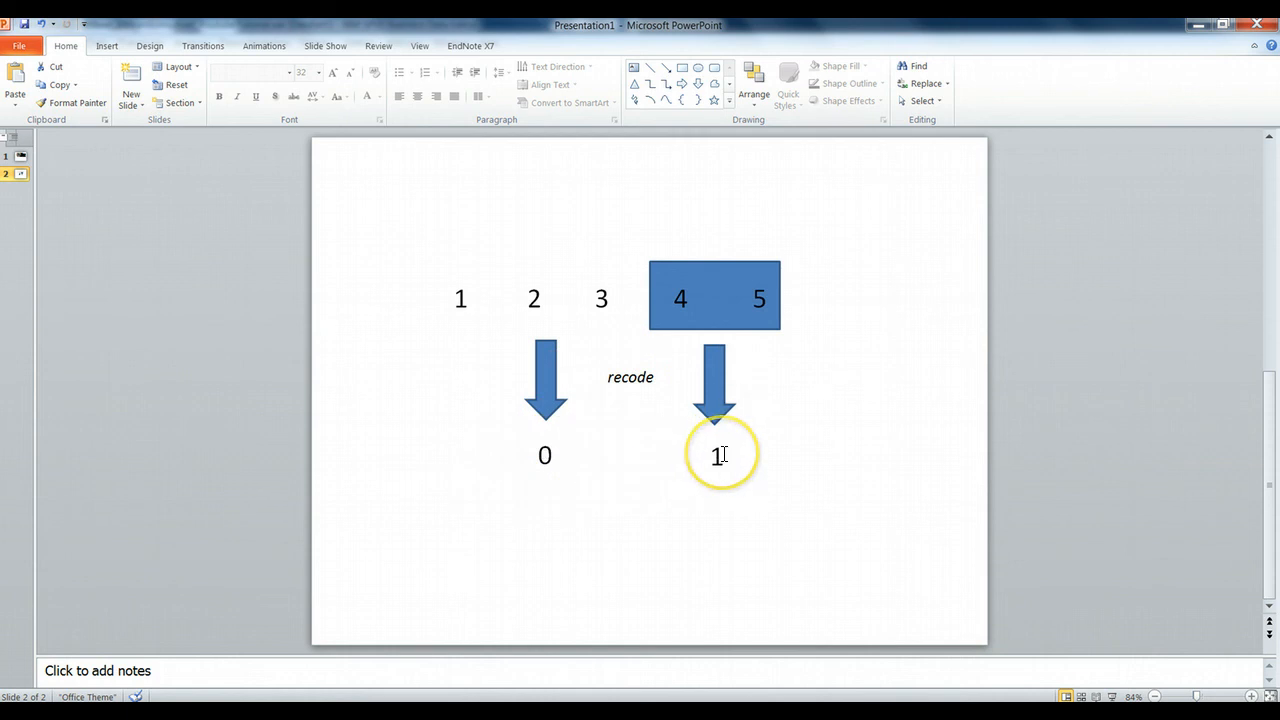
{"action": "mouse_move", "coordinate": [744, 316]}
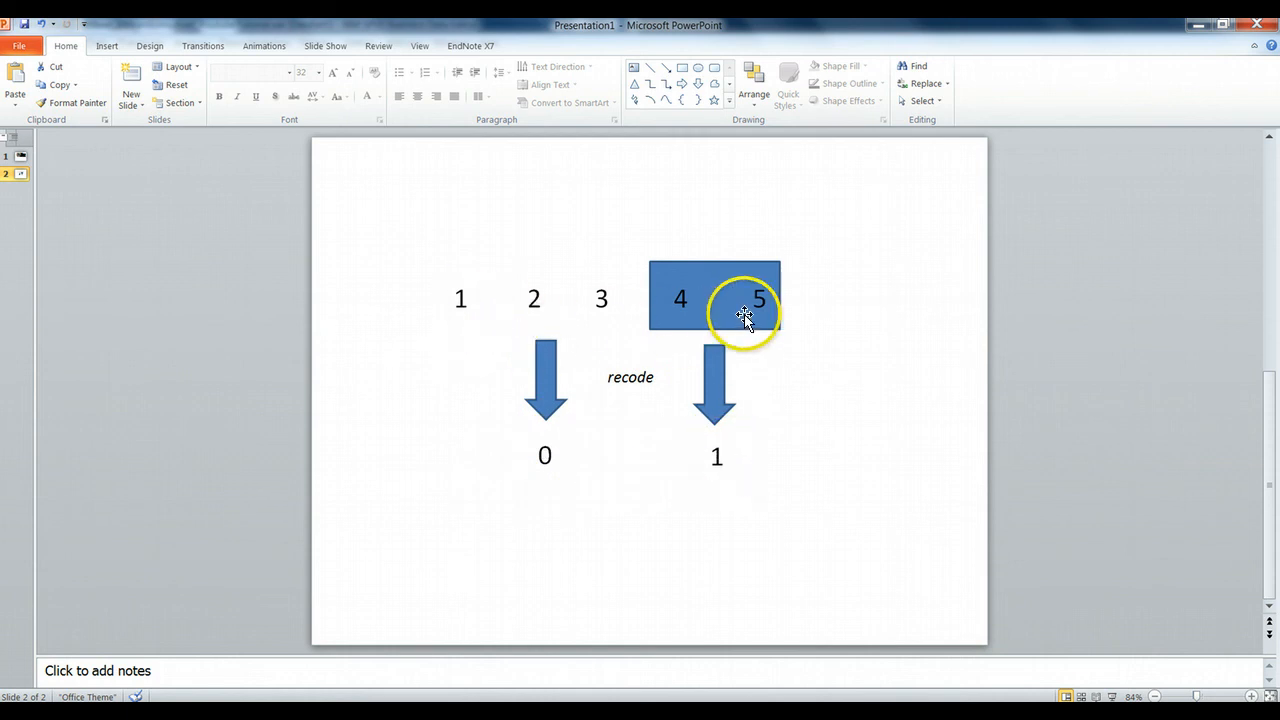
{"action": "mouse_move", "coordinate": [576, 458]}
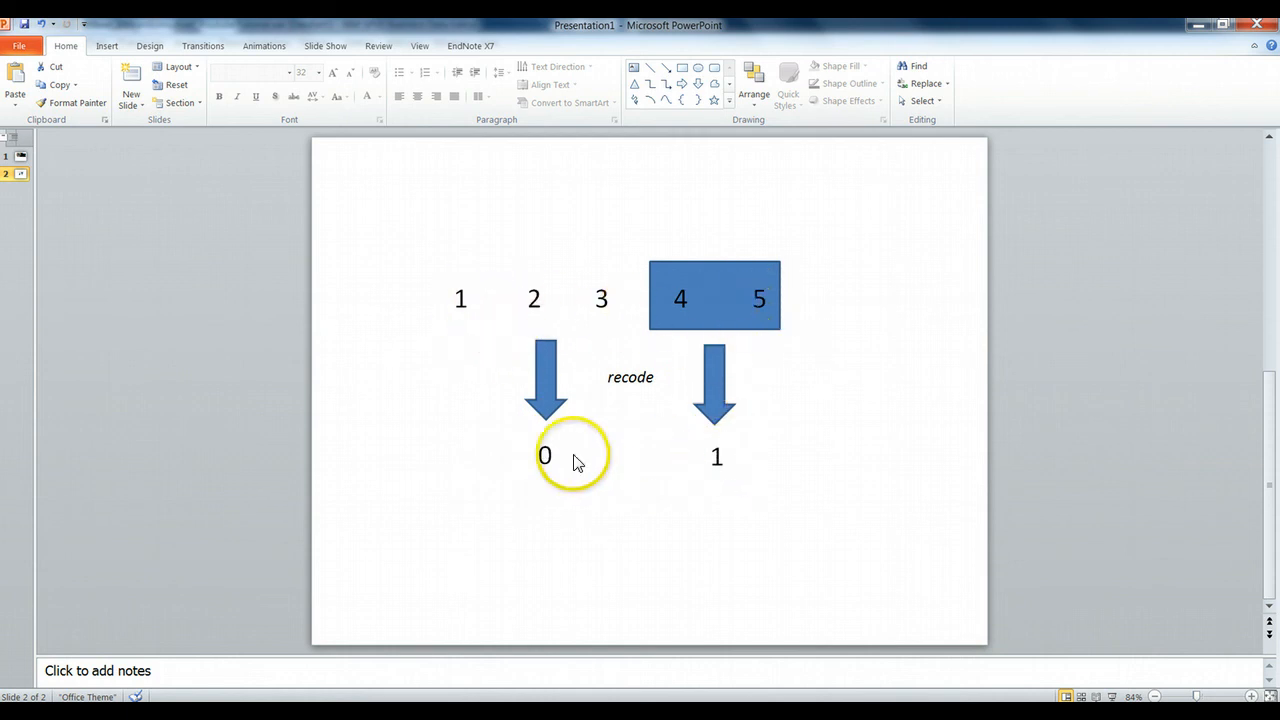
{"action": "mouse_move", "coordinate": [780, 460]}
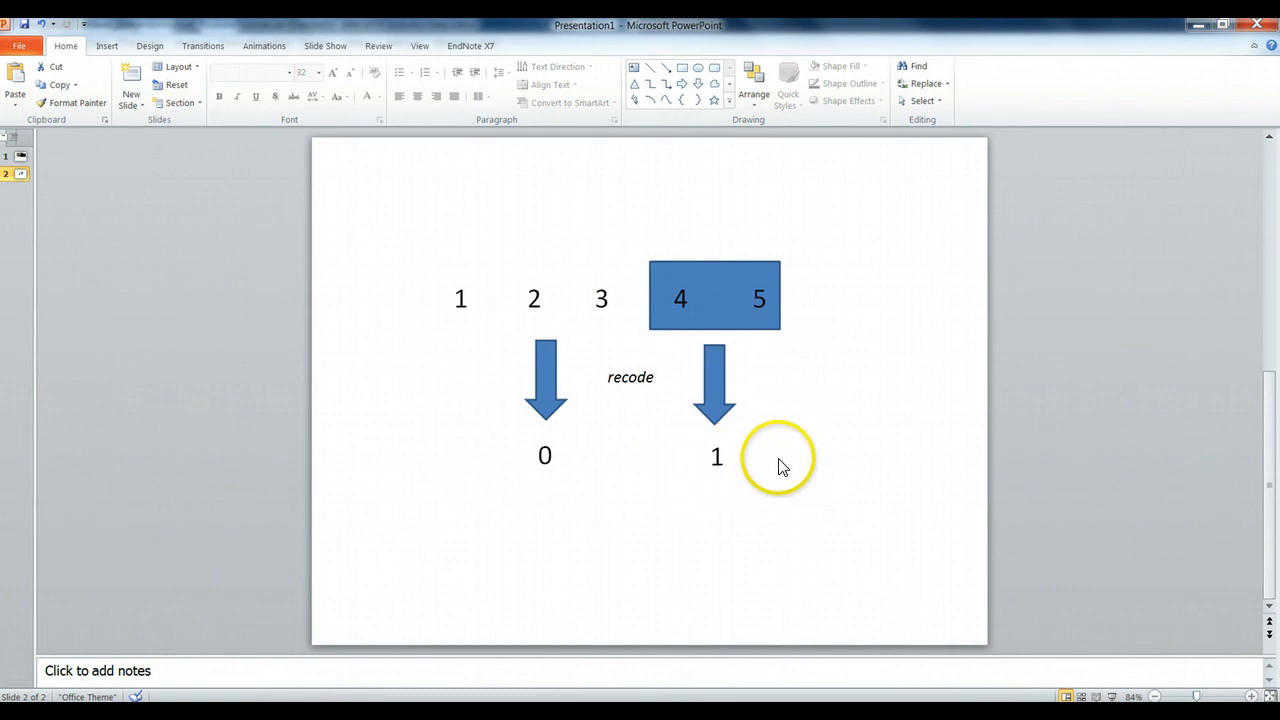
{"action": "mouse_move", "coordinate": [544, 460]}
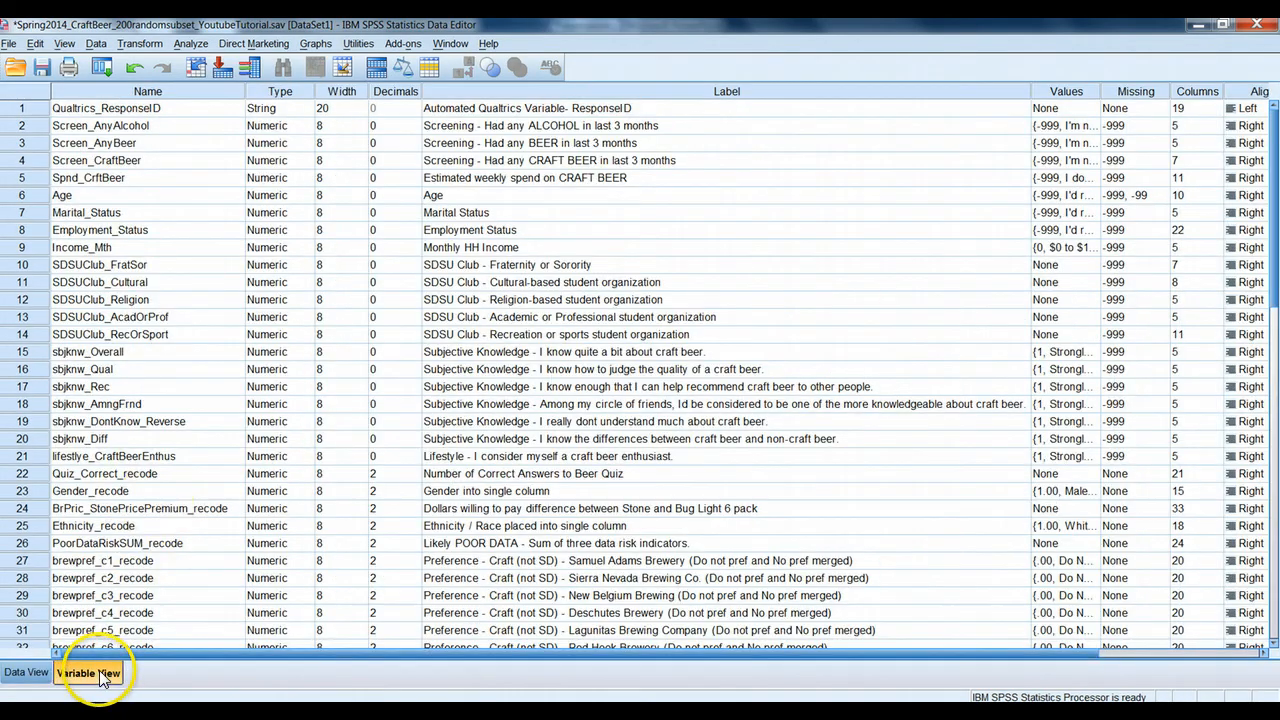
{"action": "mouse_move", "coordinate": [228, 290]}
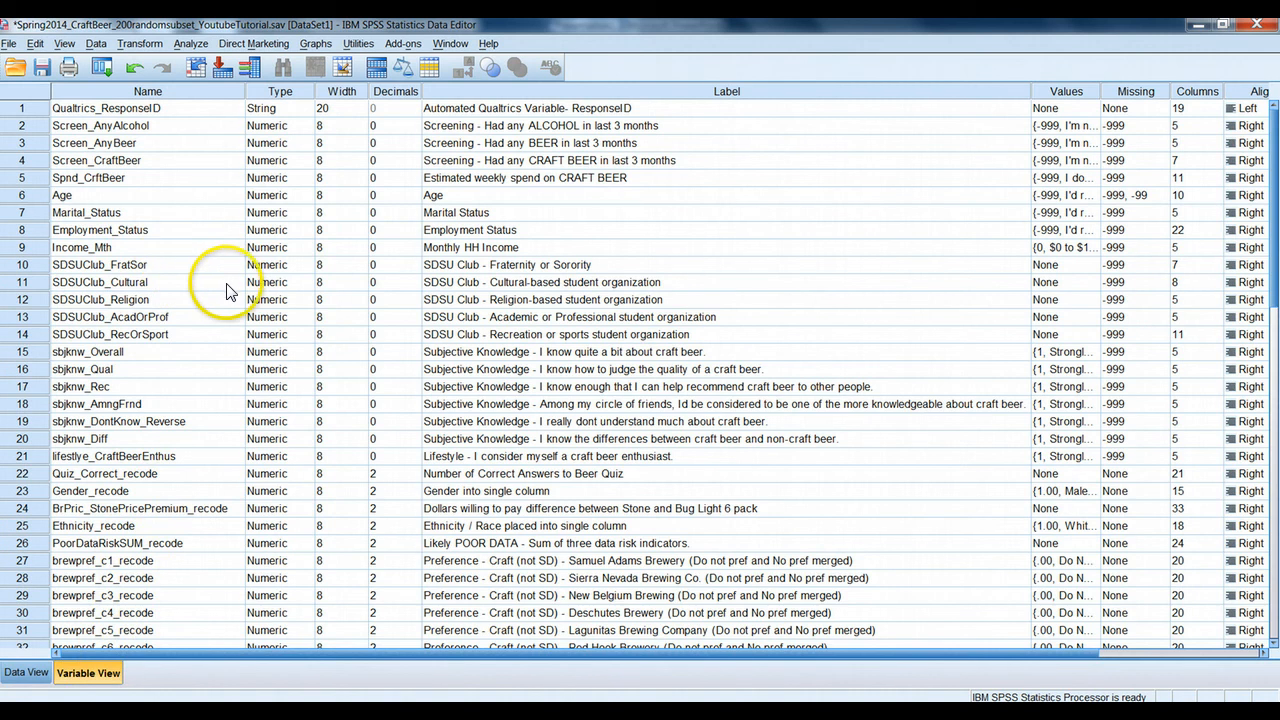
{"action": "mouse_move", "coordinate": [78, 418]}
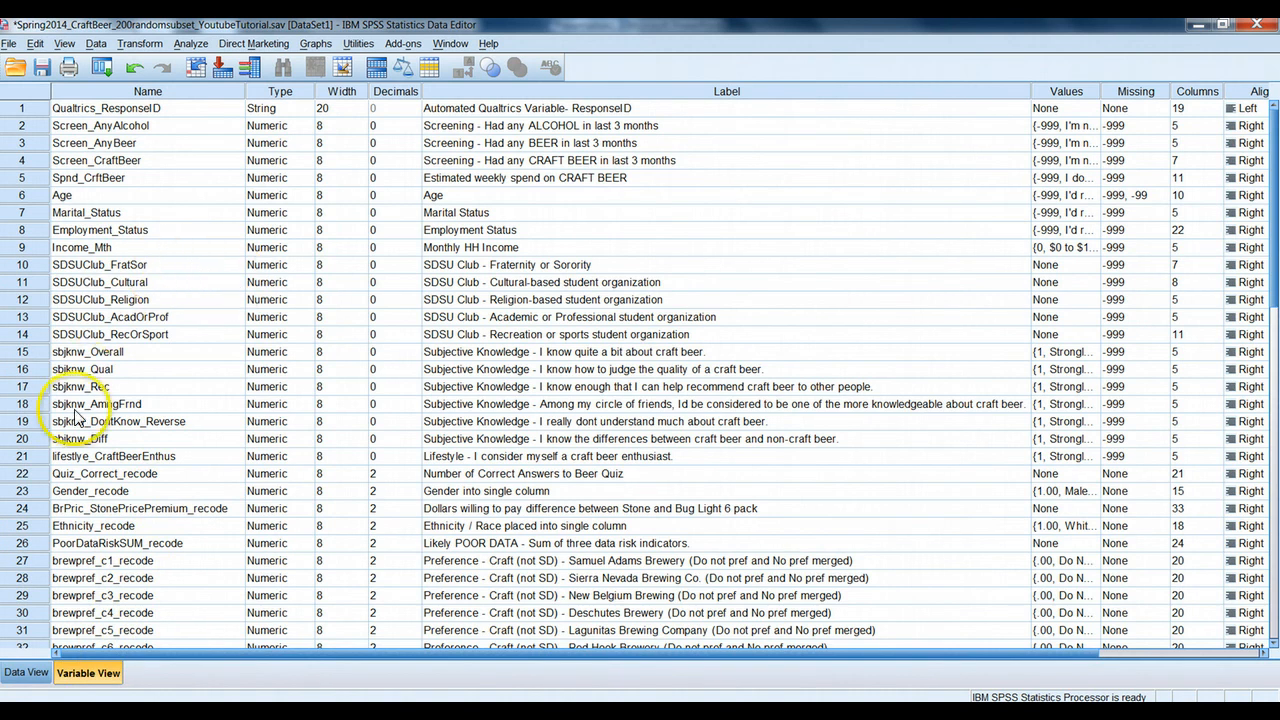
Select row 21, lifestyle_CraftBeerEnthus, in Variable View
{"action": "left_click", "coordinate": [112, 456]}
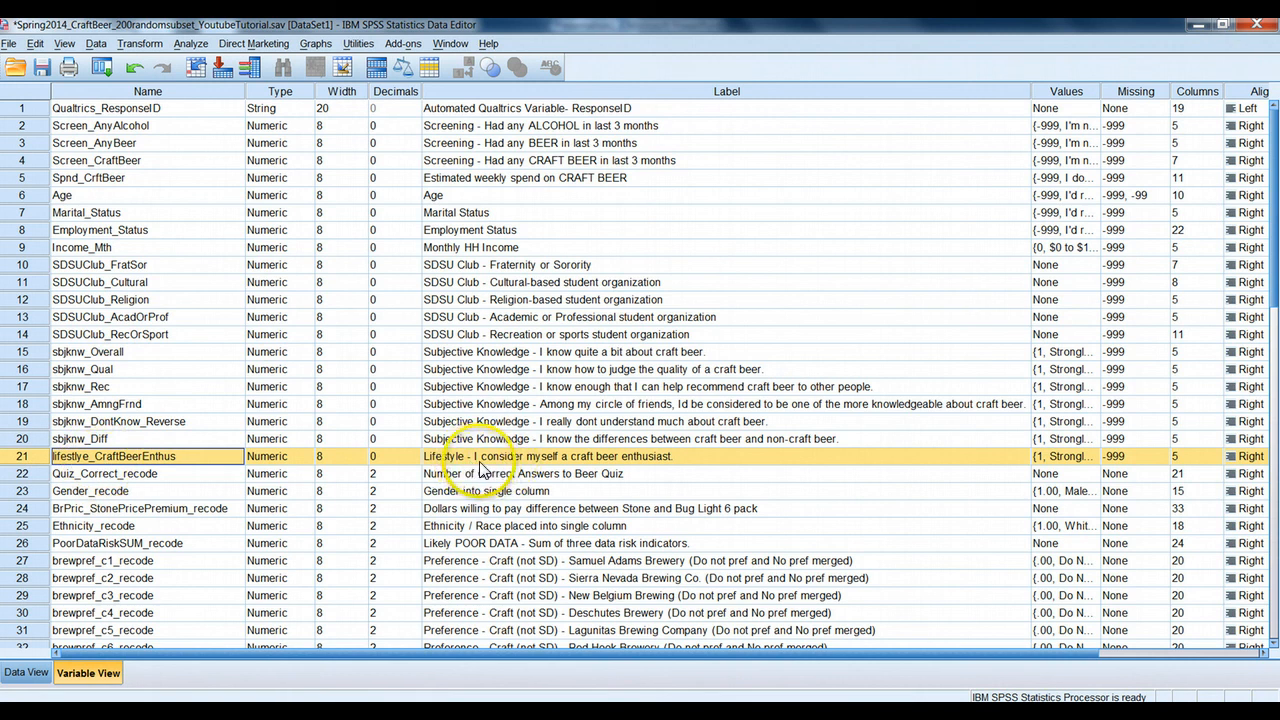
{"action": "mouse_move", "coordinate": [636, 464]}
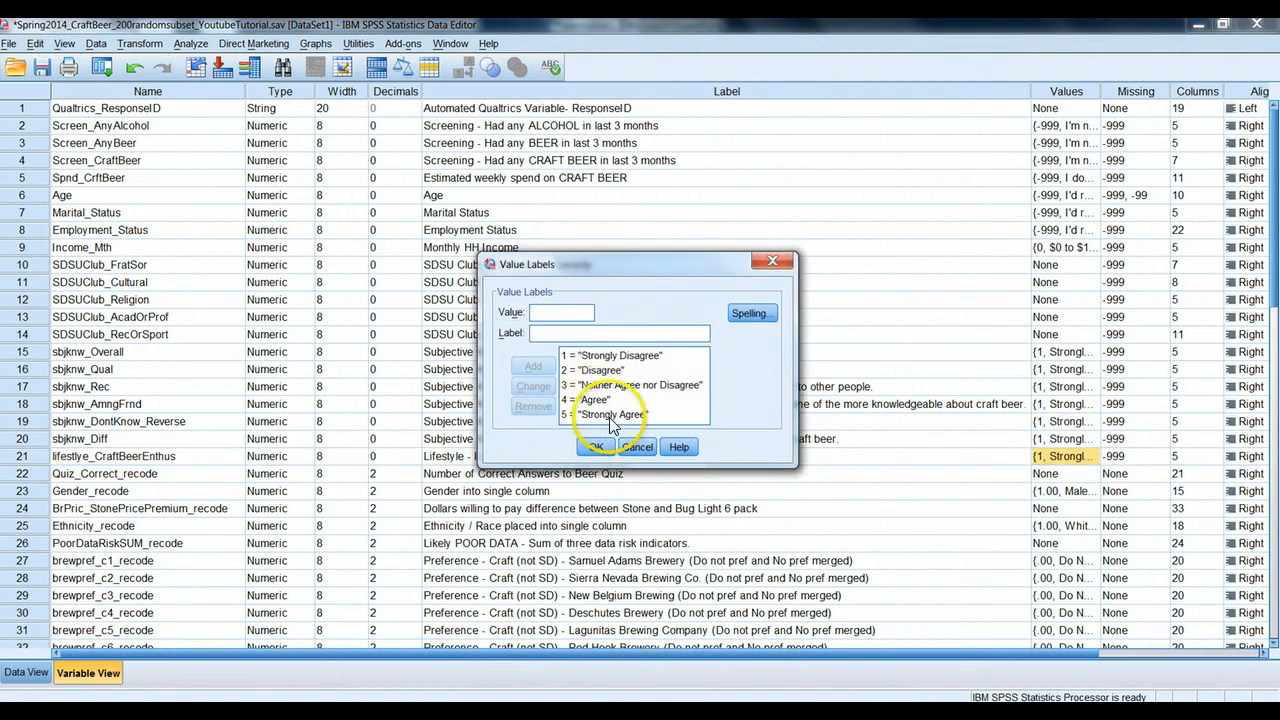
{"action": "mouse_move", "coordinate": [604, 370]}
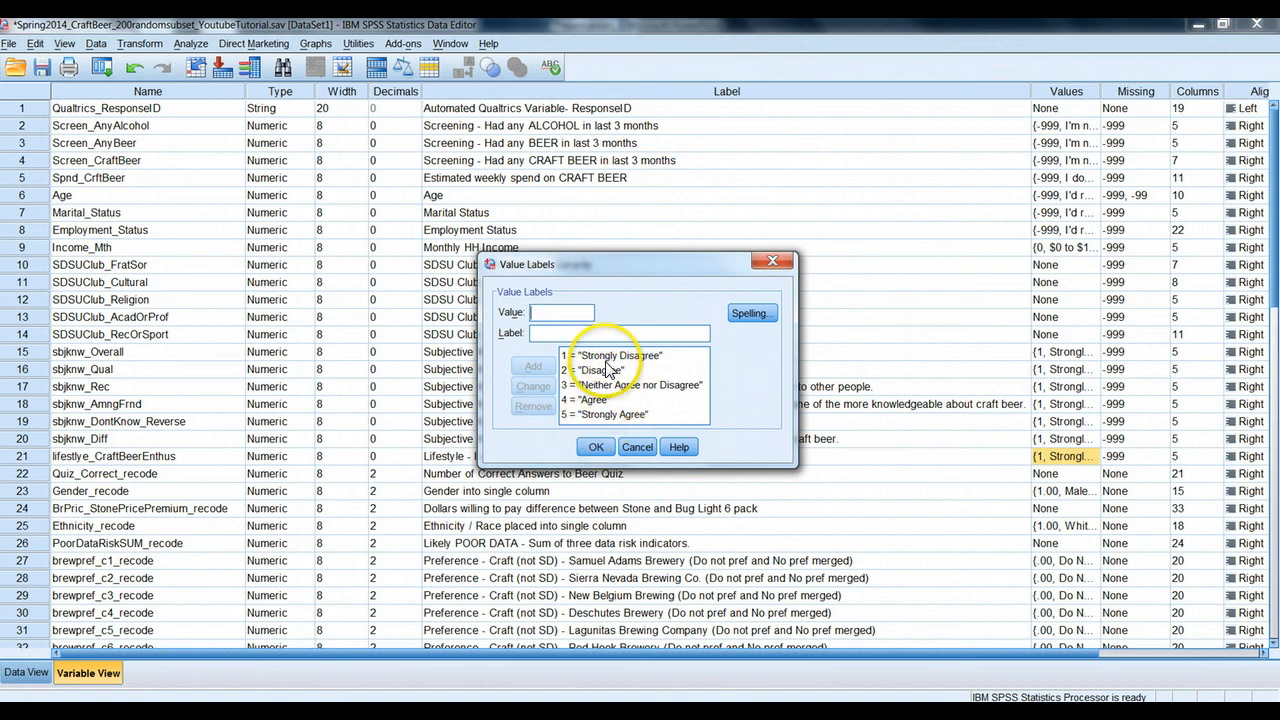
{"action": "mouse_move", "coordinate": [676, 432]}
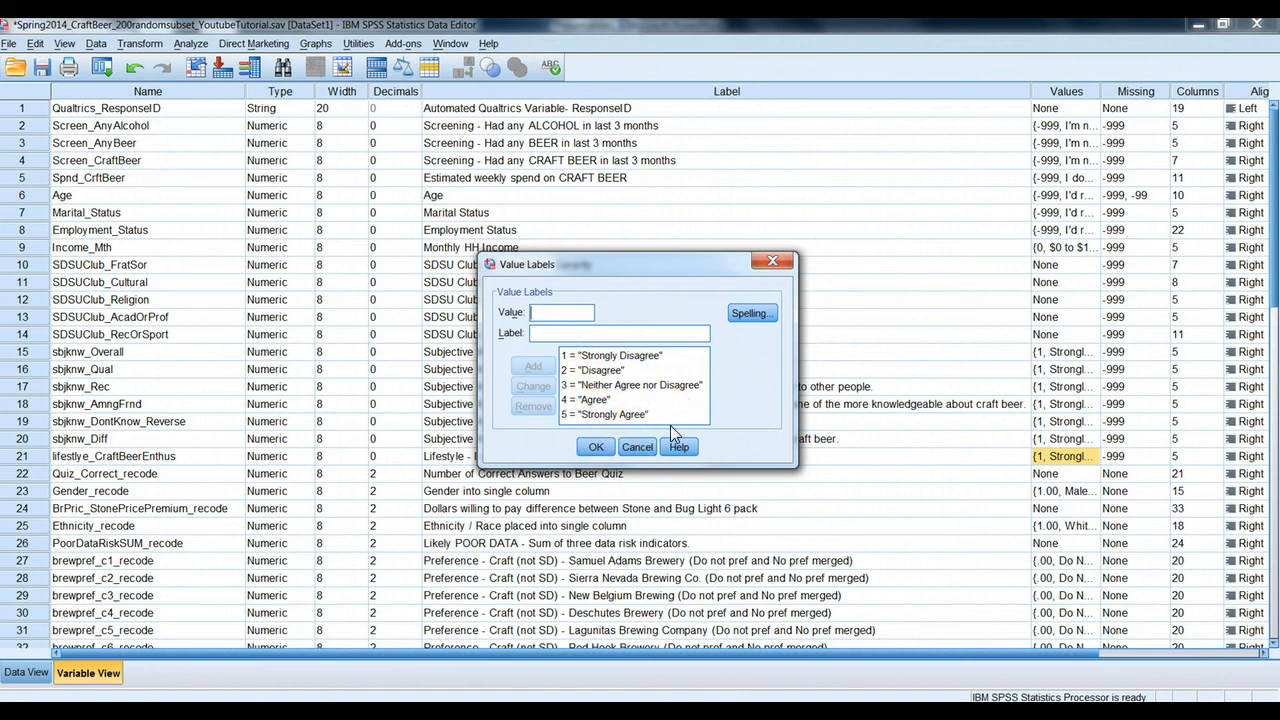
{"action": "left_click", "coordinate": [604, 414]}
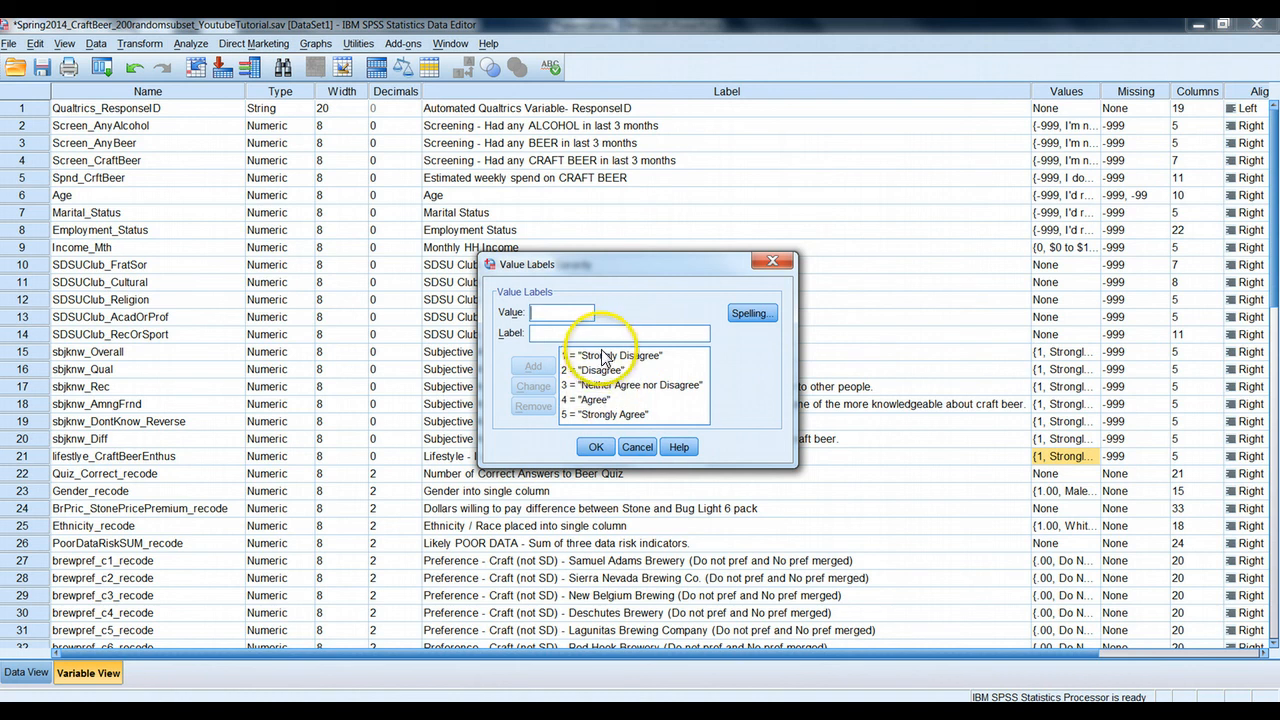
{"action": "mouse_move", "coordinate": [610, 392]}
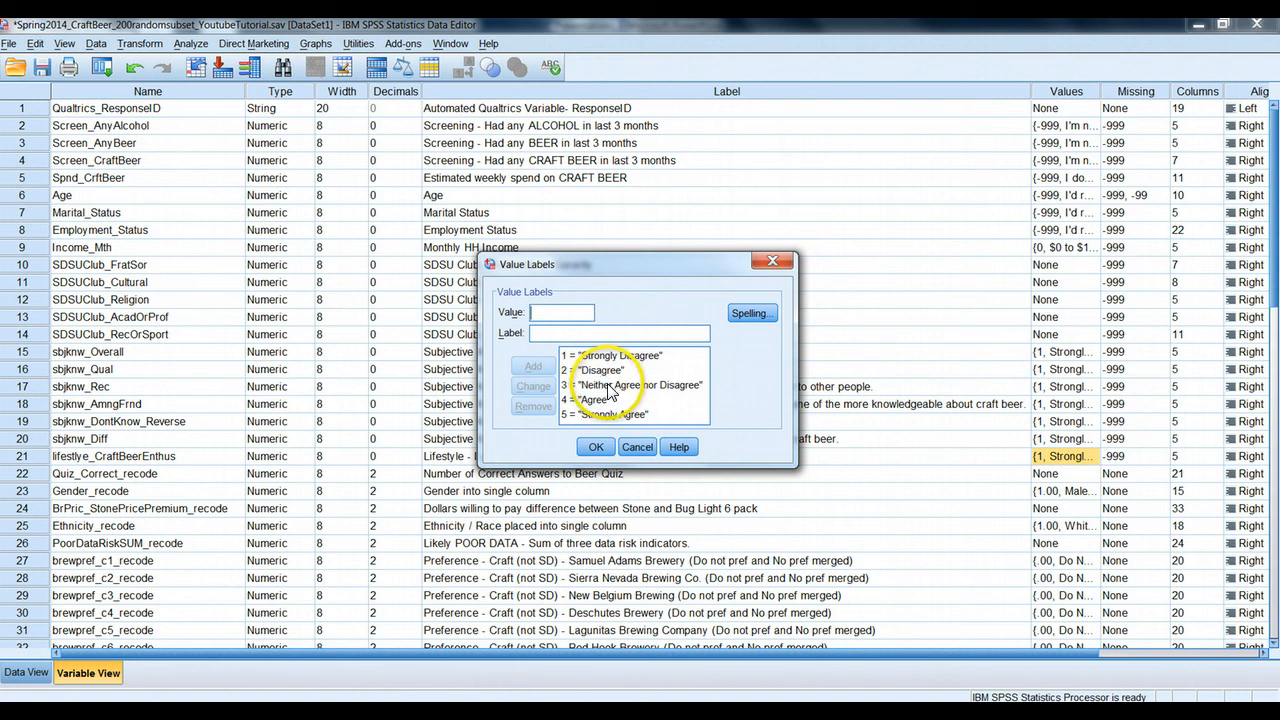
{"action": "left_click", "coordinate": [610, 356]}
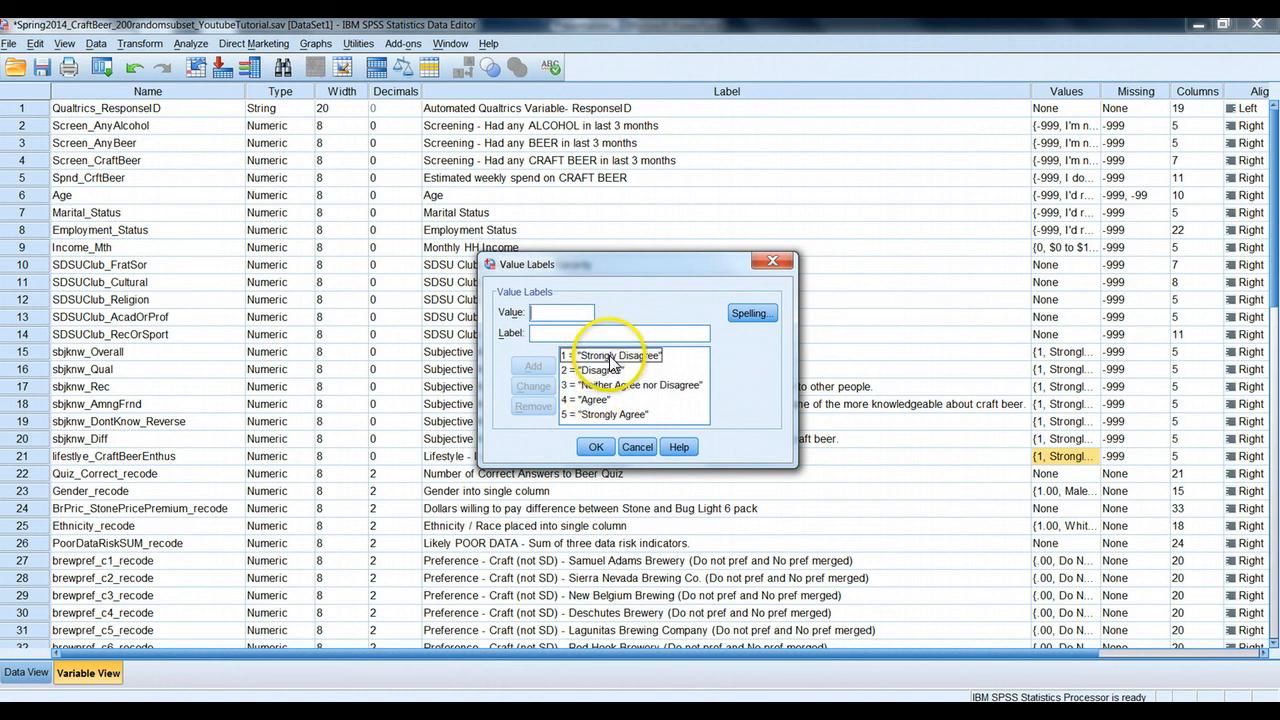
{"action": "left_click", "coordinate": [632, 384]}
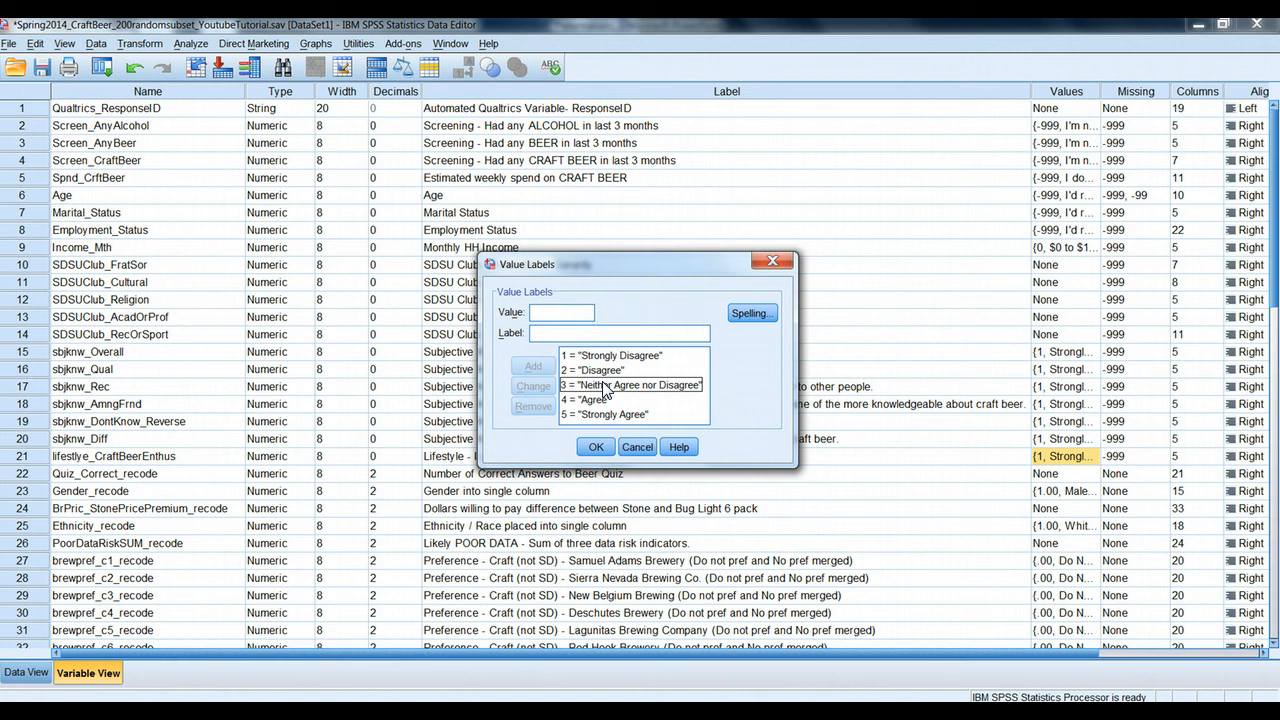
{"action": "left_click", "coordinate": [610, 356]}
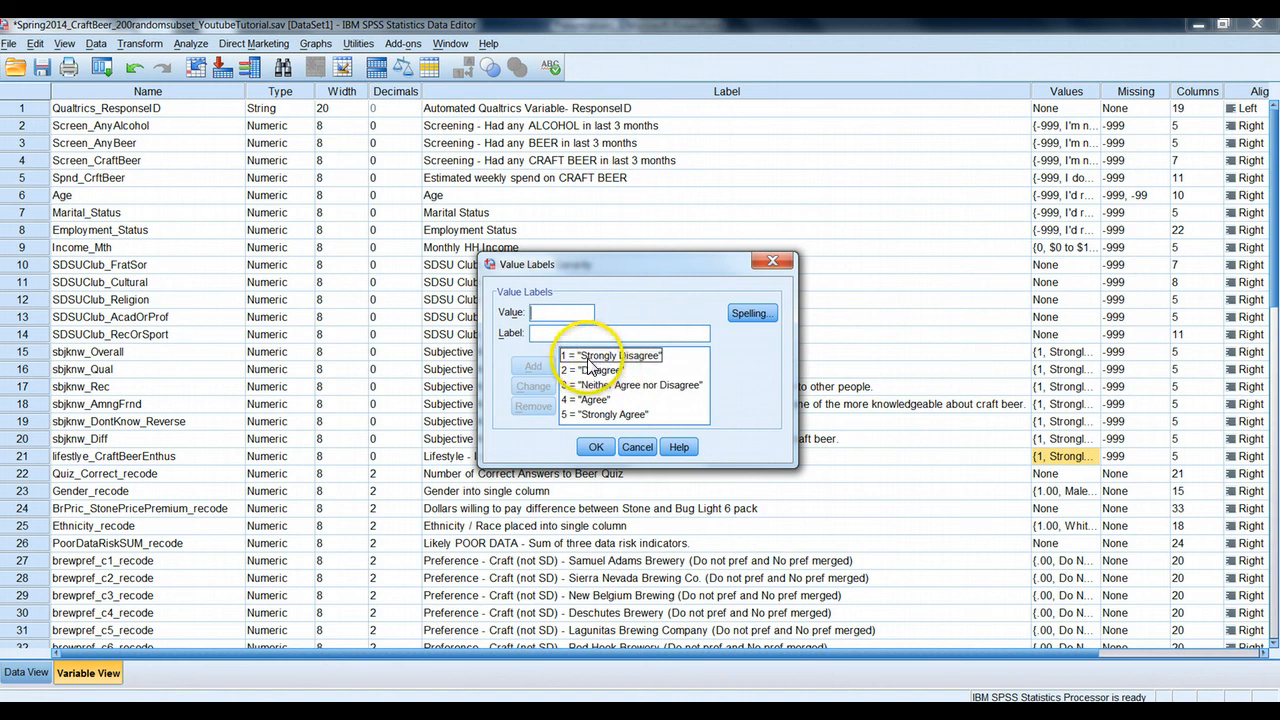
{"action": "left_click", "coordinate": [592, 370]}
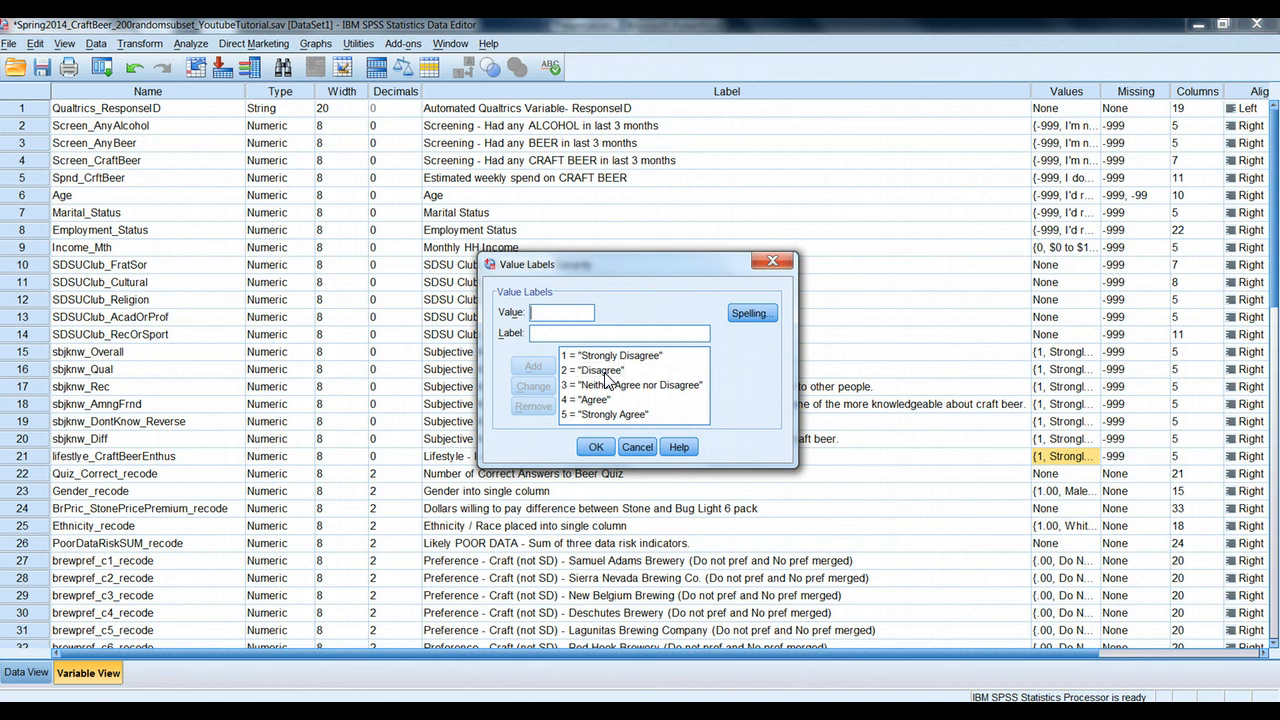
{"action": "mouse_move", "coordinate": [678, 318]}
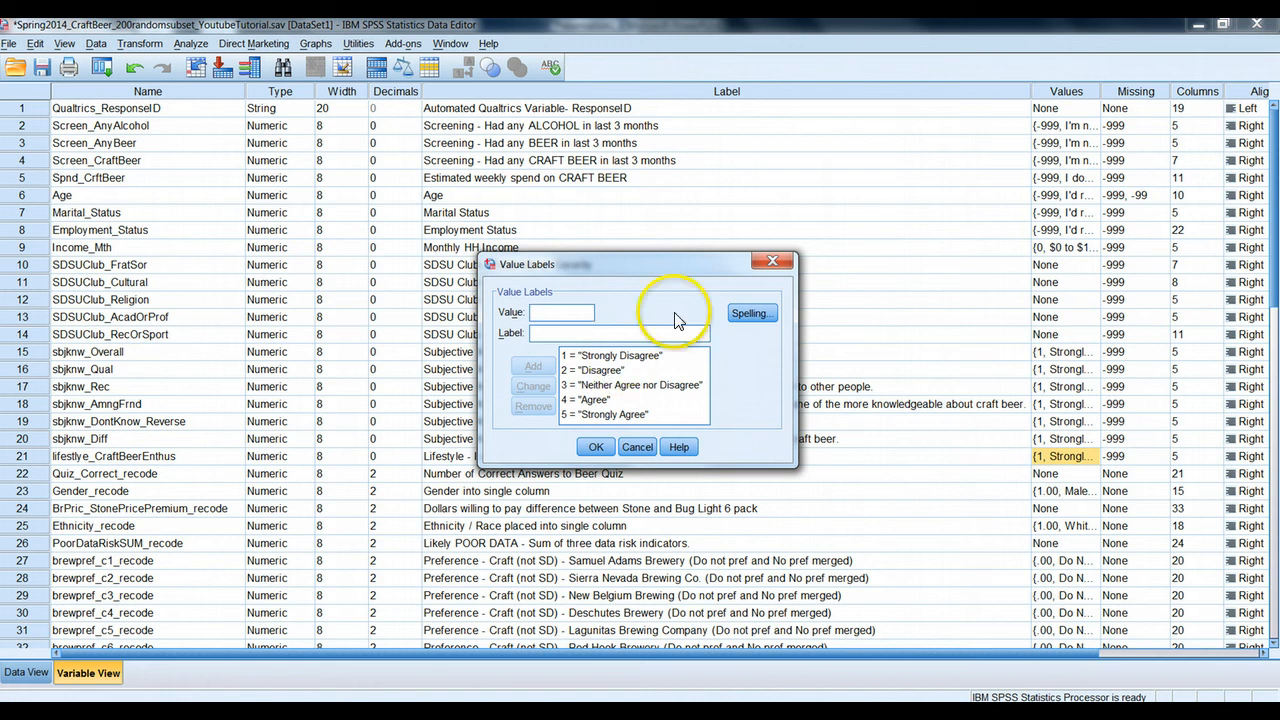
{"action": "mouse_move", "coordinate": [772, 262]}
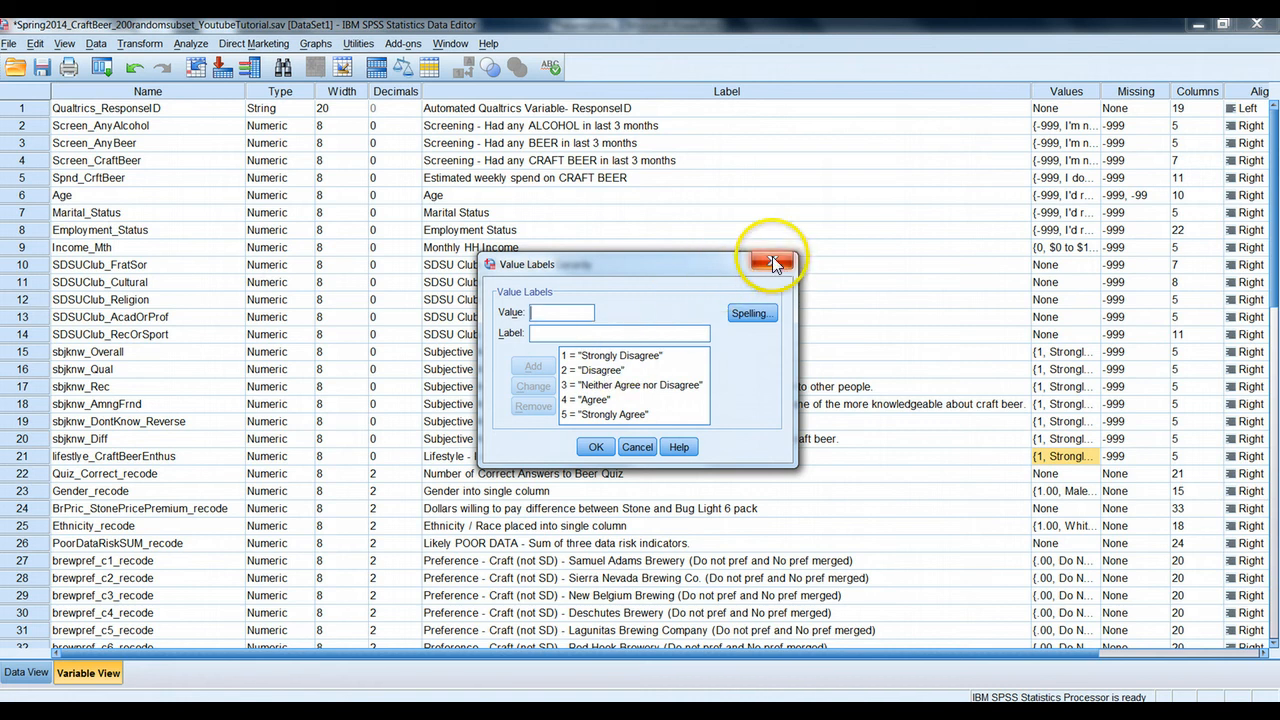
{"action": "left_click", "coordinate": [772, 264]}
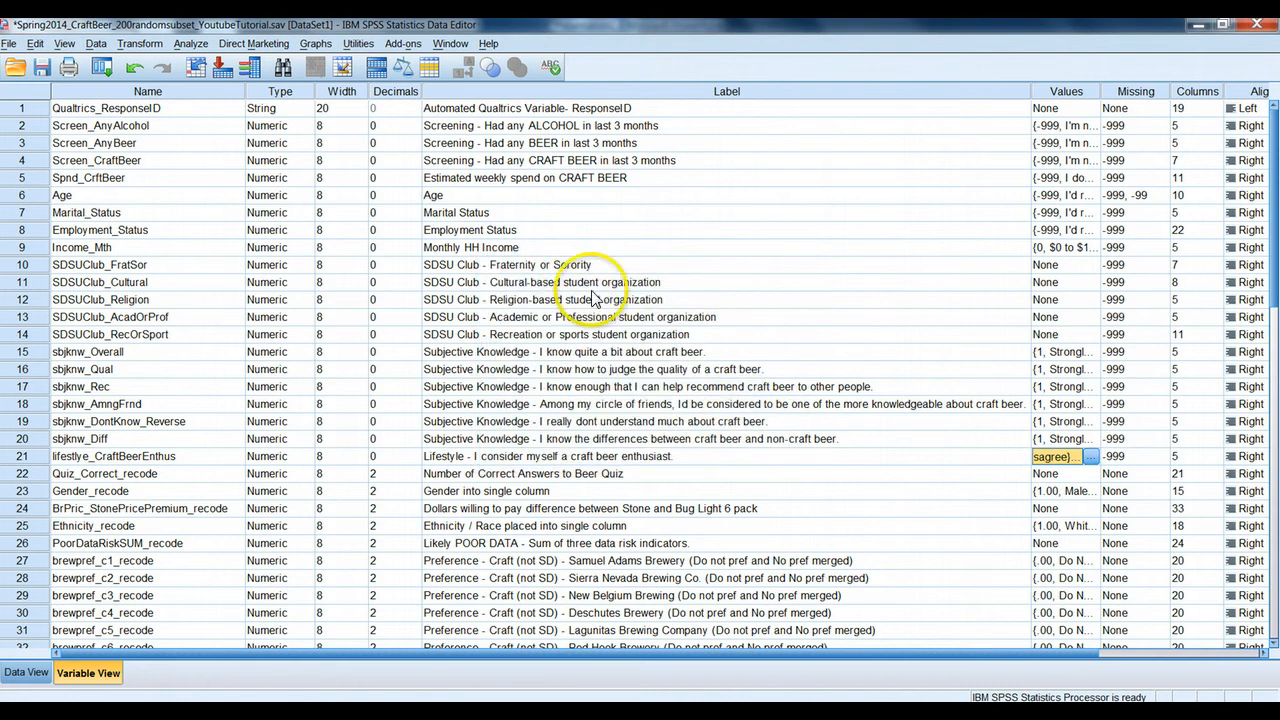
{"action": "mouse_move", "coordinate": [570, 404]}
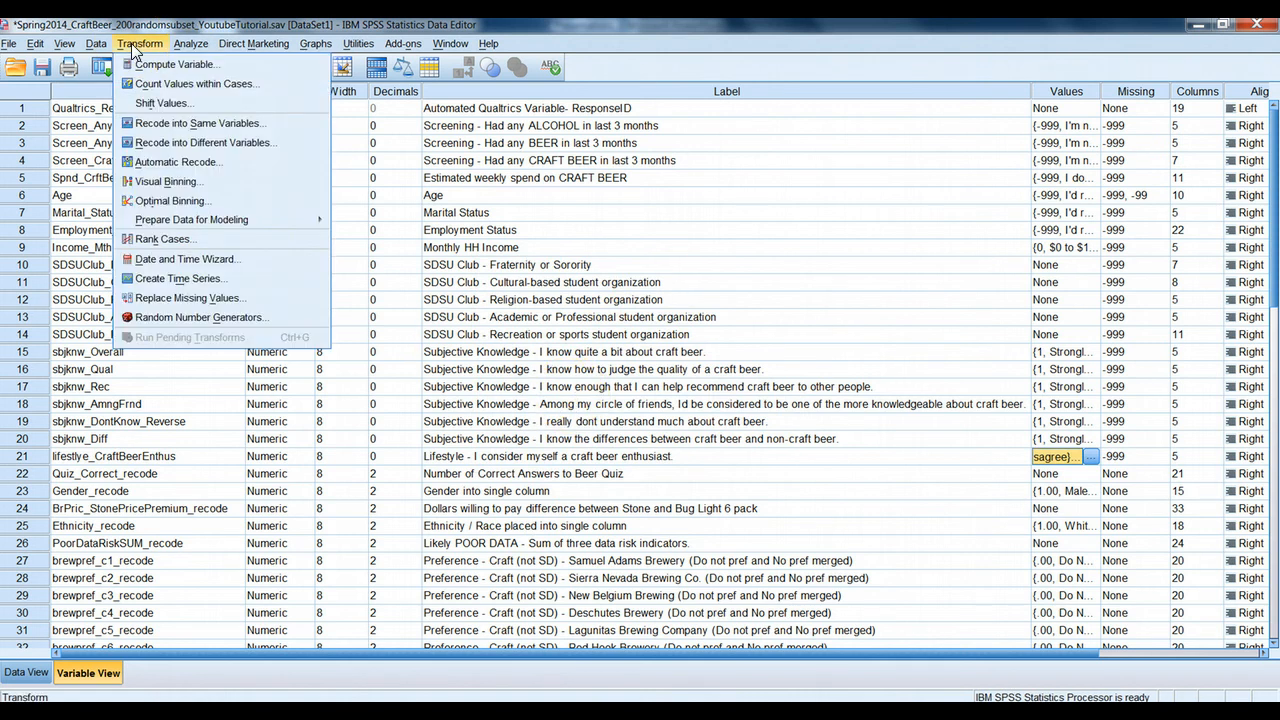
{"action": "mouse_move", "coordinate": [204, 142]}
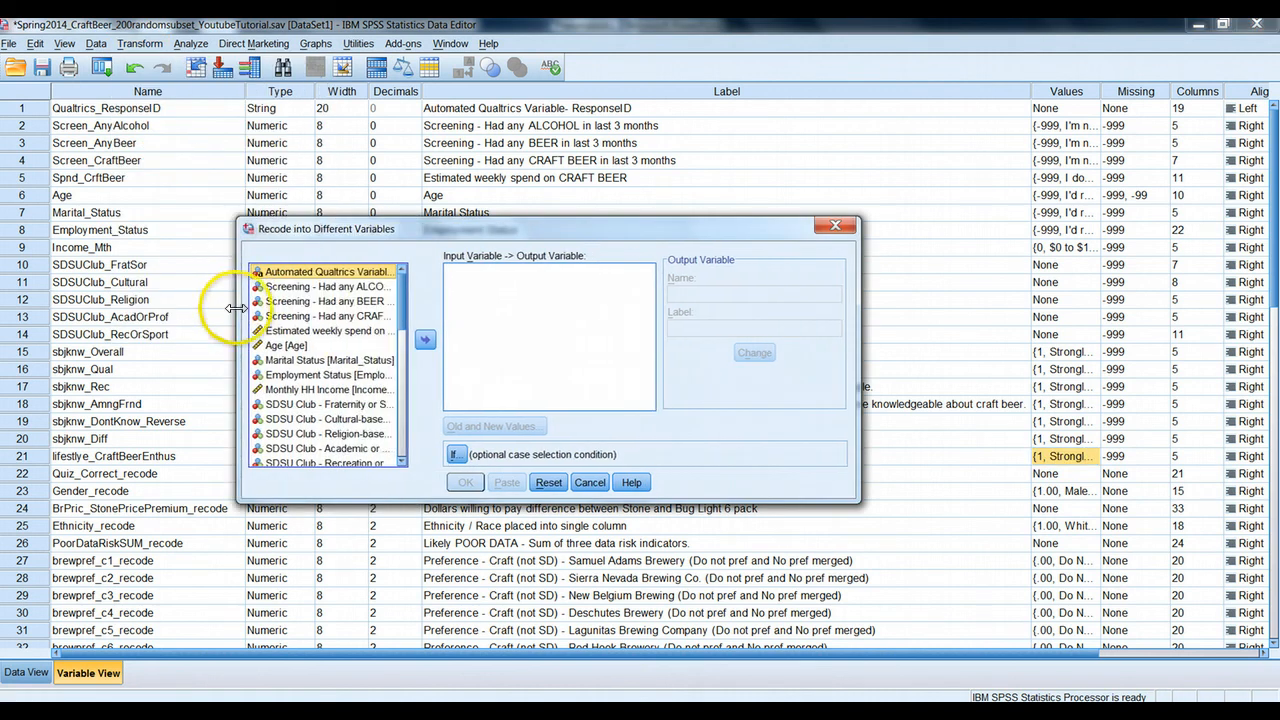
{"action": "mouse_move", "coordinate": [916, 496]}
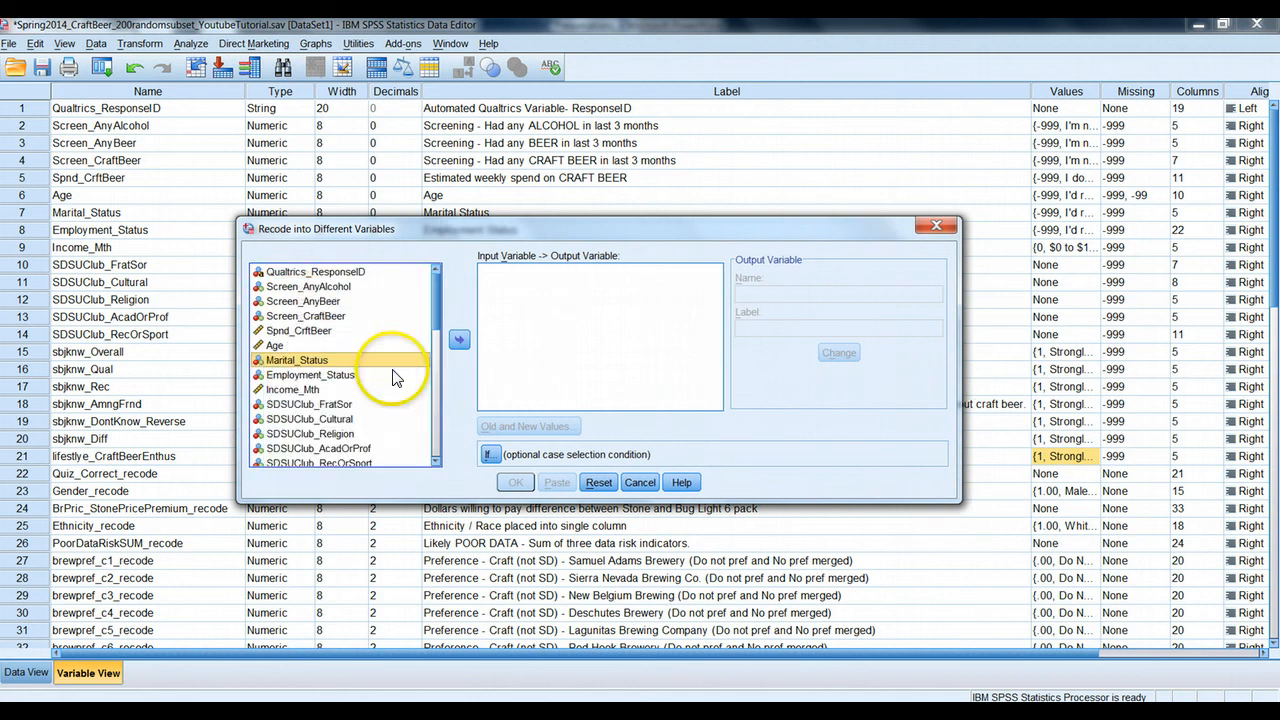
Add lifestyle_CraftBeerEnthus as the input variable to recode into a different variable
{"action": "scroll", "scroll_direction": "down", "scroll_amount": 3}
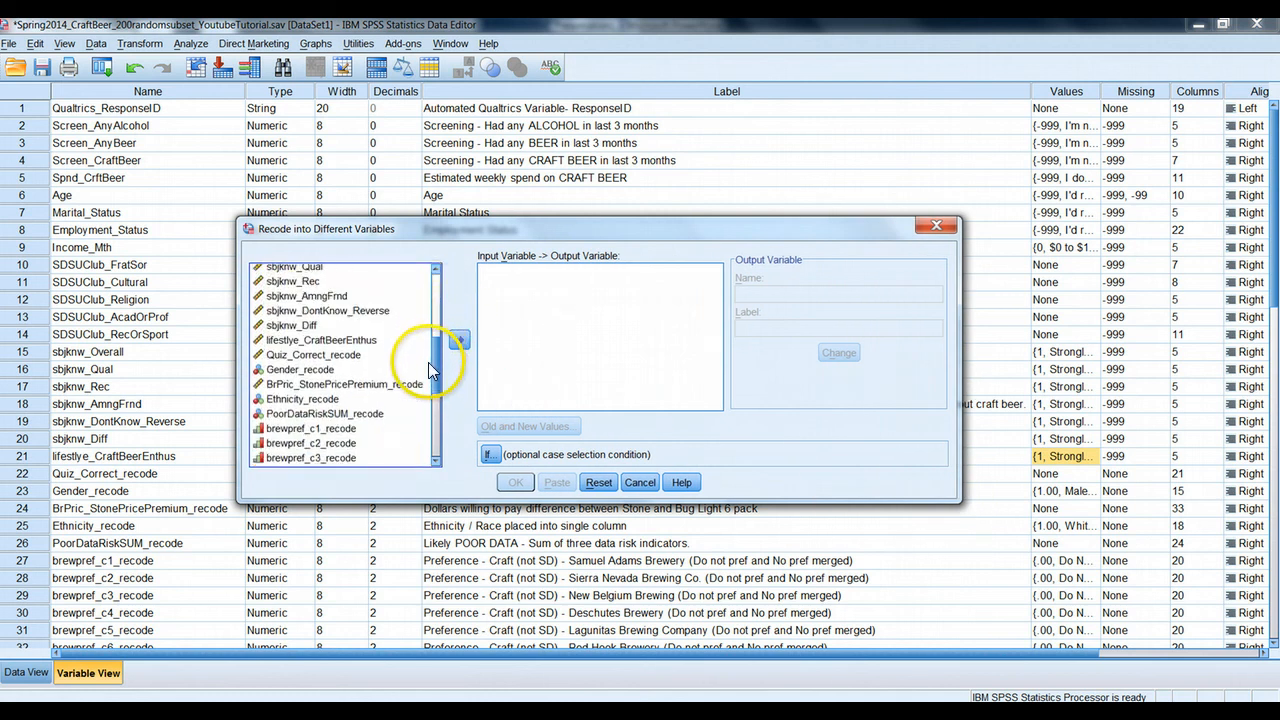
{"action": "left_click", "coordinate": [456, 340]}
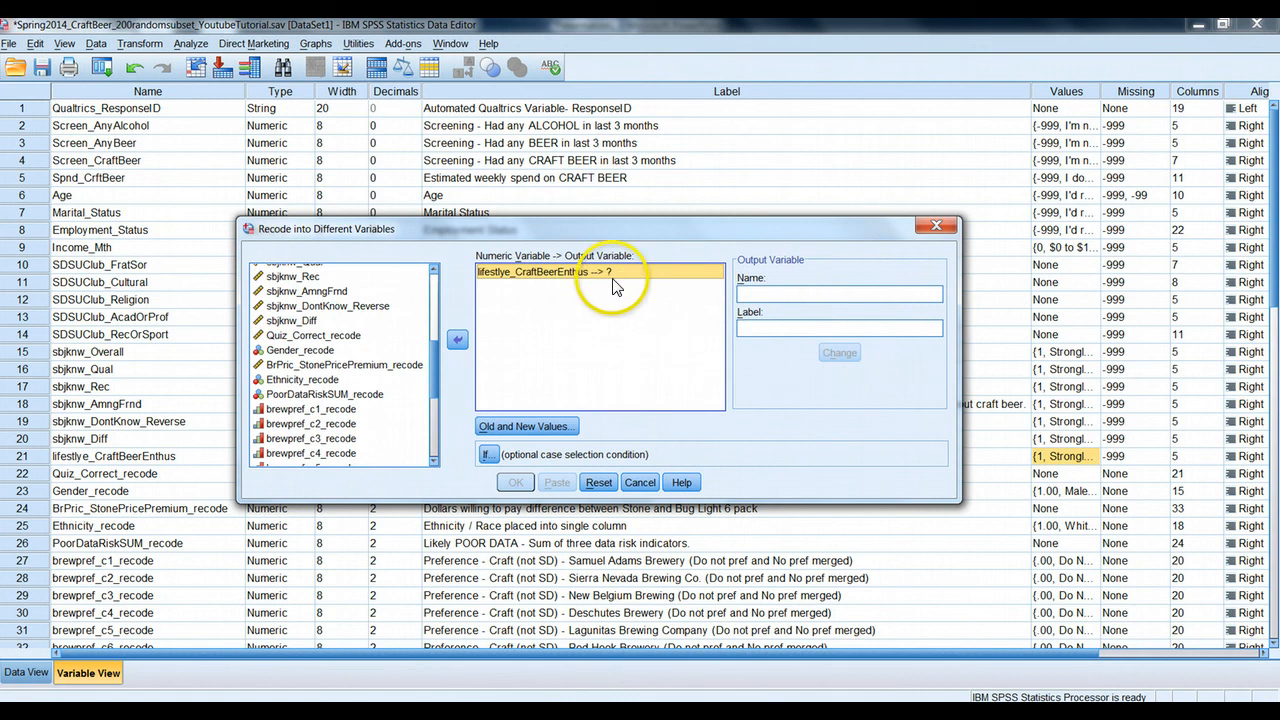
Name the output variable lifestyle_CraftBeer2Box and move on to its old and new values
{"action": "left_click", "coordinate": [840, 292]}
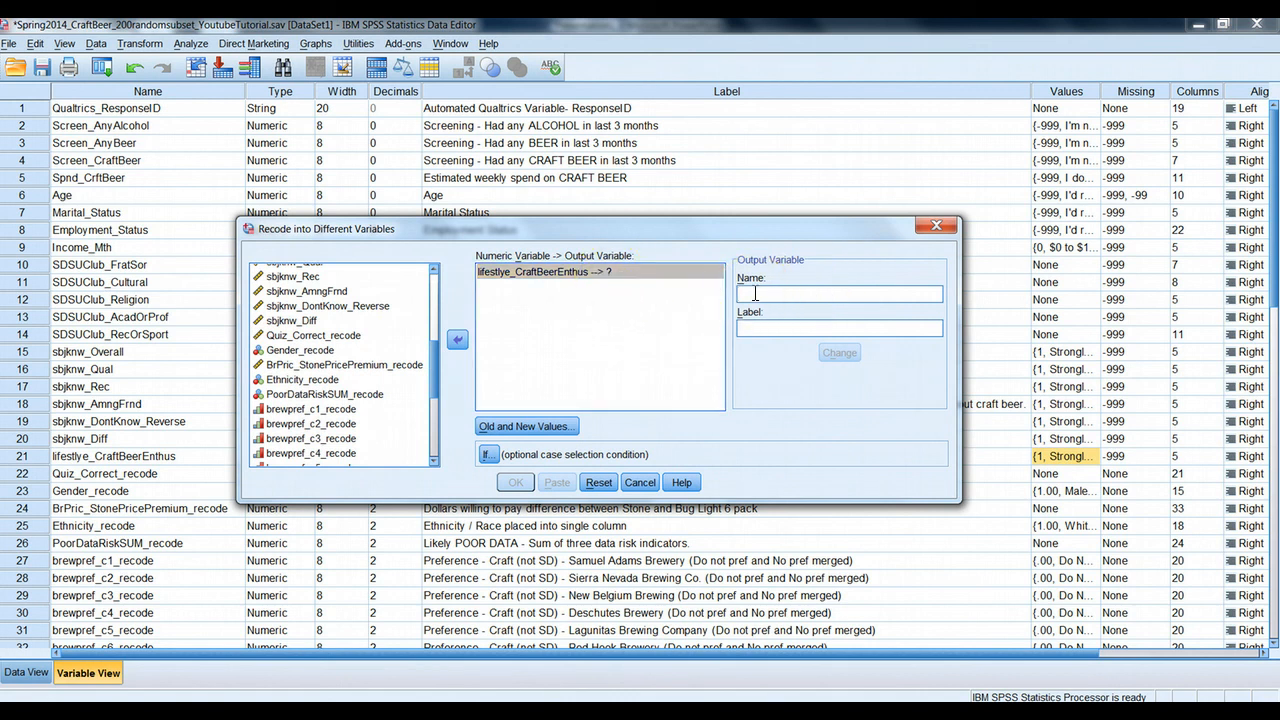
{"action": "type", "text": "lifestyle"}
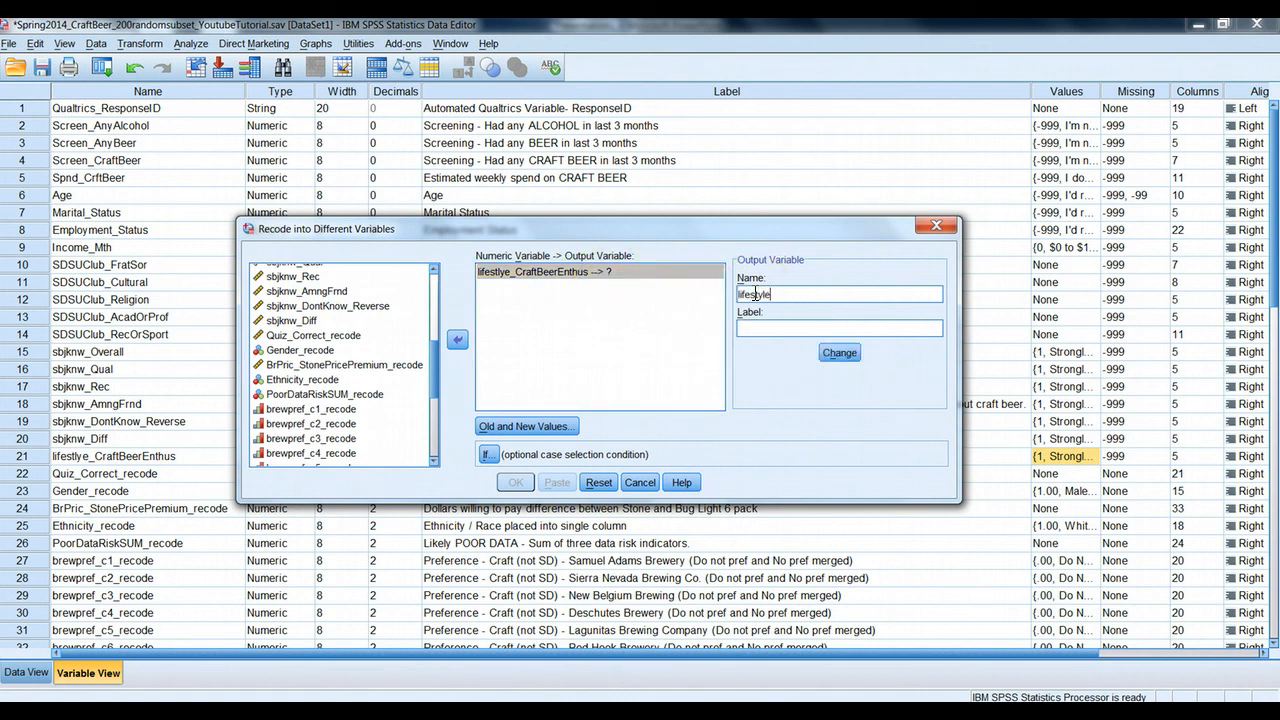
{"action": "type", "text": "_Craft"}
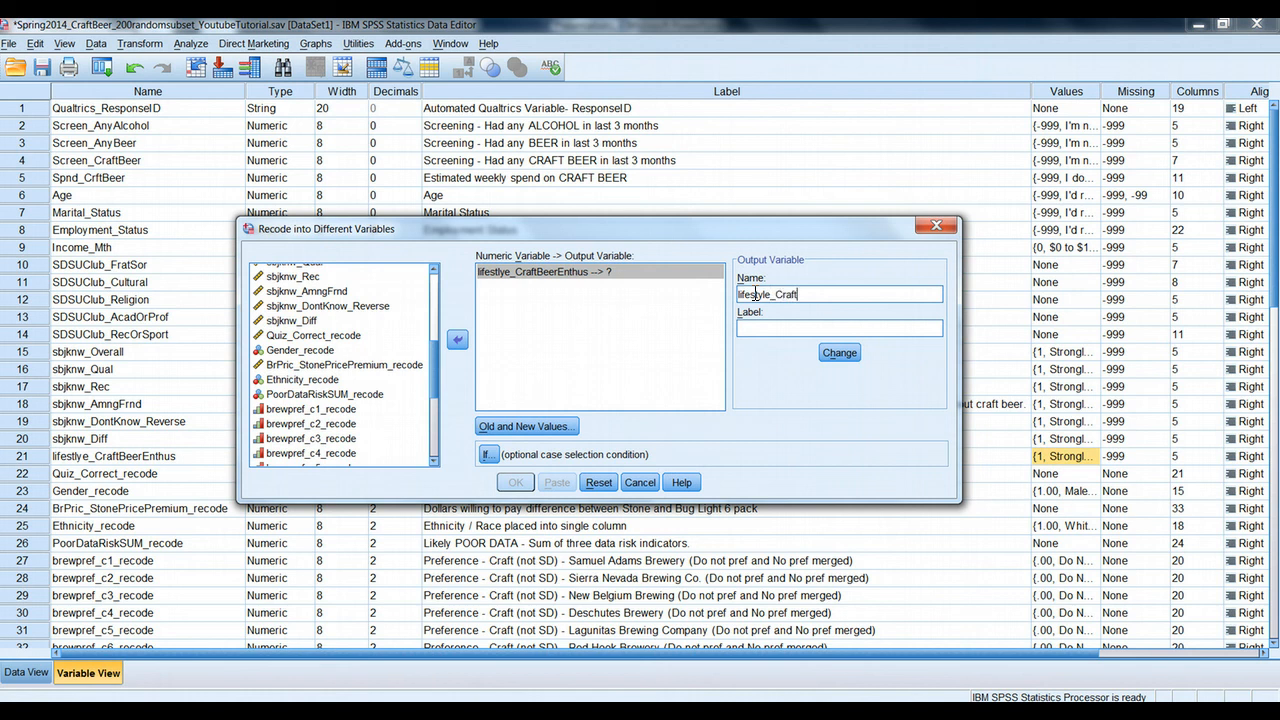
{"action": "type", "text": "Beer2Box"}
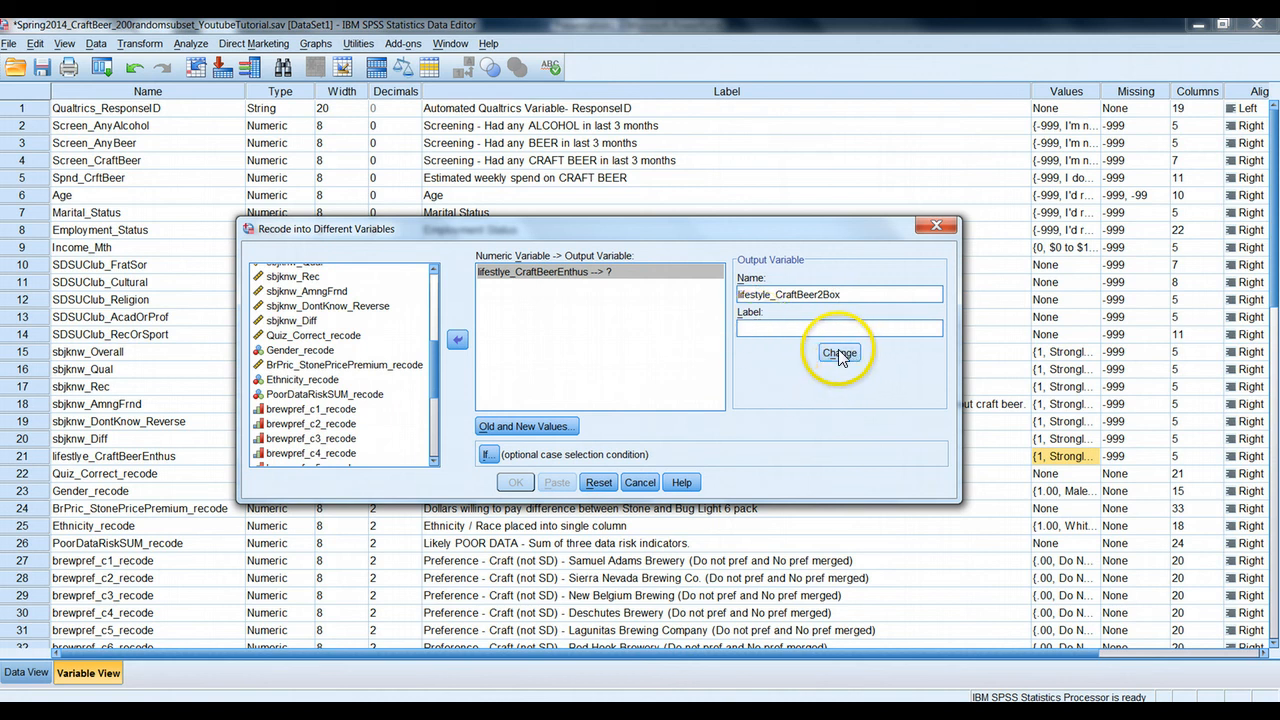
{"action": "left_click", "coordinate": [840, 352]}
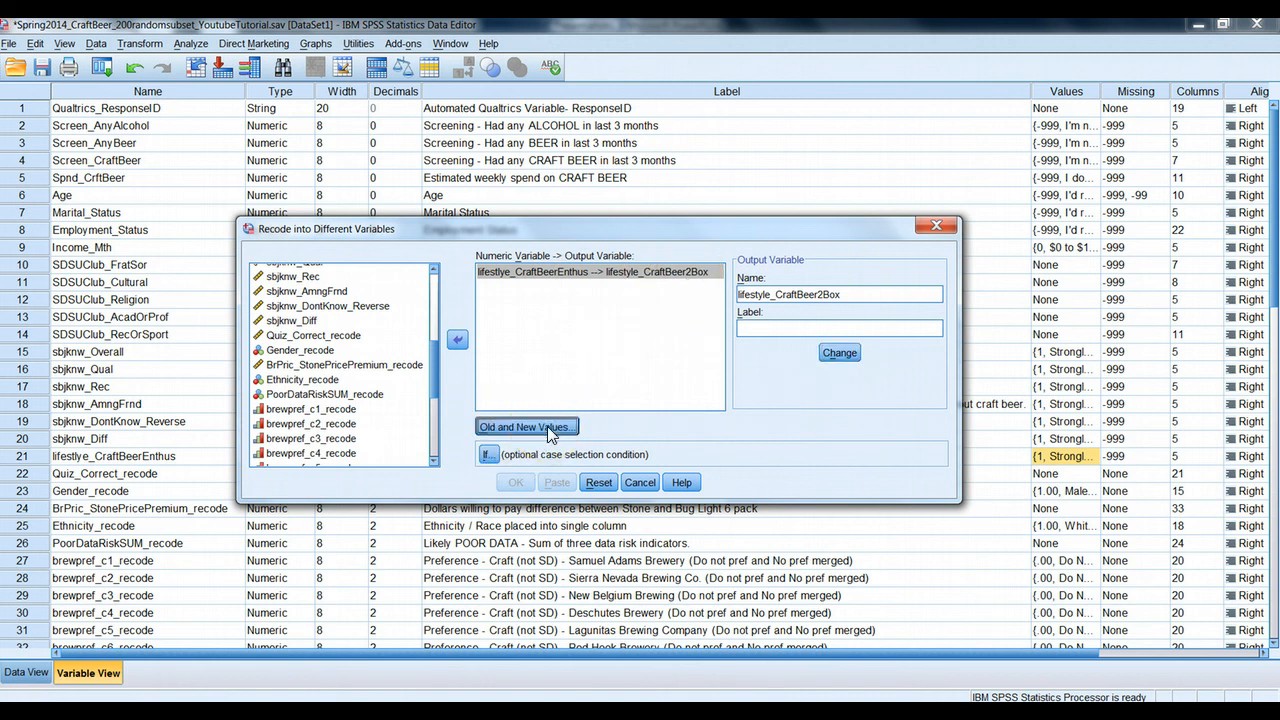
{"action": "left_click", "coordinate": [524, 426]}
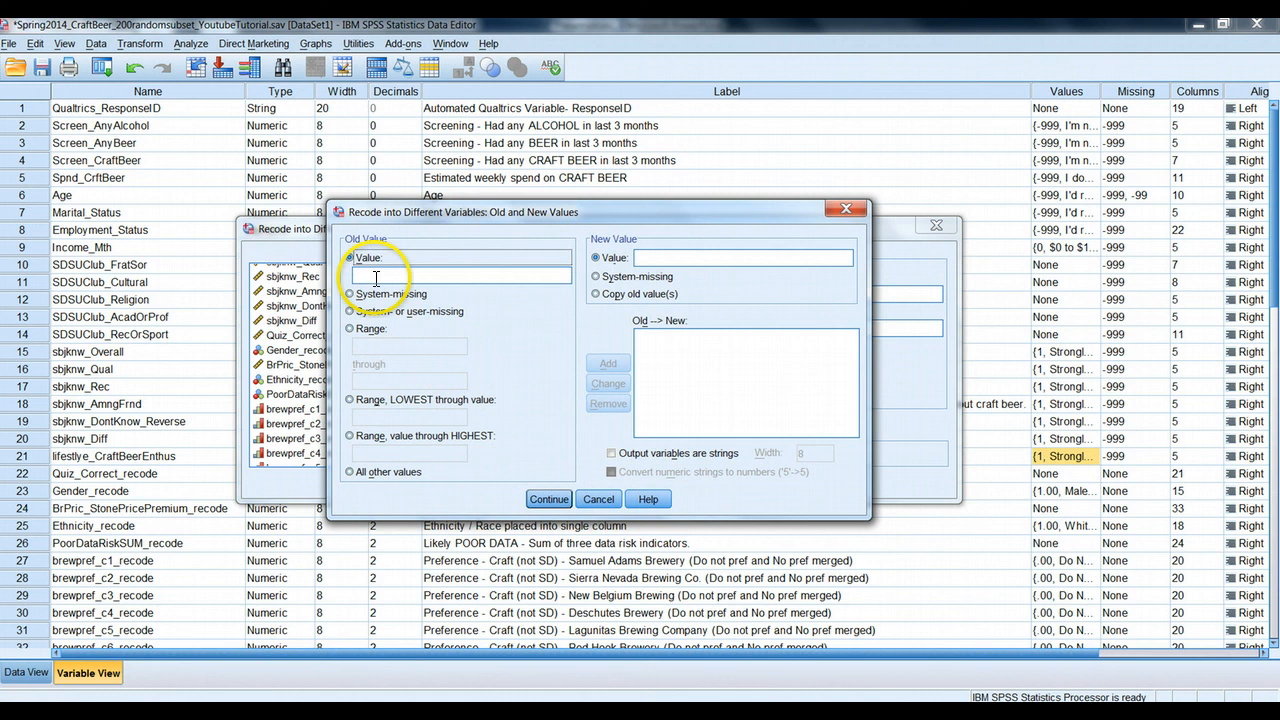
Add recode rules: range 1 thru 3 becomes 0 and range 4 thru 5 becomes 1
{"action": "left_click", "coordinate": [348, 328]}
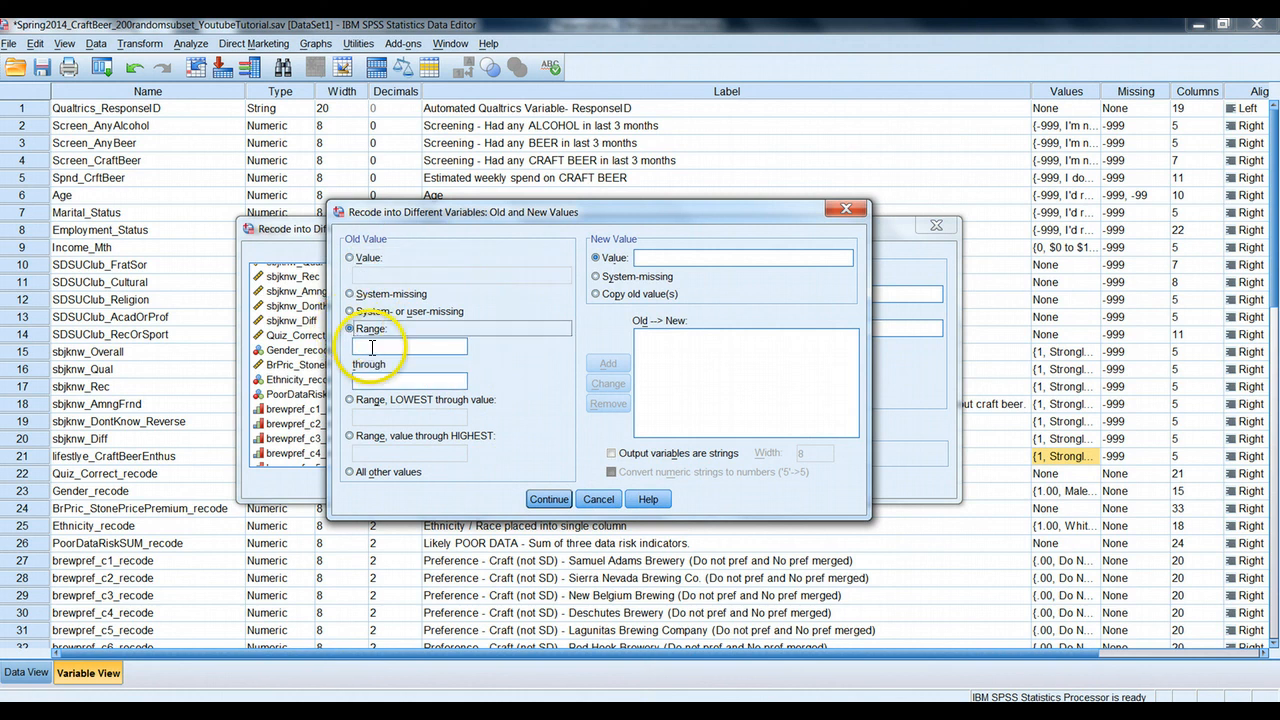
{"action": "type", "text": "1"}
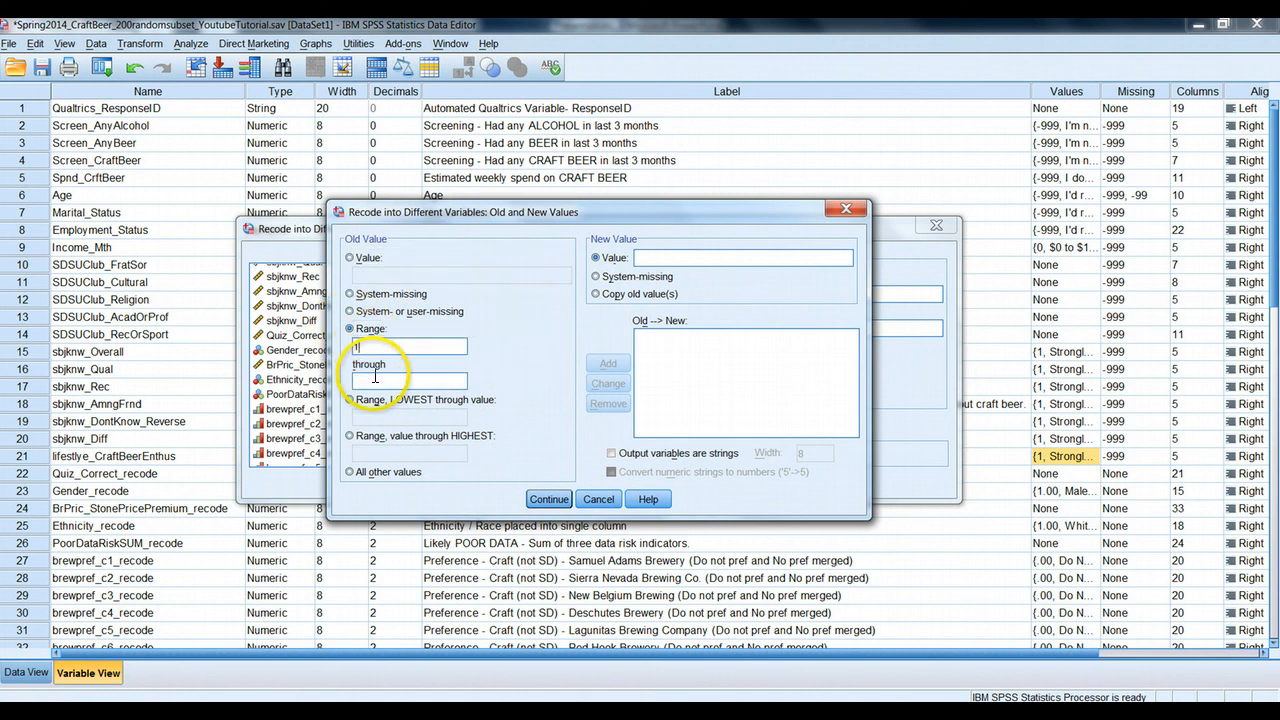
{"action": "type", "text": "3"}
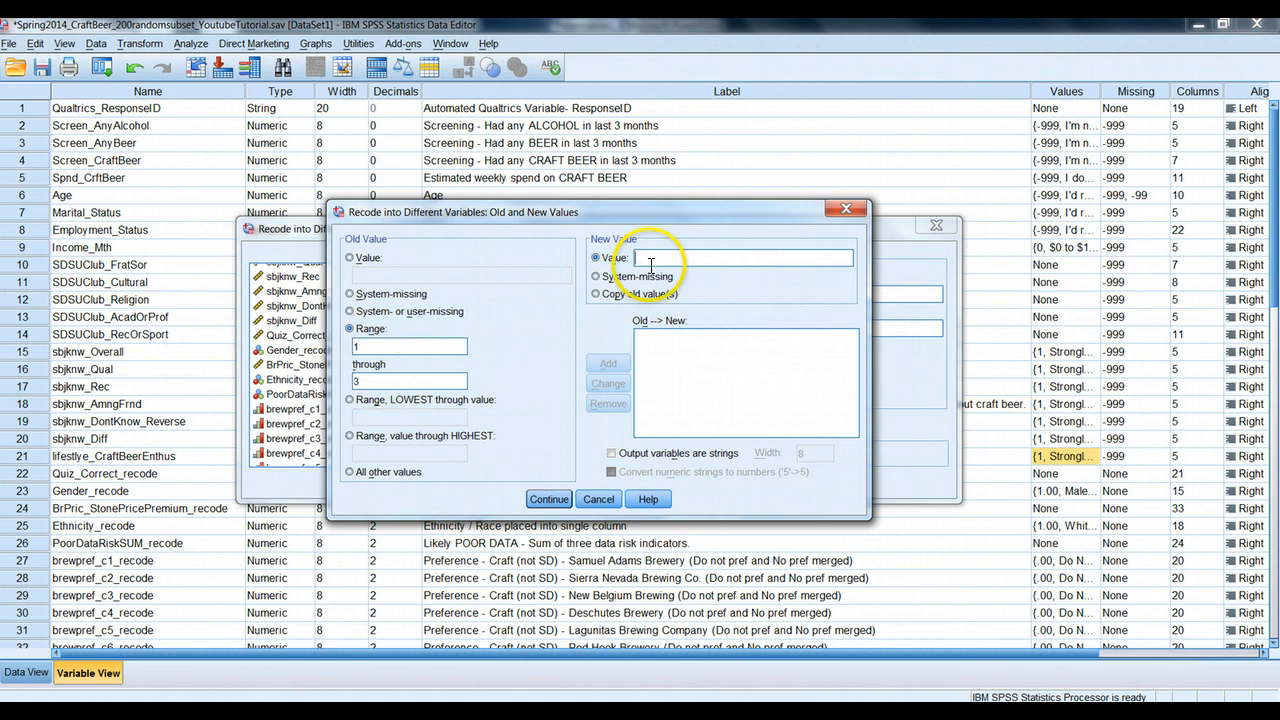
{"action": "left_click", "coordinate": [608, 364]}
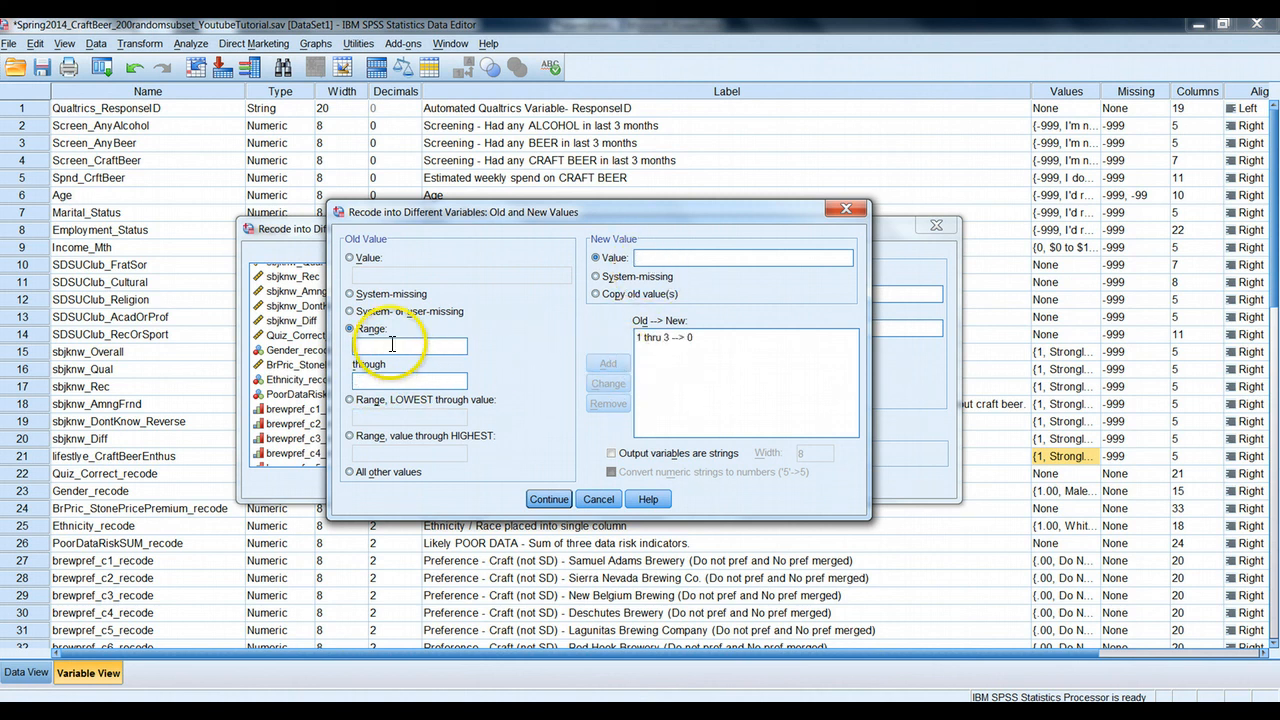
{"action": "type", "text": "5"}
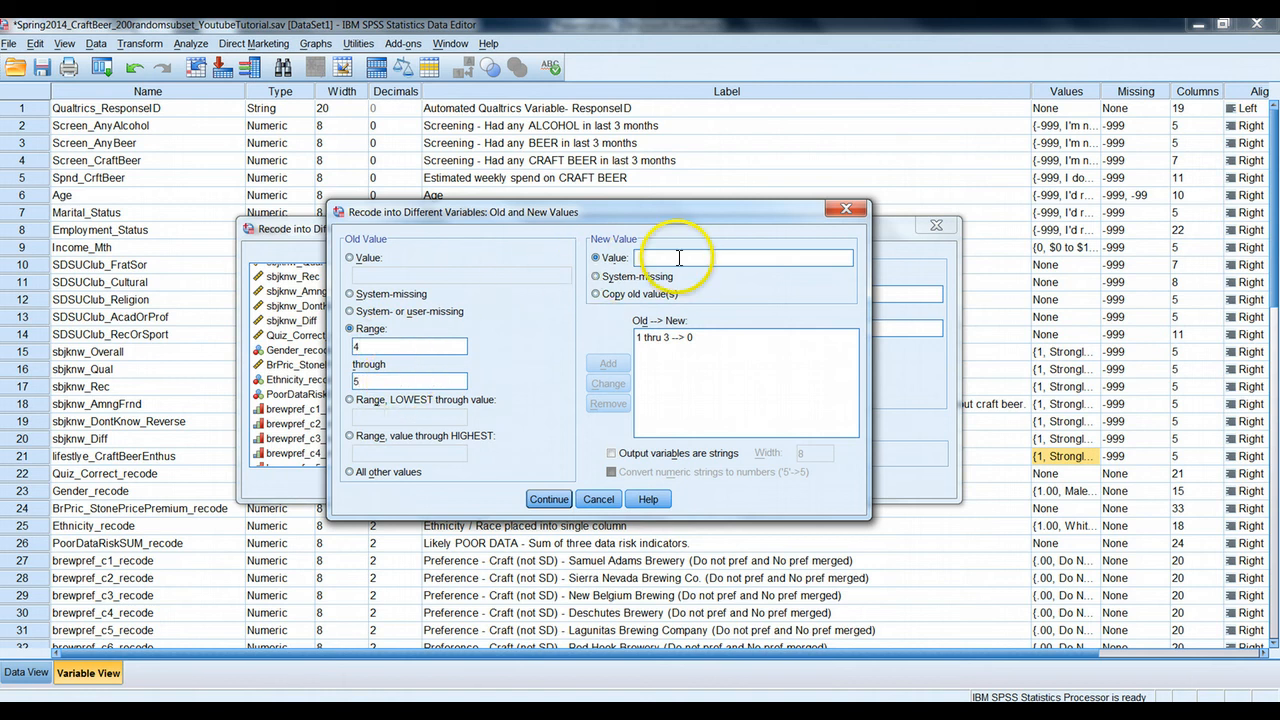
{"action": "left_click", "coordinate": [608, 364]}
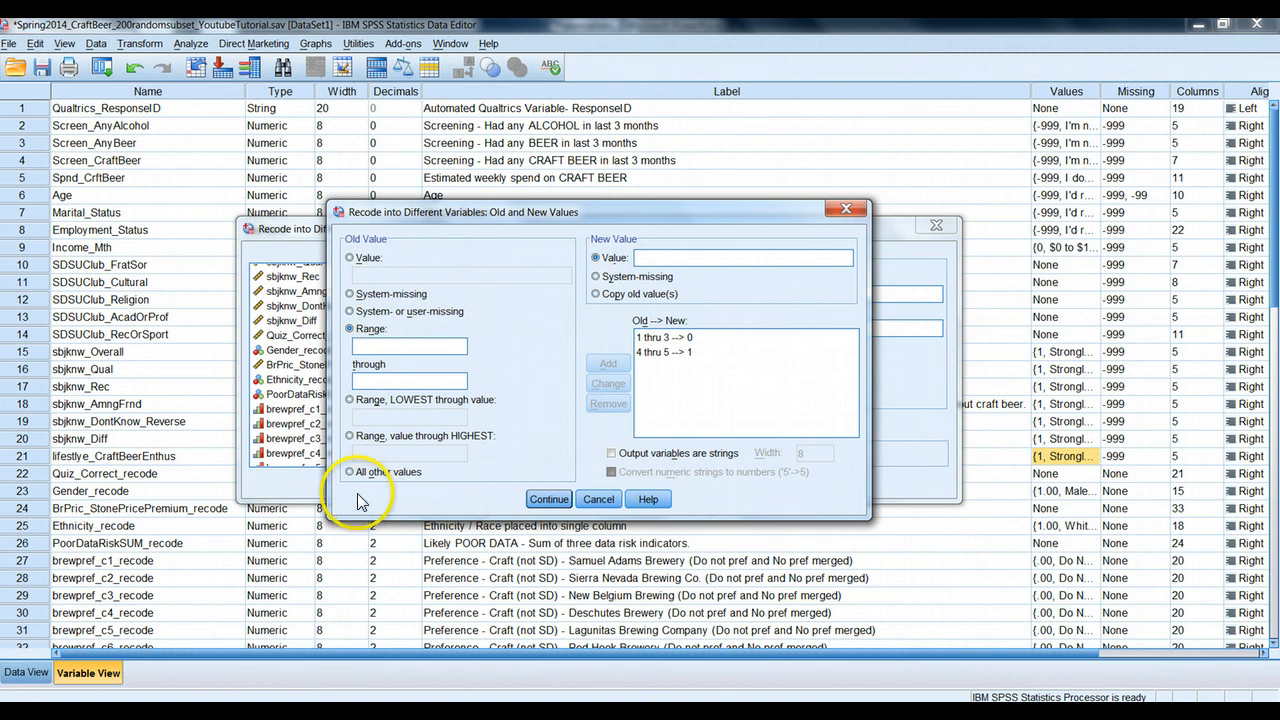
Send all other values to system-missing, confirm the rules and paste the RECODE command to syntax
{"action": "left_click", "coordinate": [350, 472]}
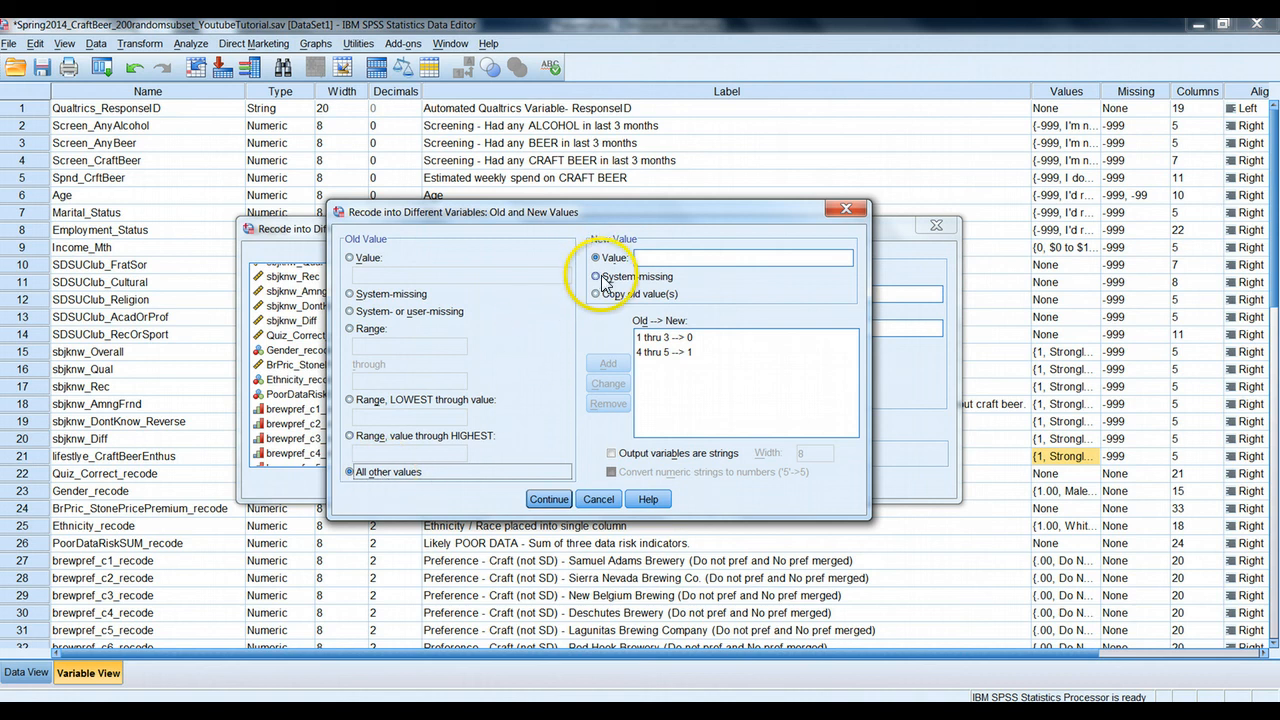
{"action": "left_click", "coordinate": [596, 276]}
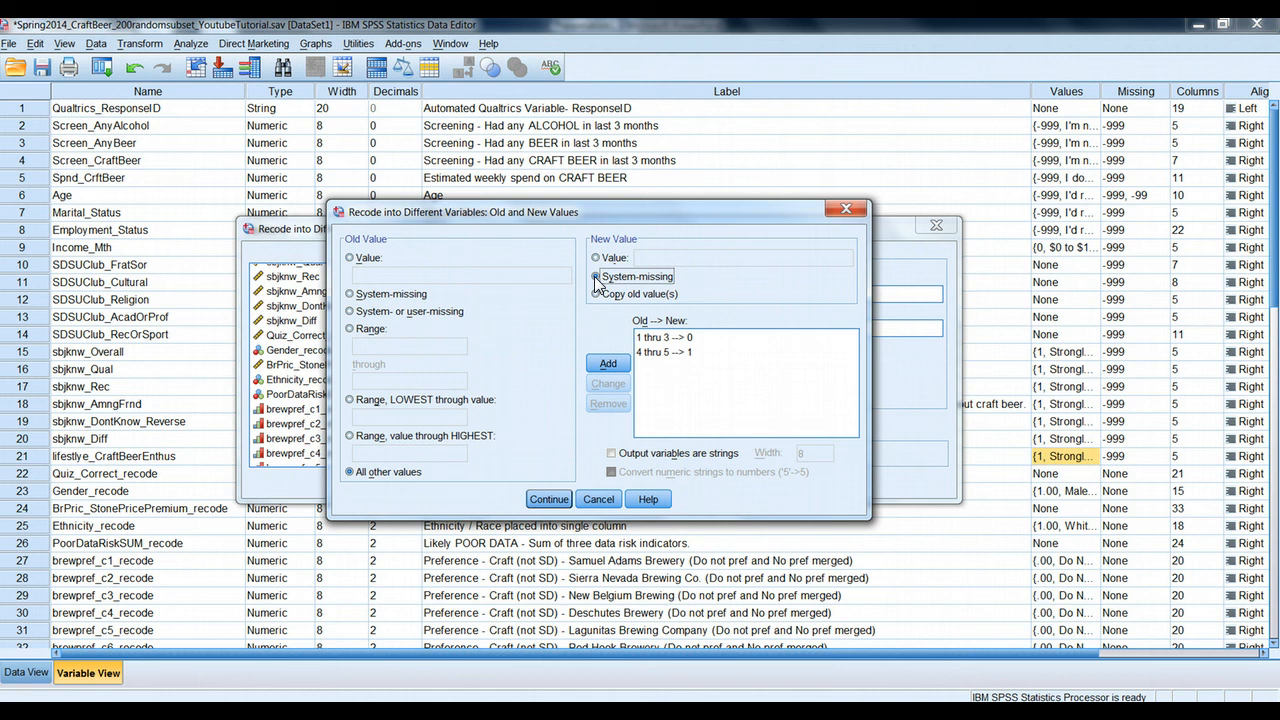
{"action": "left_click", "coordinate": [608, 364]}
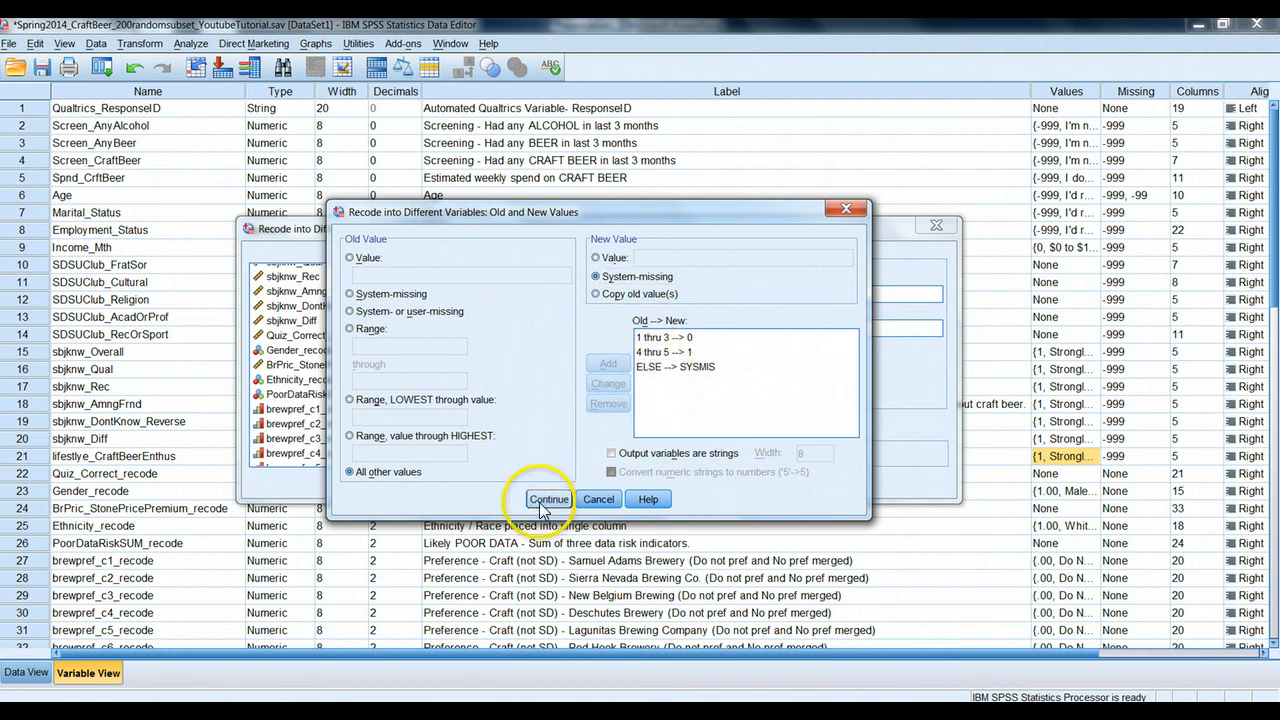
{"action": "left_click", "coordinate": [548, 500]}
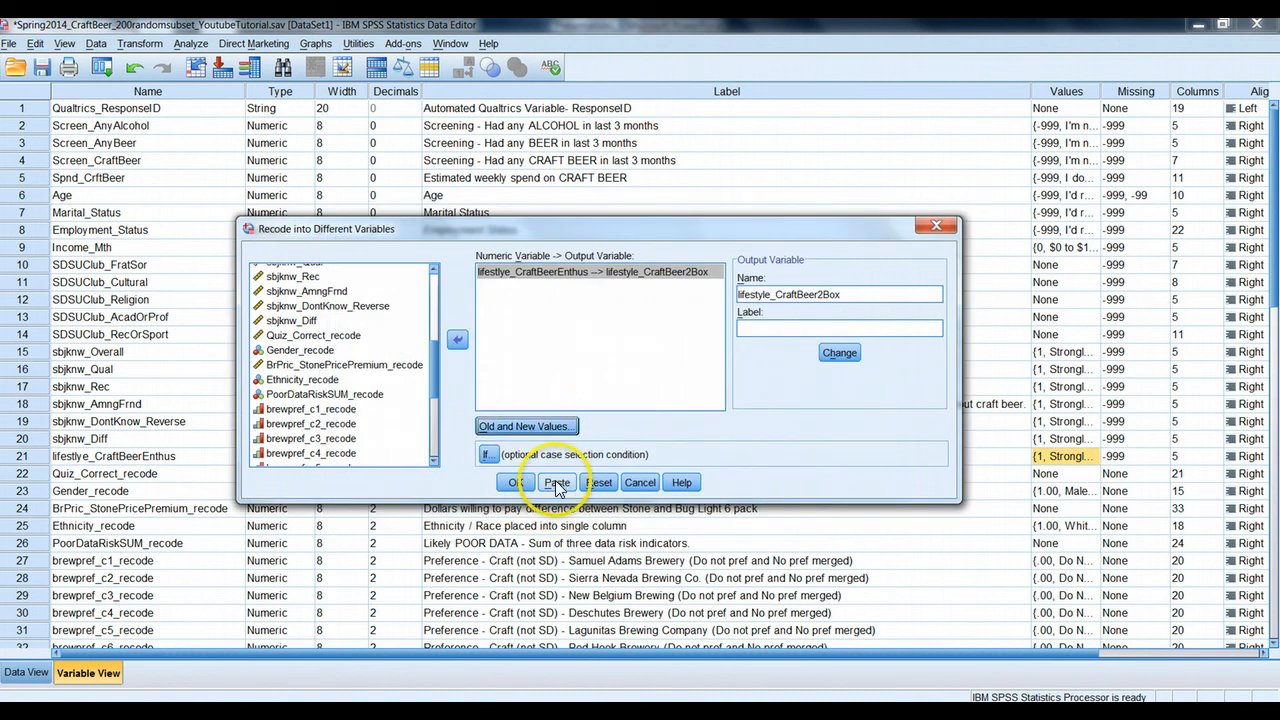
{"action": "left_click", "coordinate": [556, 482]}
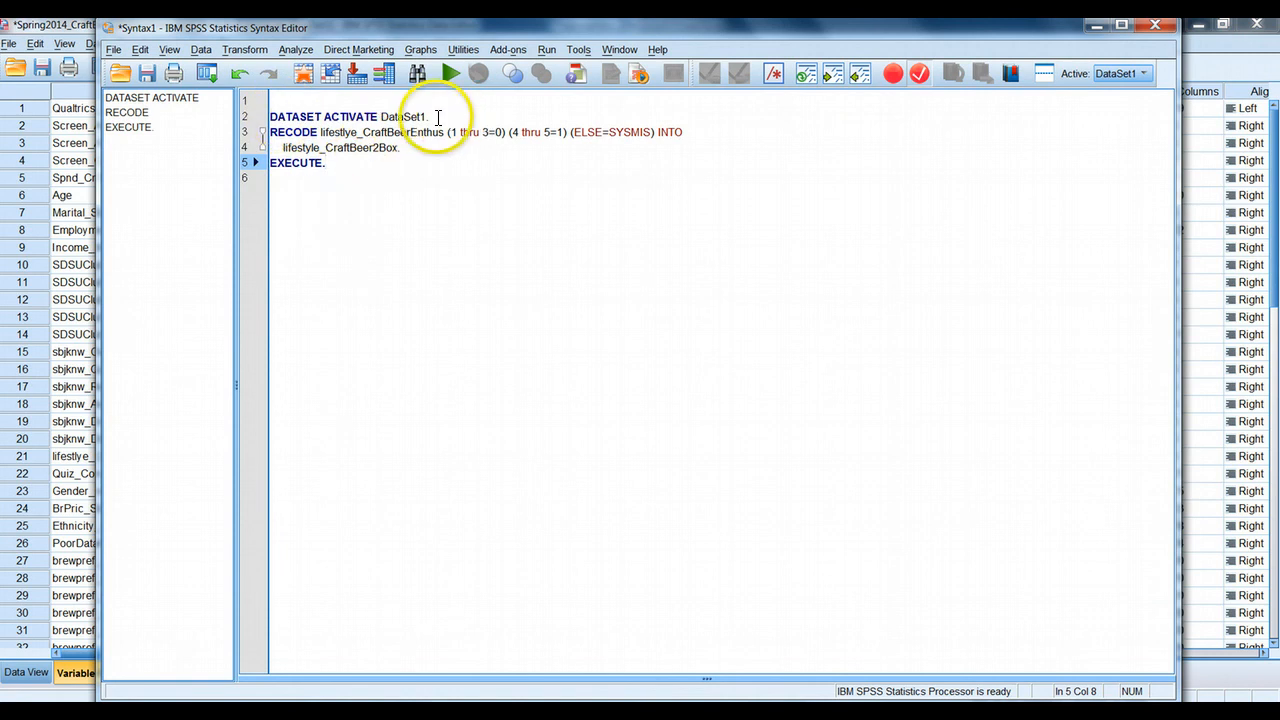
Remove the DATASET ACTIVATE line and run the selected RECODE and EXECUTE commands
{"action": "double_click", "coordinate": [404, 116]}
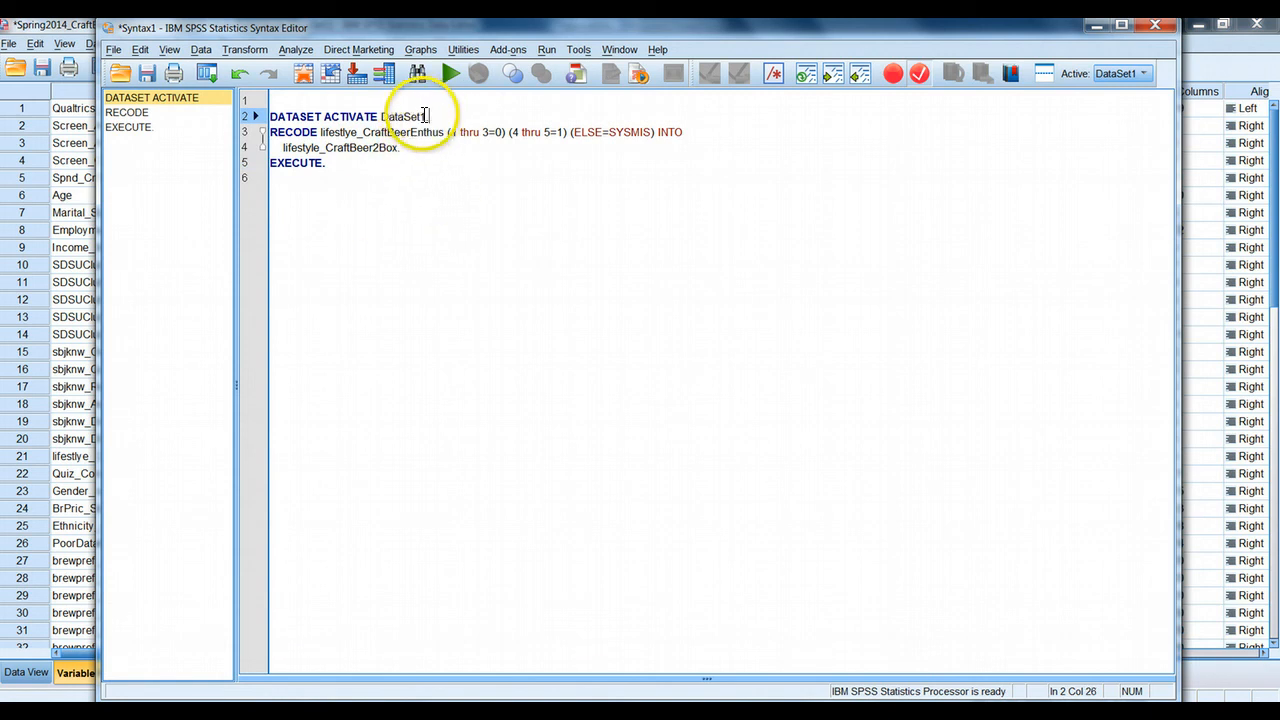
{"action": "triple_click", "coordinate": [344, 116]}
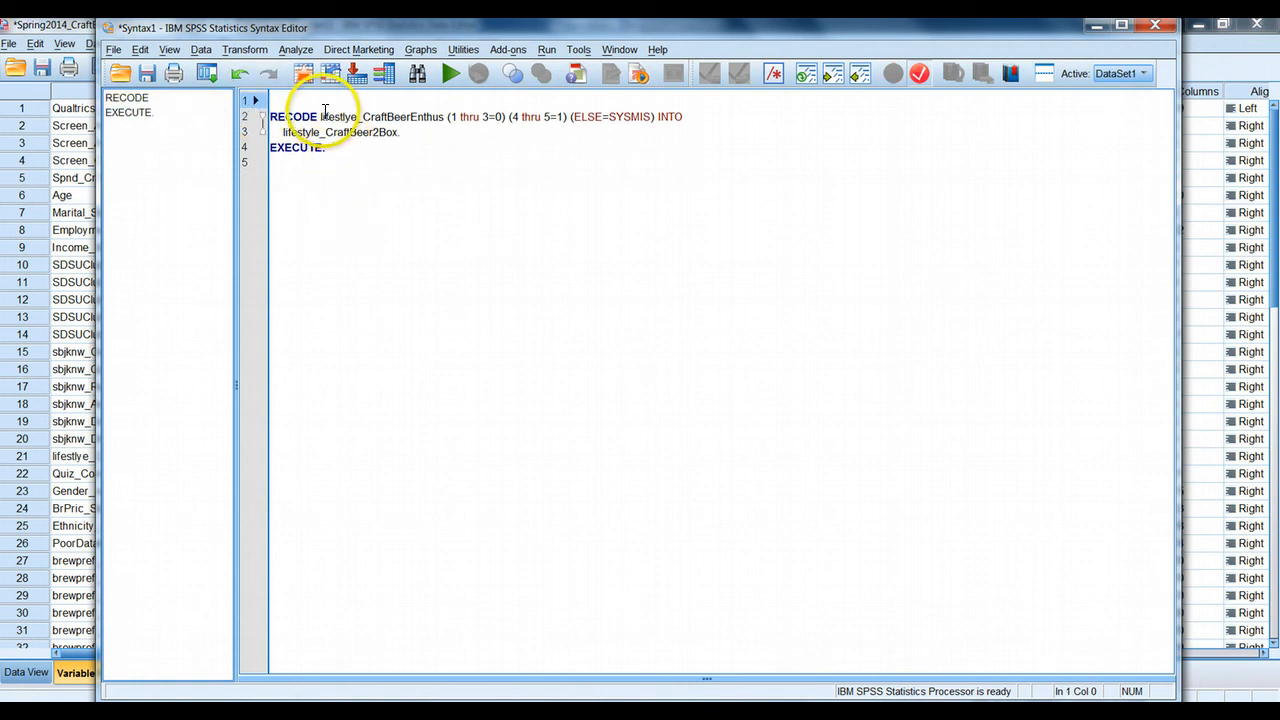
{"action": "mouse_move", "coordinate": [504, 116]}
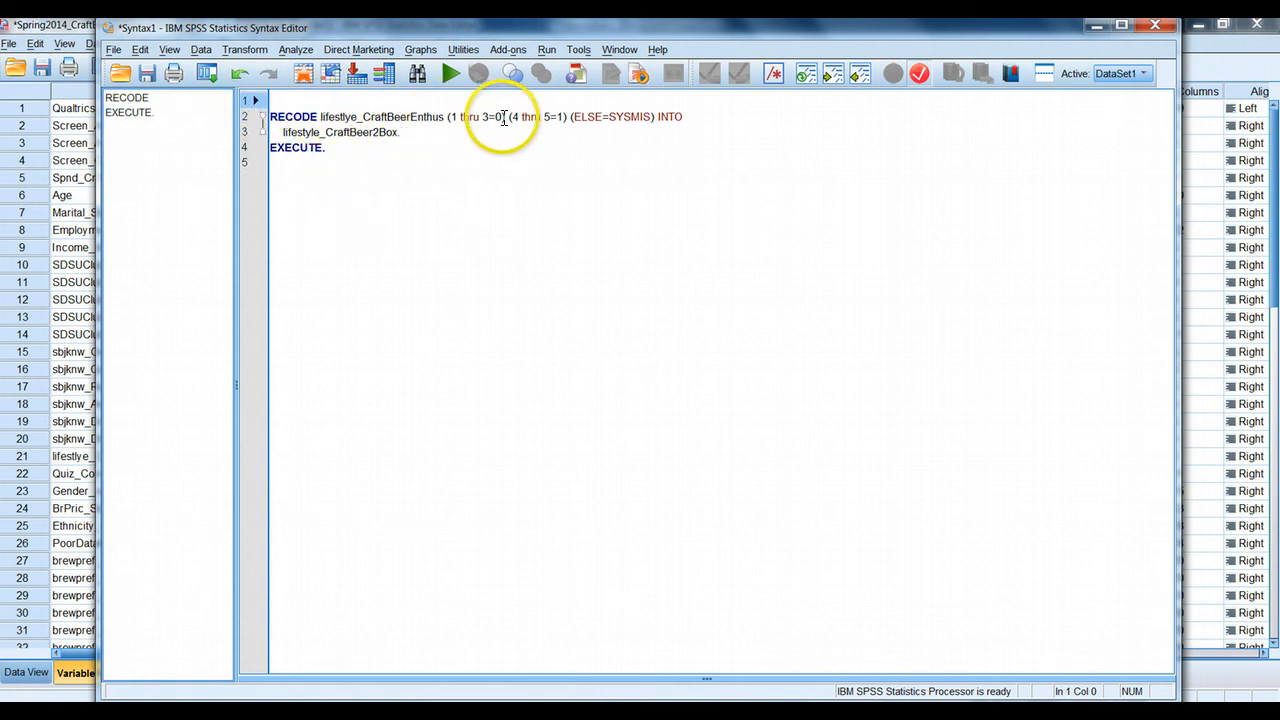
{"action": "mouse_move", "coordinate": [582, 116]}
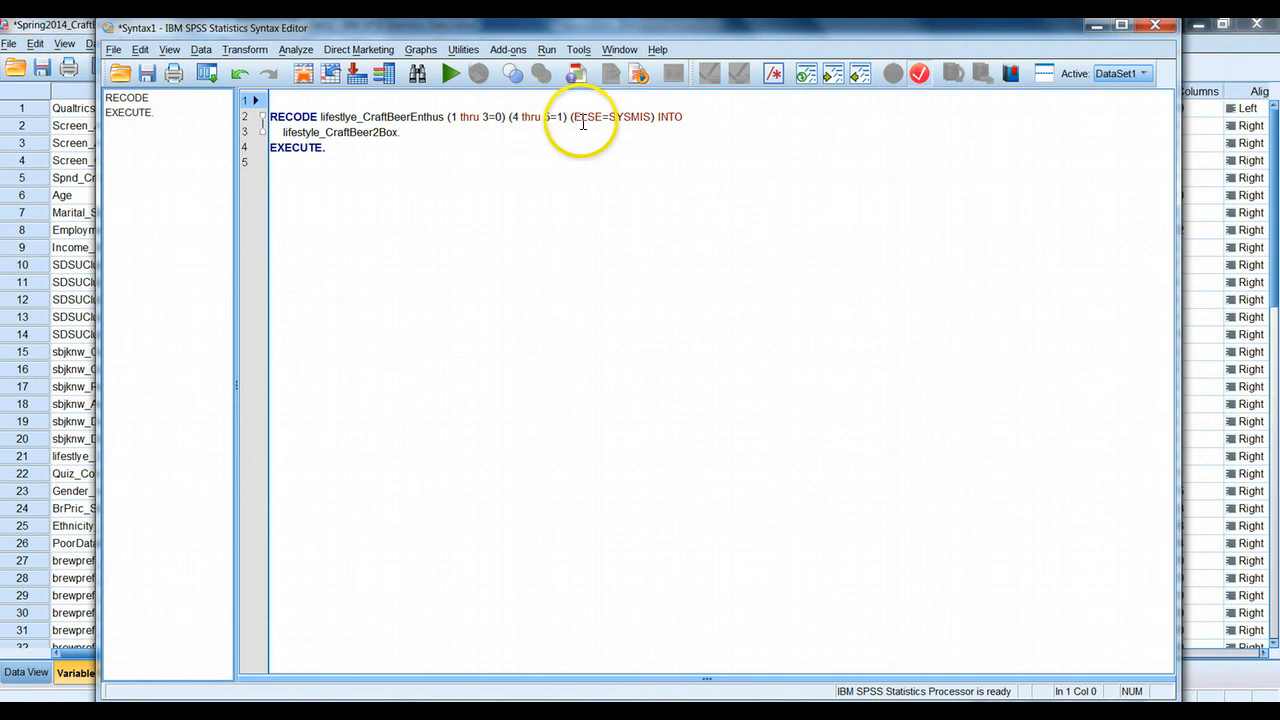
{"action": "mouse_move", "coordinate": [418, 130]}
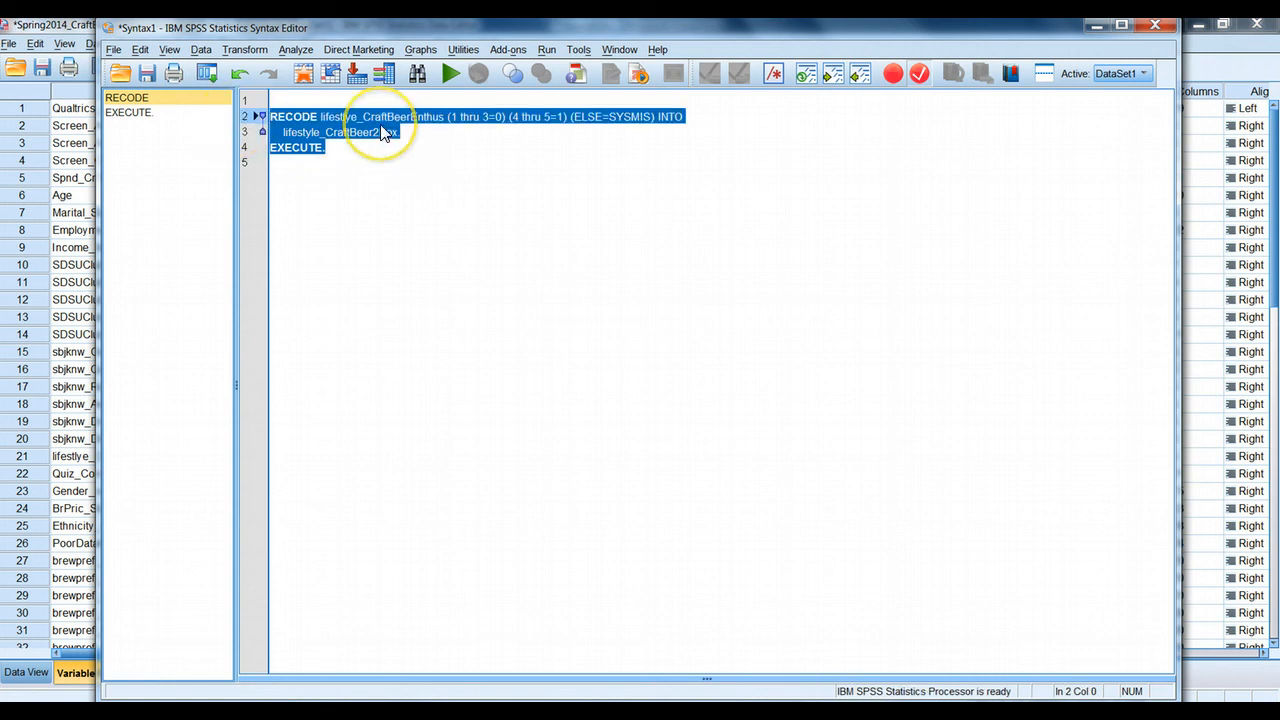
{"action": "right_click", "coordinate": [380, 130]}
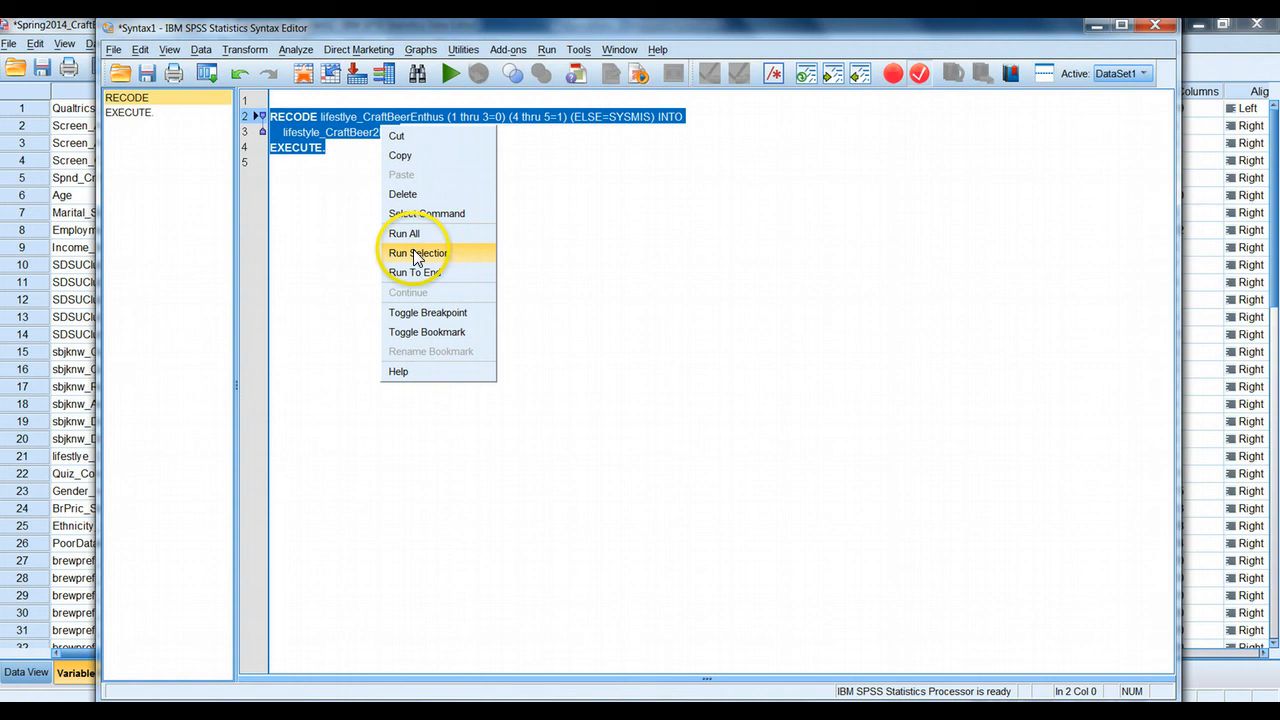
{"action": "left_click", "coordinate": [418, 252]}
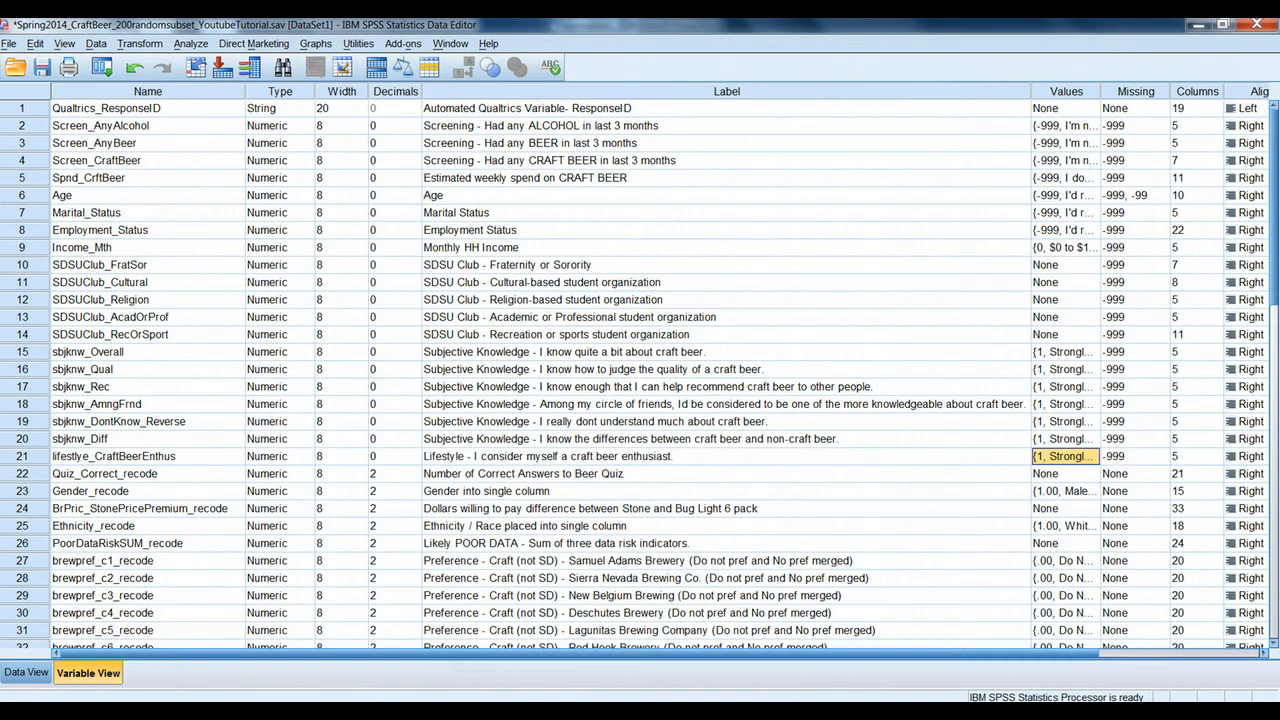
Scroll through Data View to confirm lifestyle_CraftBeer2Box holds 0s and 1s per case
{"action": "scroll", "scroll_direction": "right", "scroll_amount": 3}
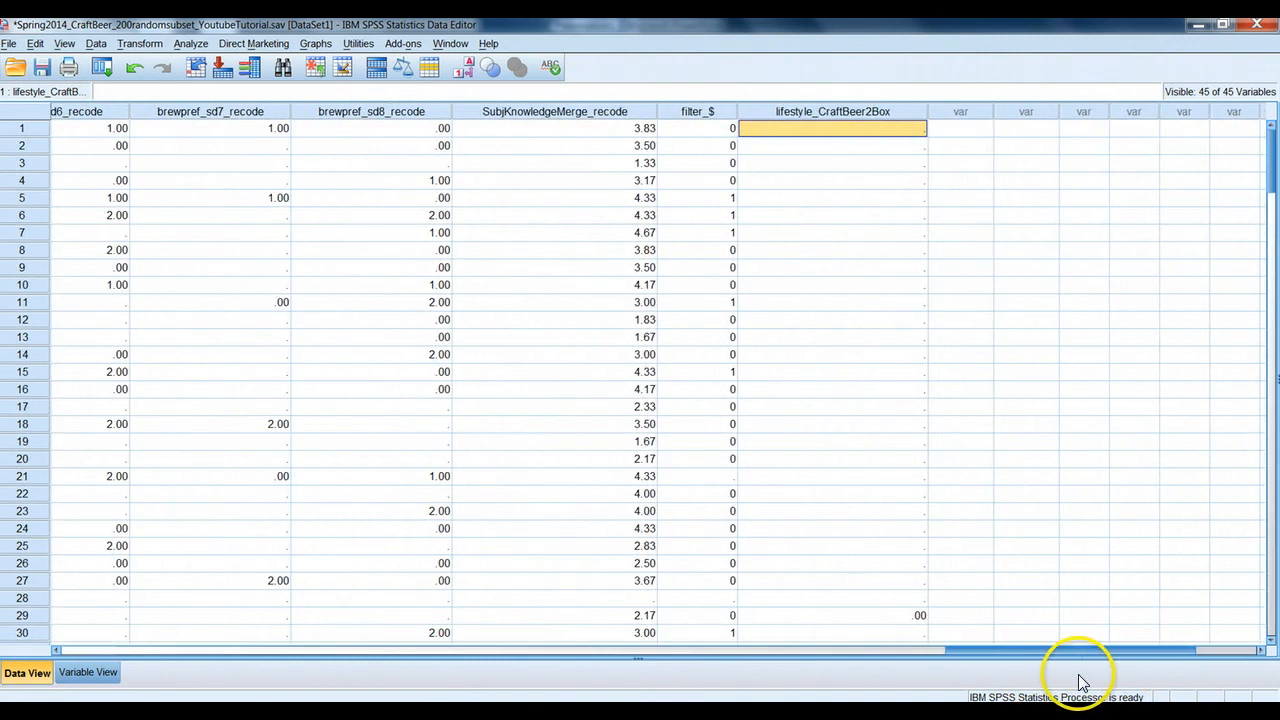
{"action": "scroll", "scroll_direction": "down", "scroll_amount": 3}
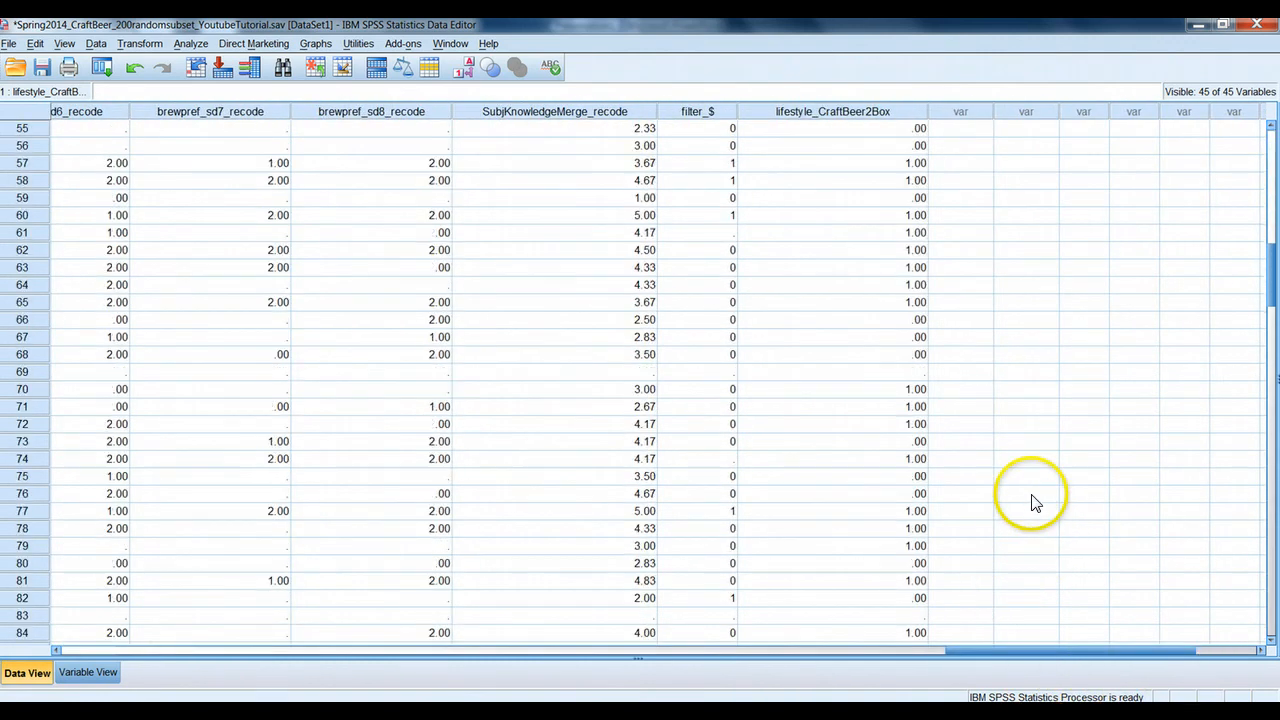
{"action": "scroll", "scroll_direction": "up", "scroll_amount": 3}
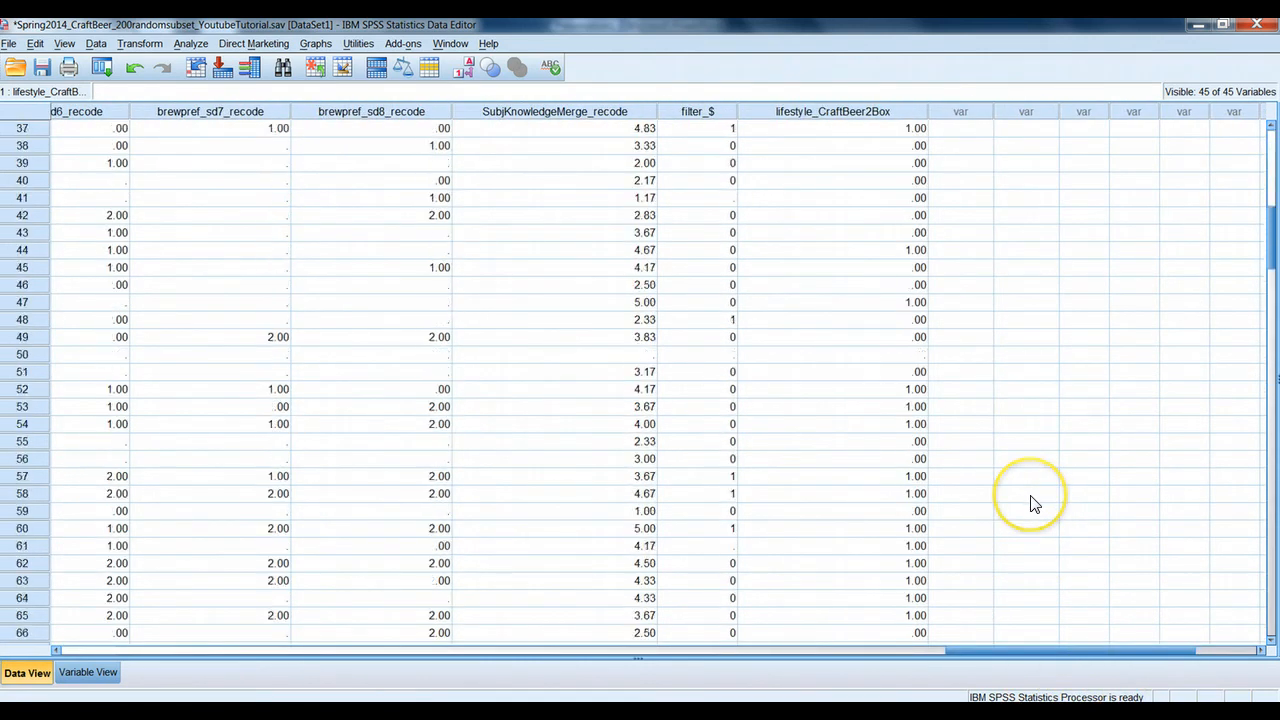
{"action": "mouse_move", "coordinate": [1036, 504]}
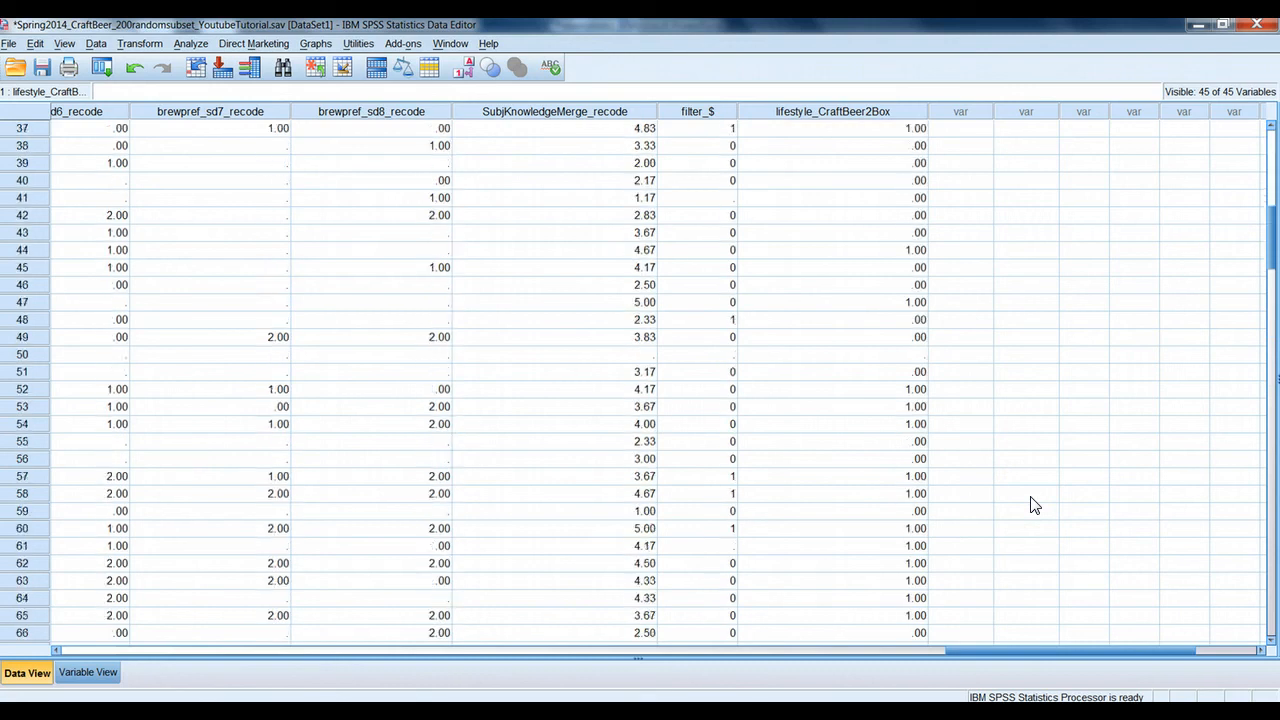
{"action": "scroll", "scroll_direction": "down", "scroll_amount": 3}
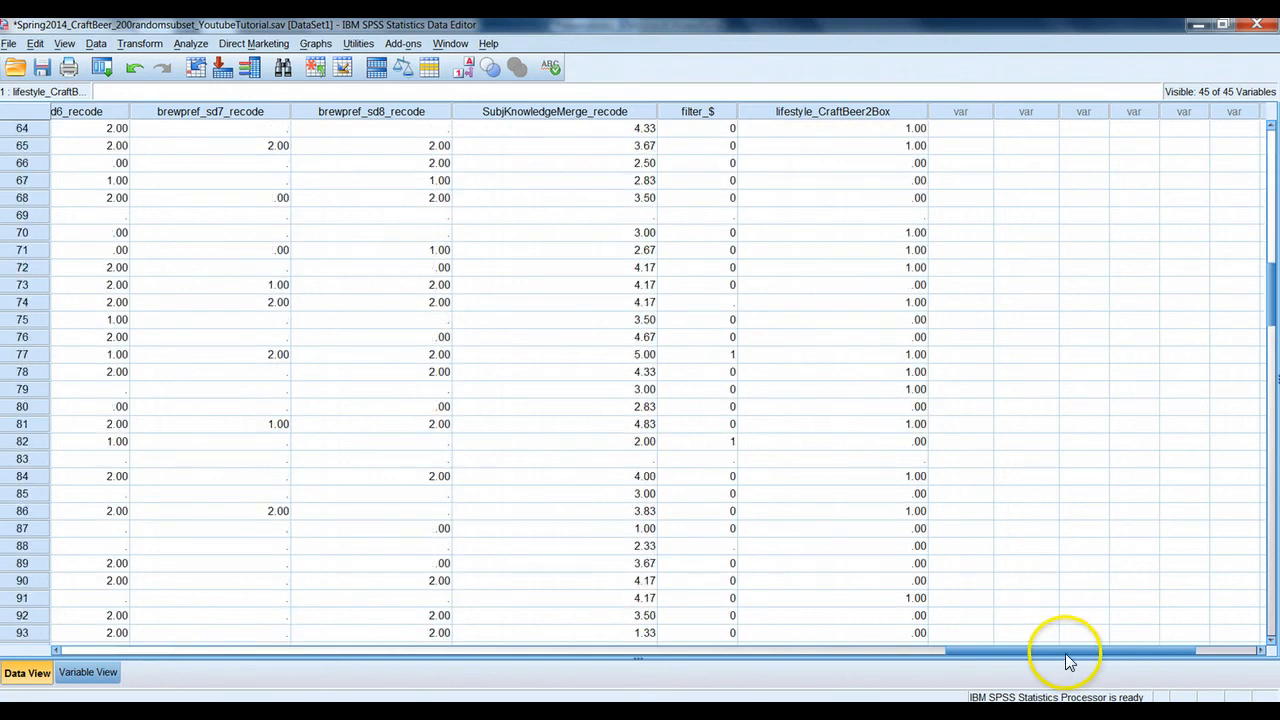
{"action": "scroll", "scroll_direction": "up", "scroll_amount": 3}
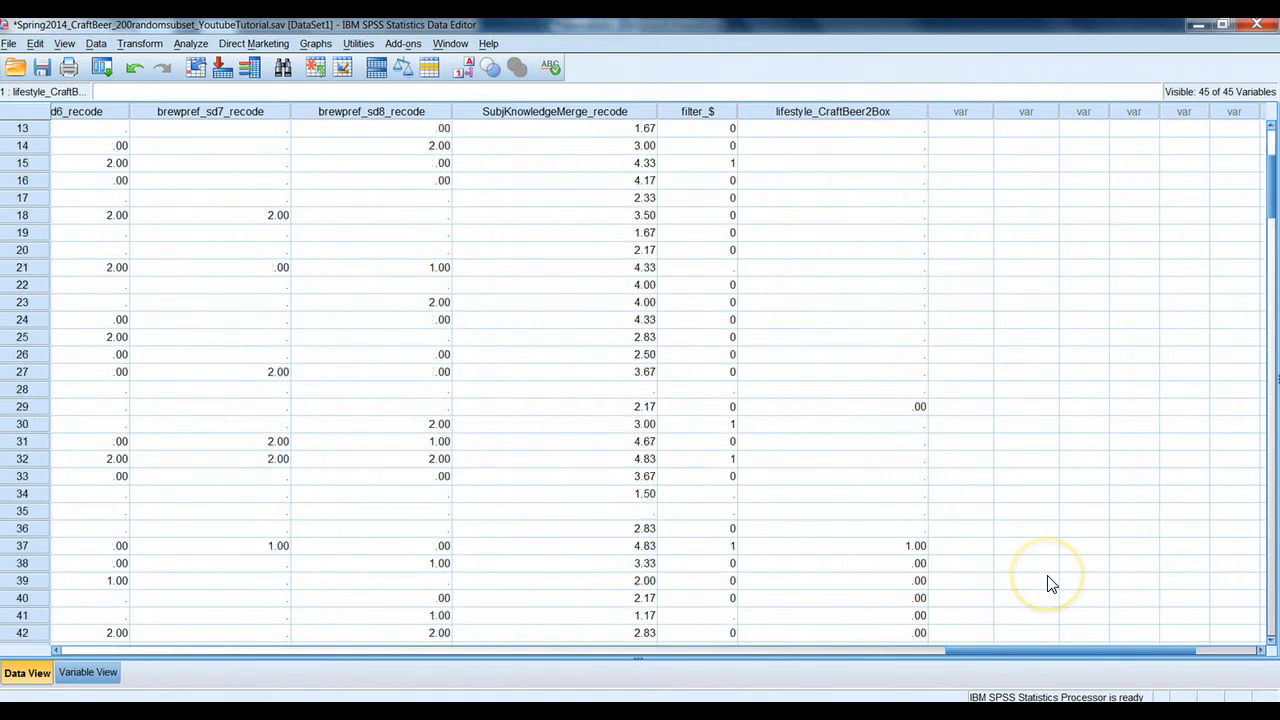
{"action": "scroll", "scroll_direction": "up", "scroll_amount": 3}
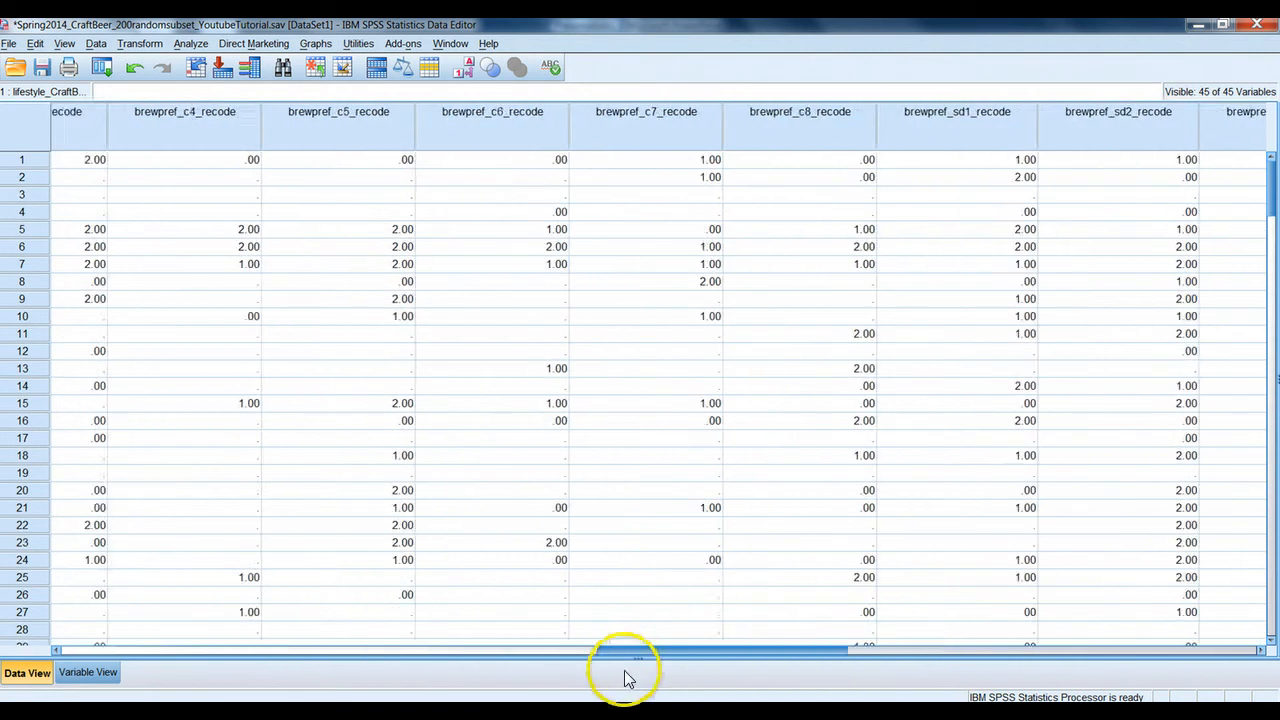
{"action": "scroll", "scroll_direction": "left", "scroll_amount": 3}
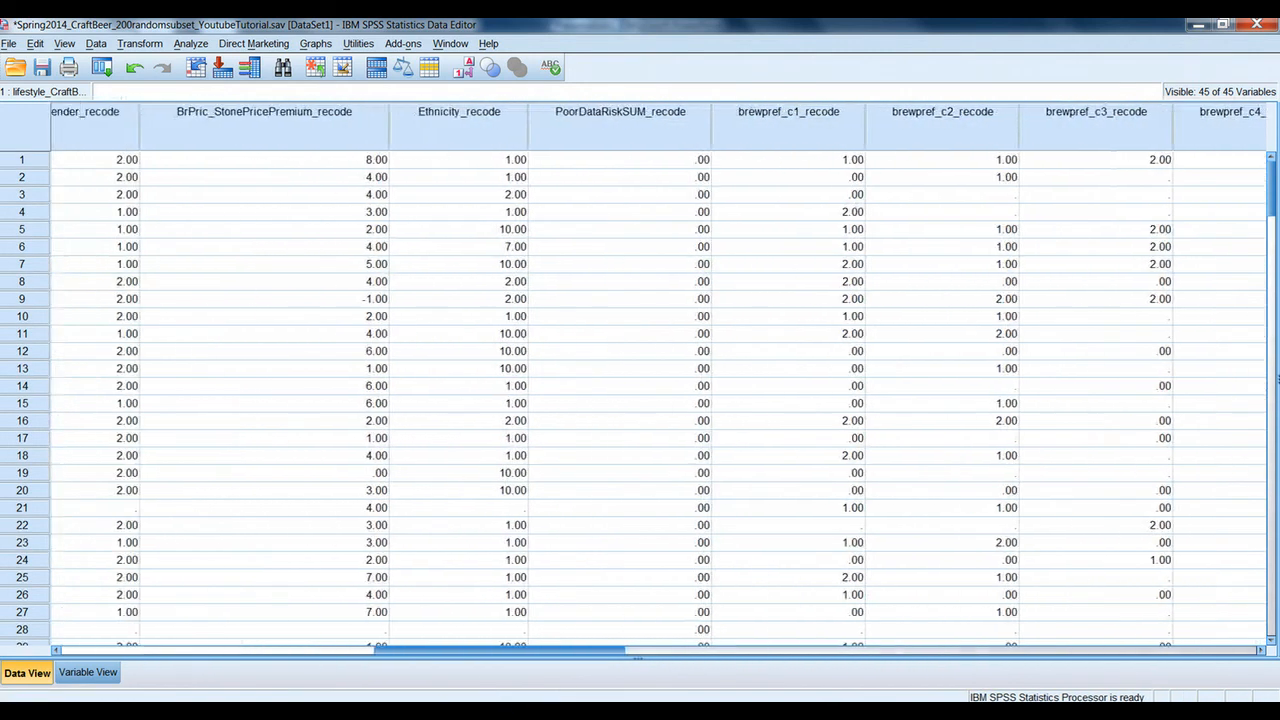
{"action": "scroll", "scroll_direction": "left", "scroll_amount": 3}
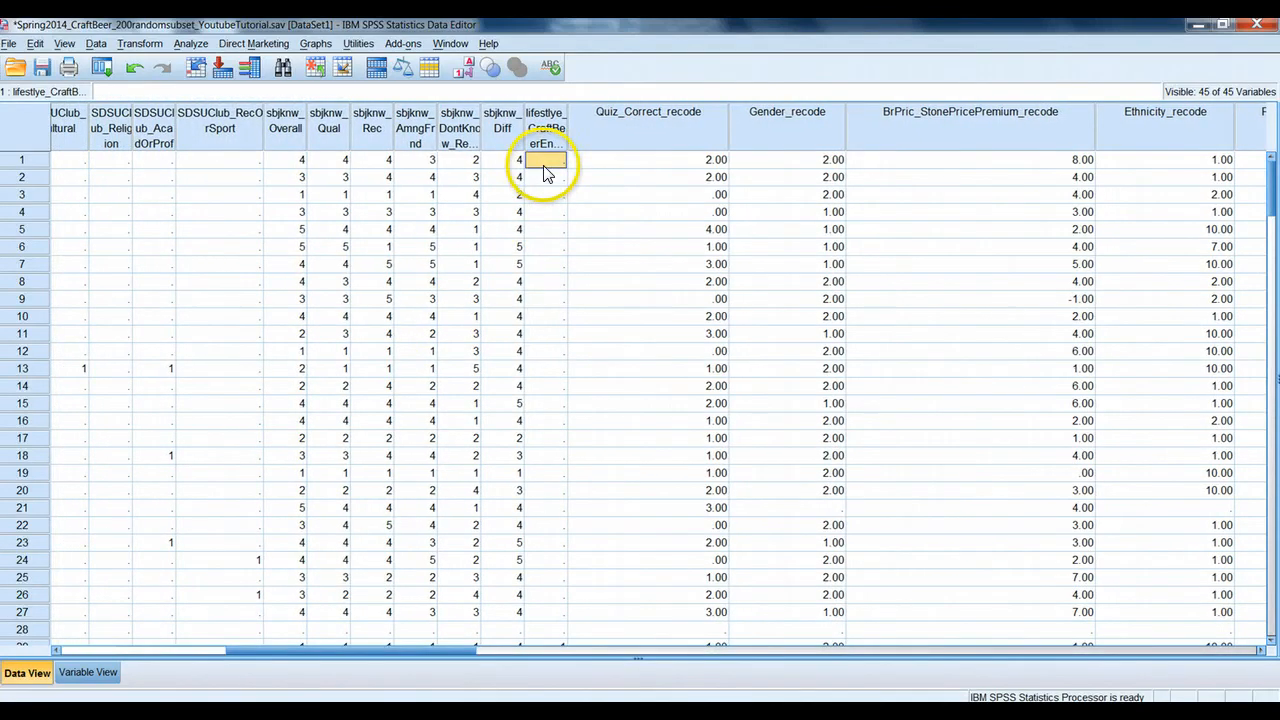
{"action": "scroll", "scroll_direction": "down", "scroll_amount": 3}
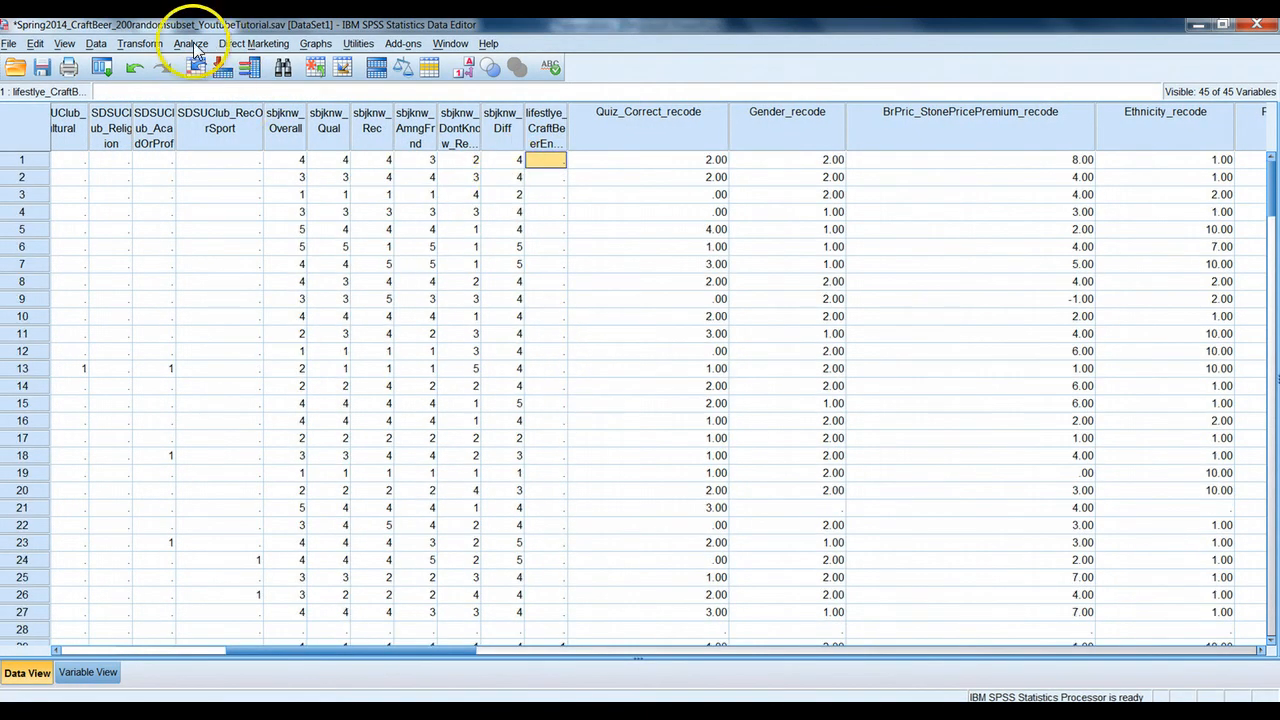
Set up a Frequencies analysis on lifestyle_CraftBeerEnthus and lifestyle_CraftBeer2Box
{"action": "left_click", "coordinate": [190, 44]}
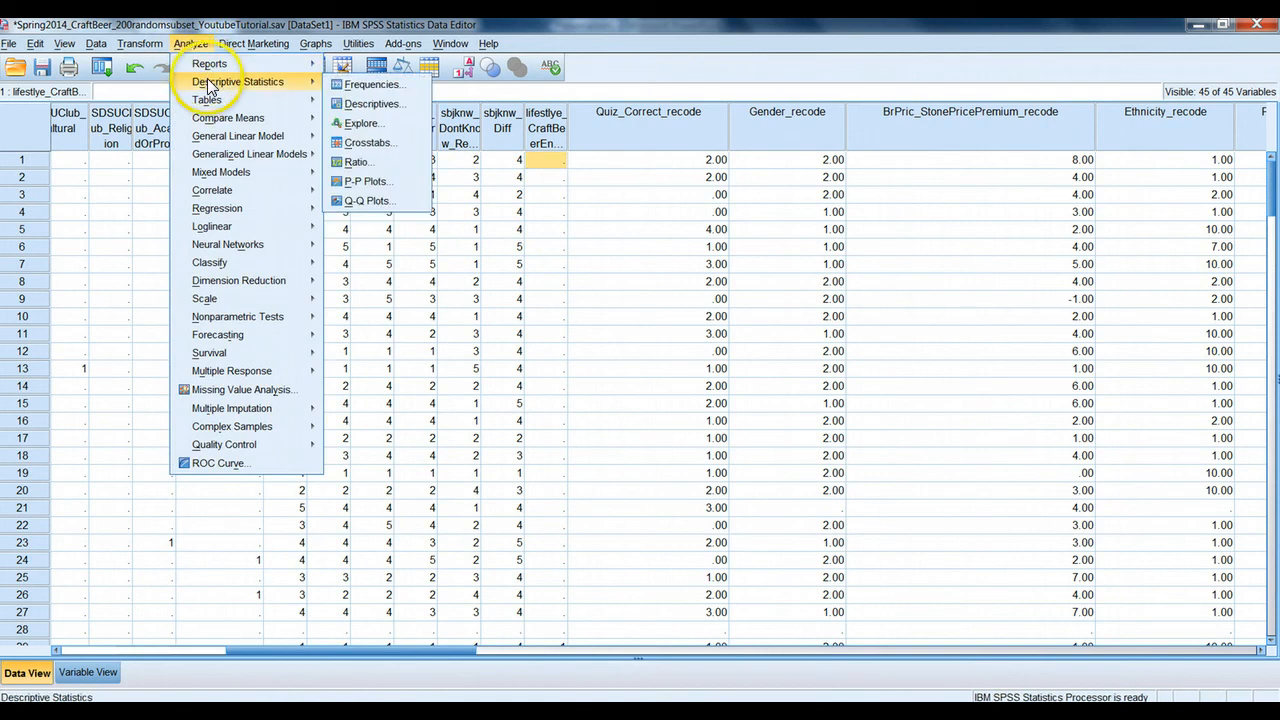
{"action": "mouse_move", "coordinate": [370, 84]}
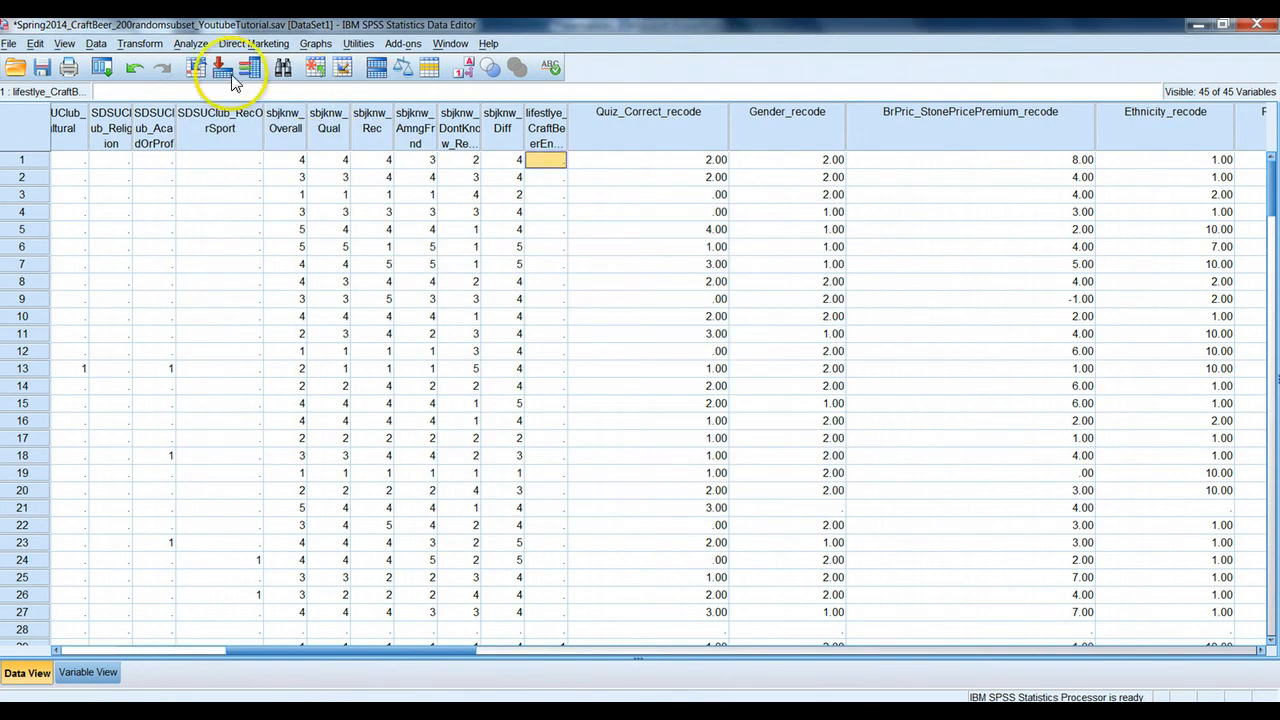
{"action": "left_click", "coordinate": [190, 44]}
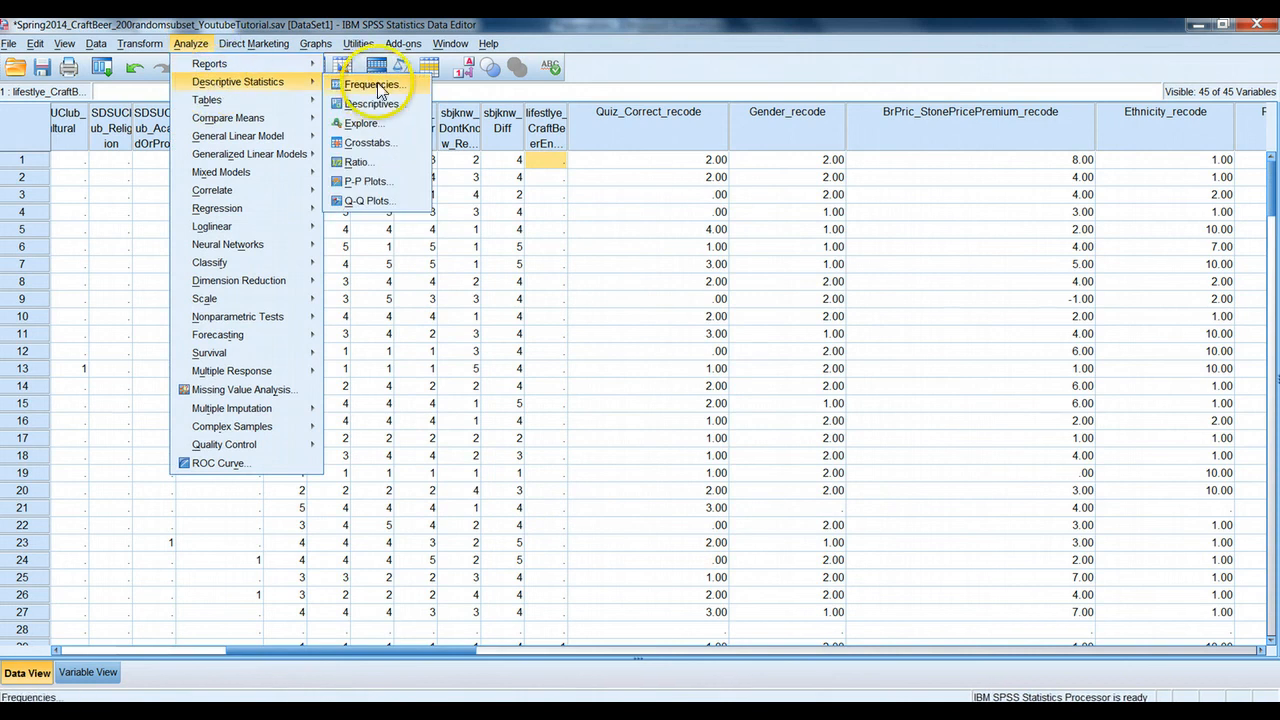
{"action": "left_click", "coordinate": [372, 84]}
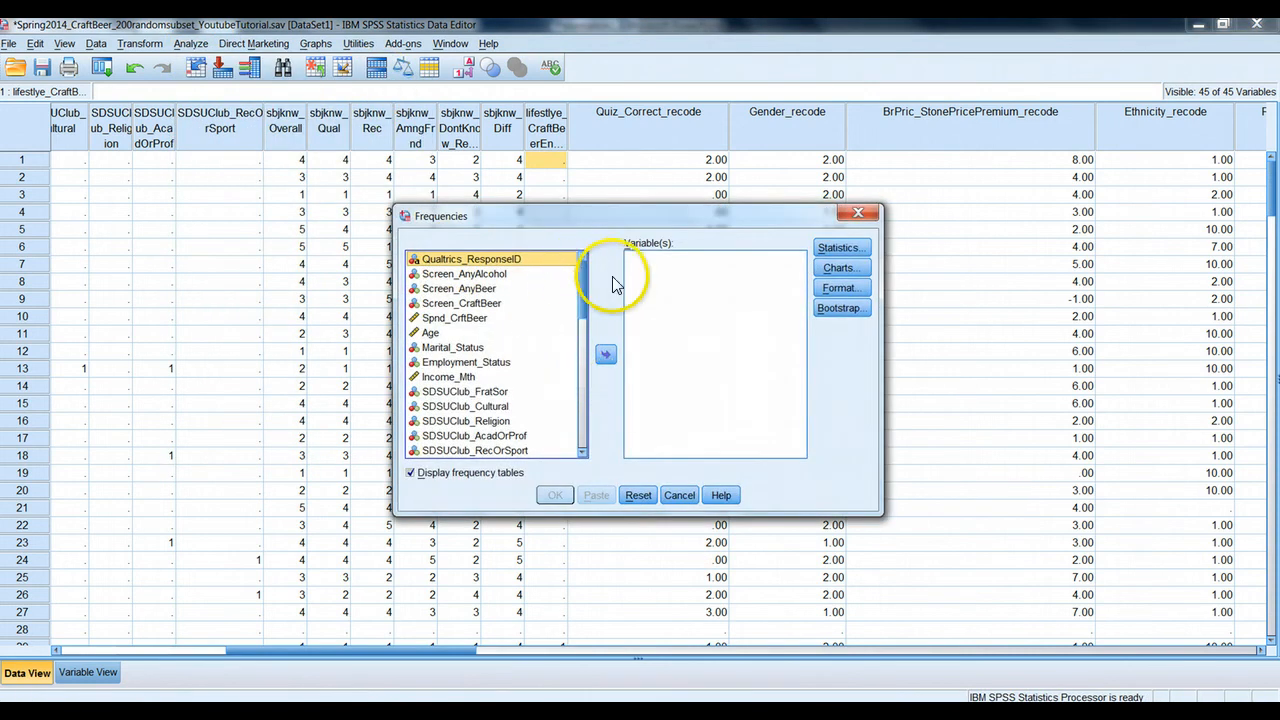
{"action": "scroll", "scroll_direction": "down", "scroll_amount": 3}
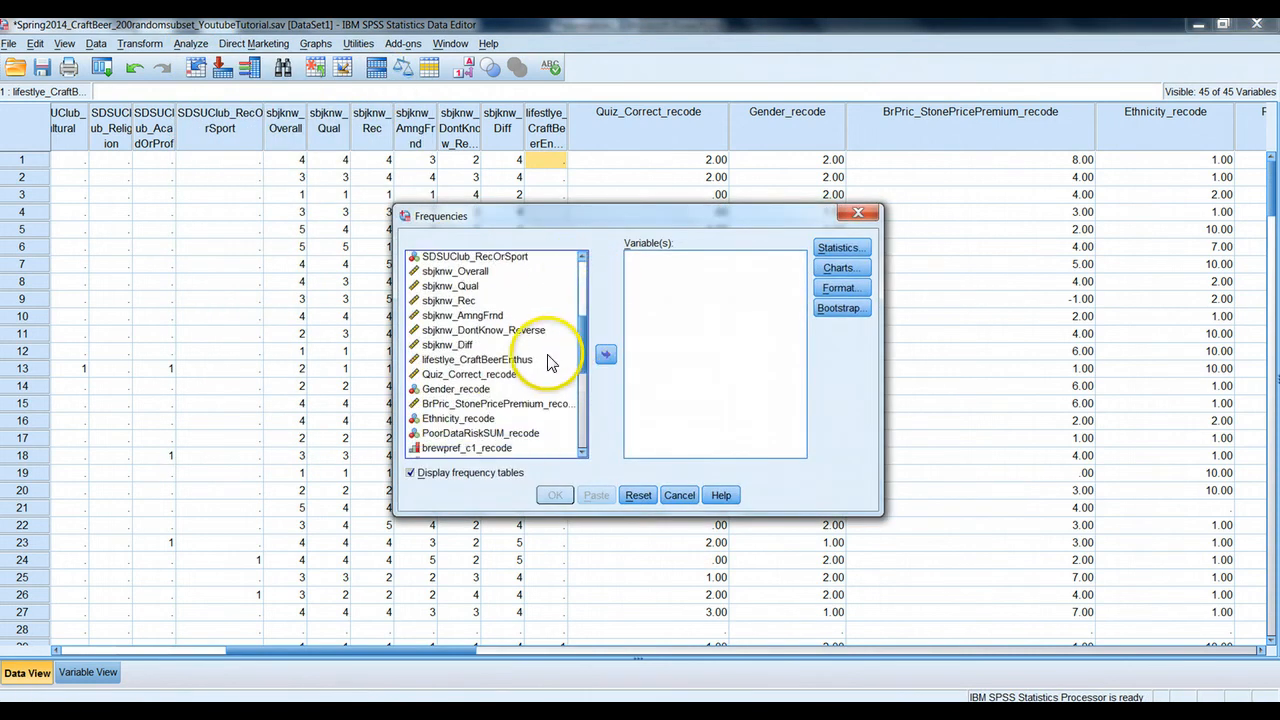
{"action": "left_click", "coordinate": [604, 354]}
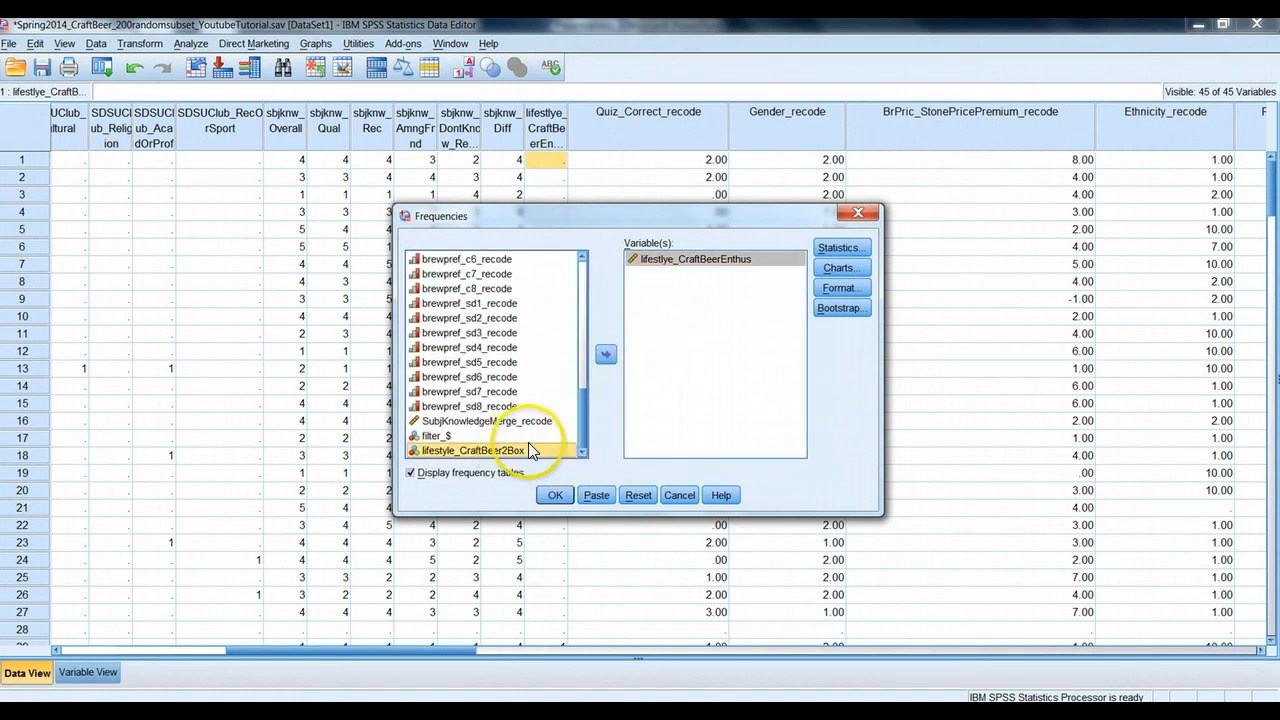
{"action": "left_click", "coordinate": [604, 354]}
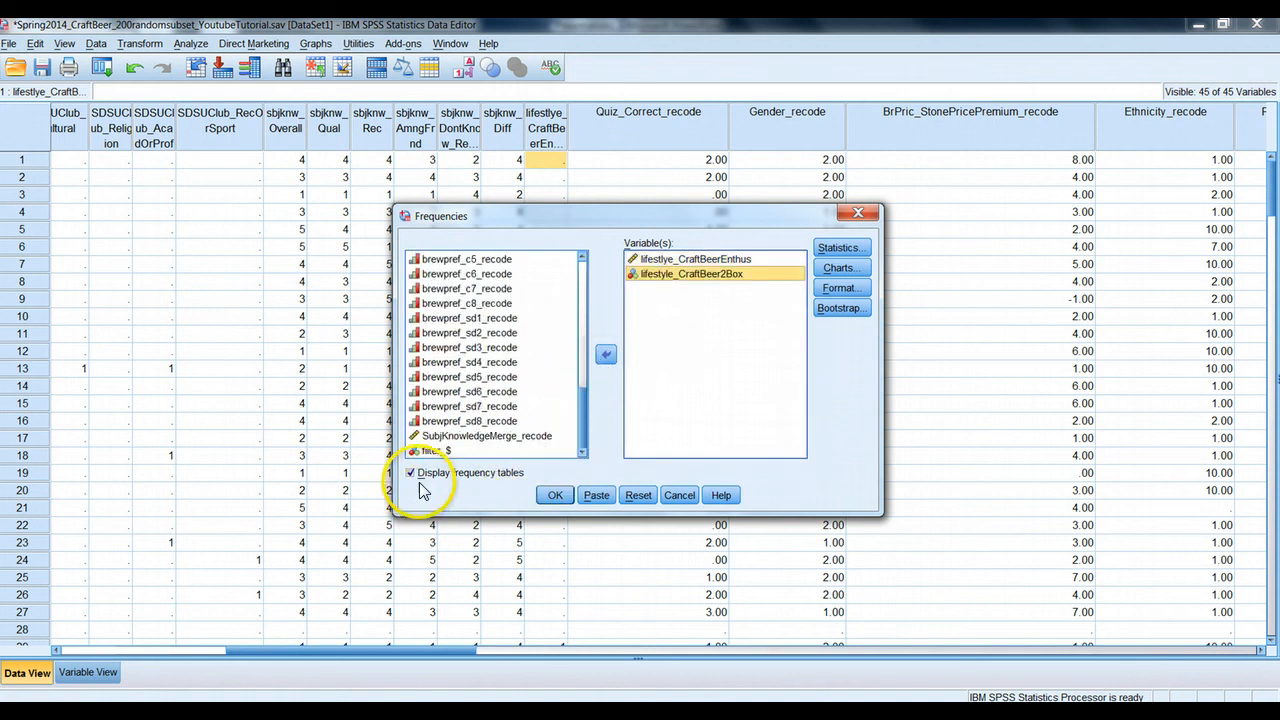
Request mean and standard deviation plus percentage bar charts, then run the analysis
{"action": "left_click", "coordinate": [840, 248]}
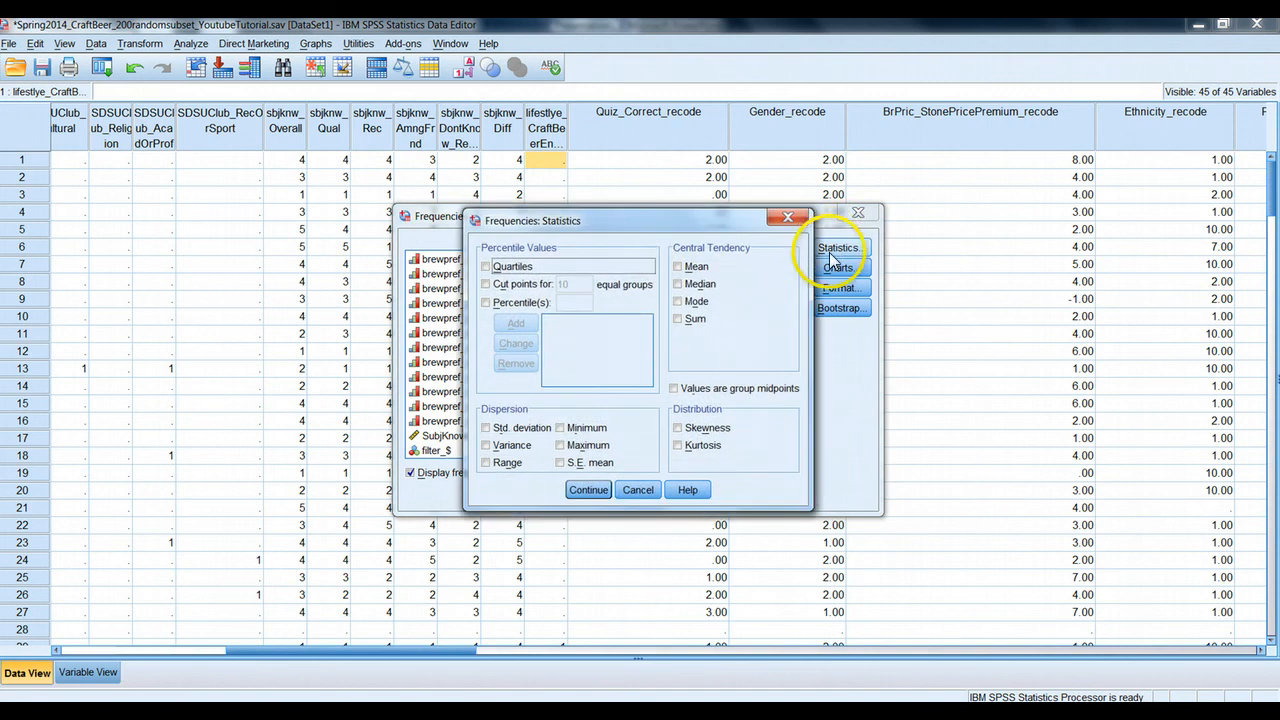
{"action": "left_click", "coordinate": [678, 266]}
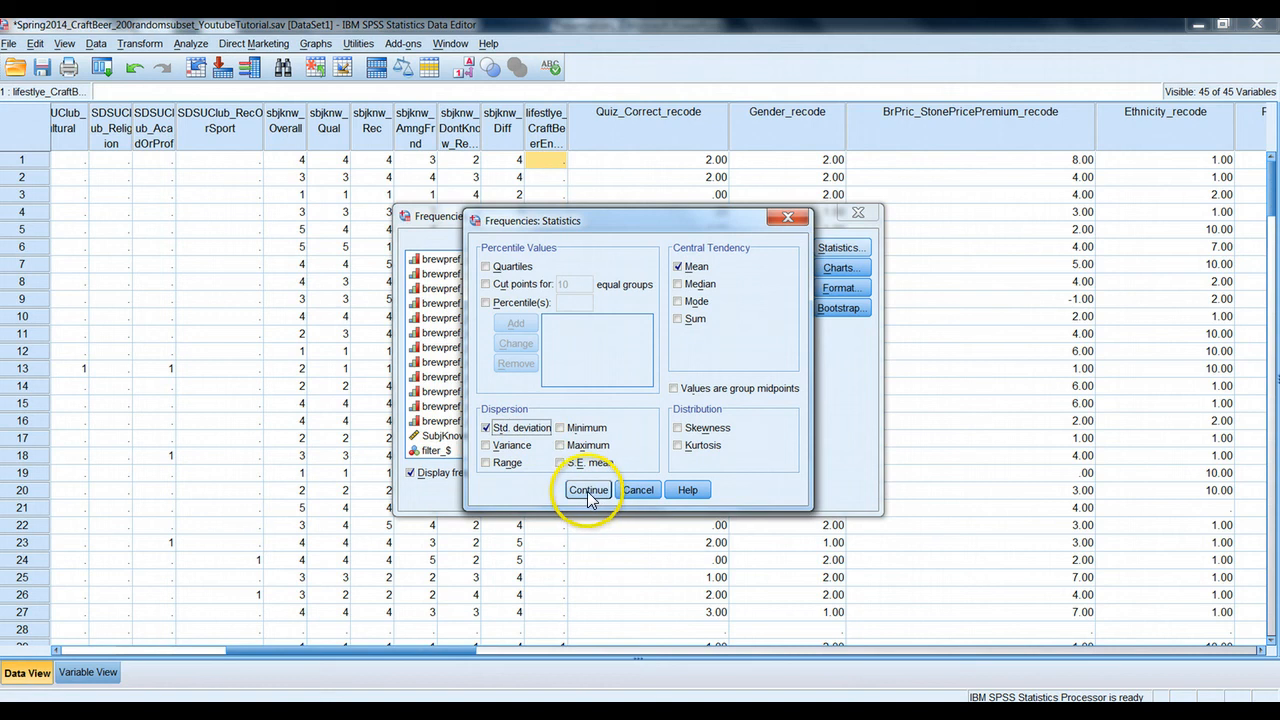
{"action": "left_click", "coordinate": [588, 488]}
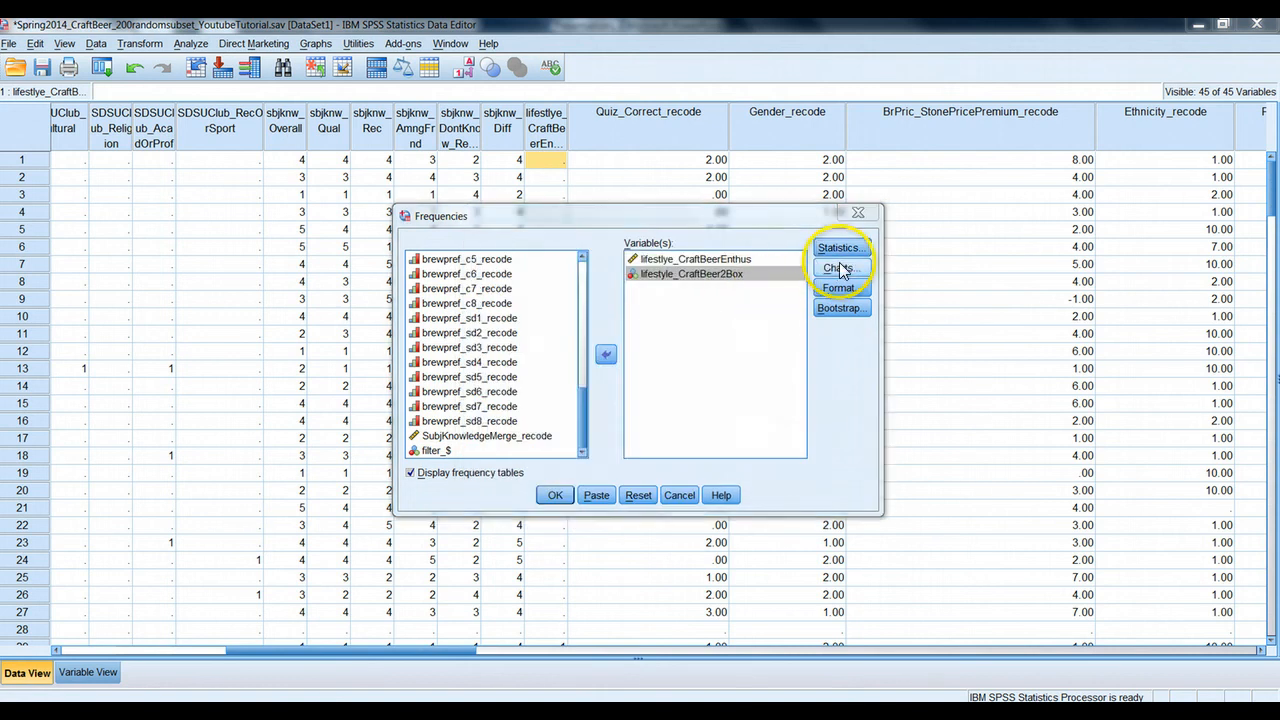
{"action": "left_click", "coordinate": [838, 268]}
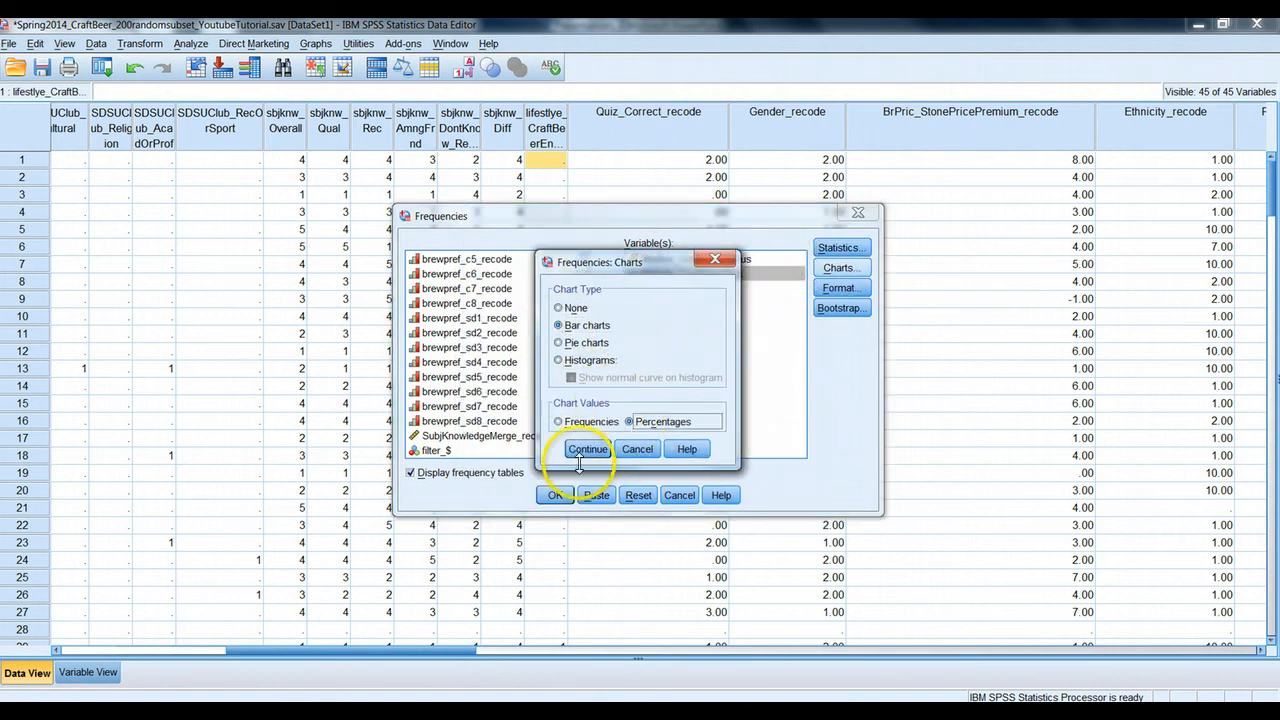
{"action": "left_click", "coordinate": [588, 448]}
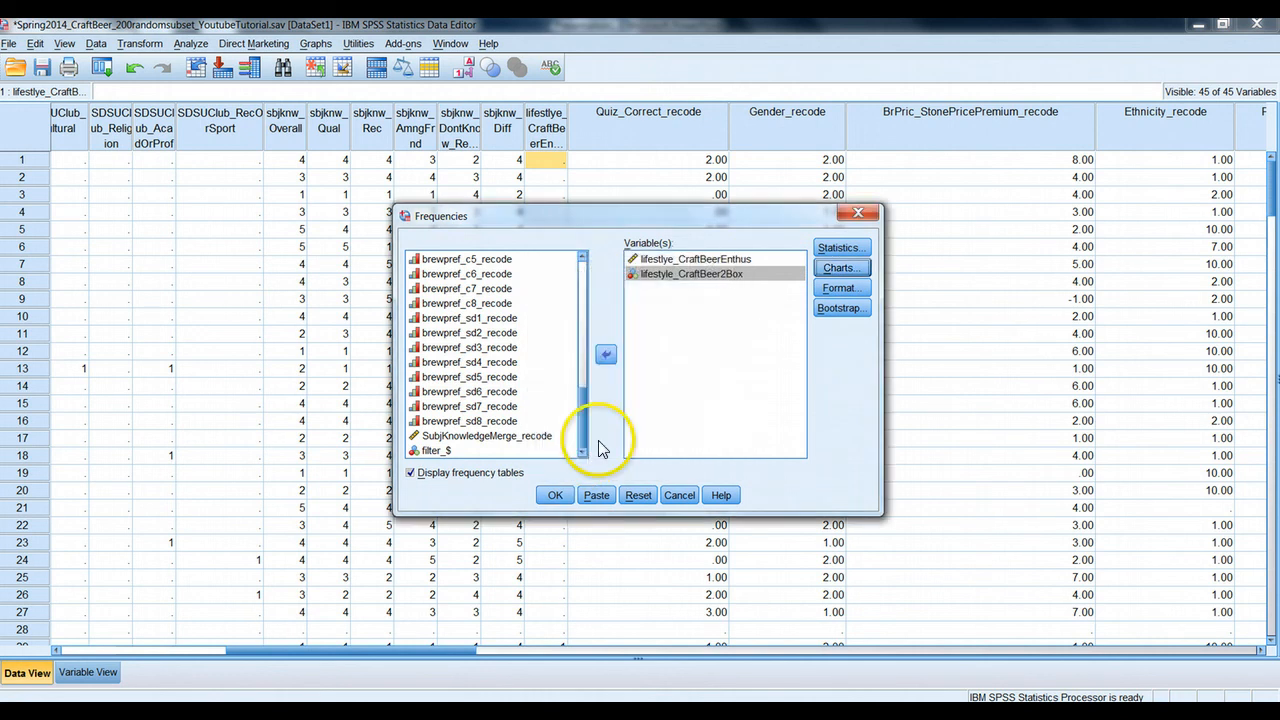
{"action": "left_click", "coordinate": [556, 496]}
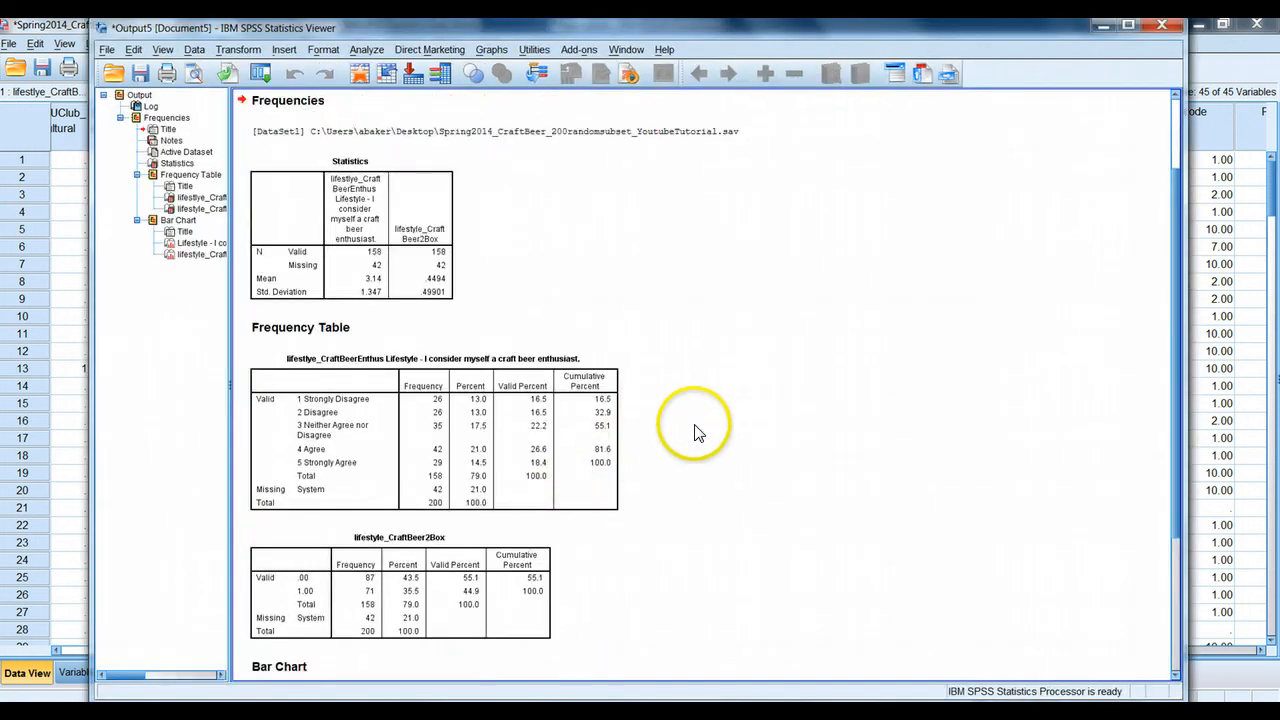
{"action": "scroll", "scroll_direction": "down", "scroll_amount": 3}
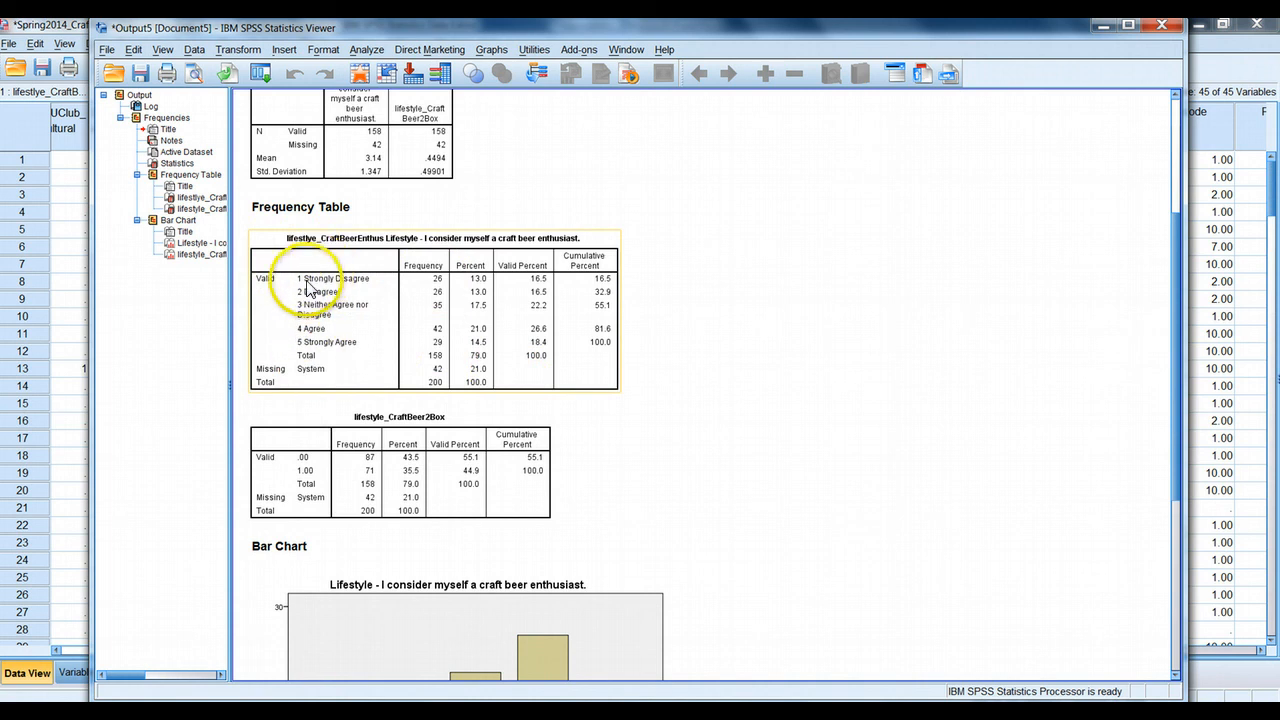
{"action": "mouse_move", "coordinate": [440, 292]}
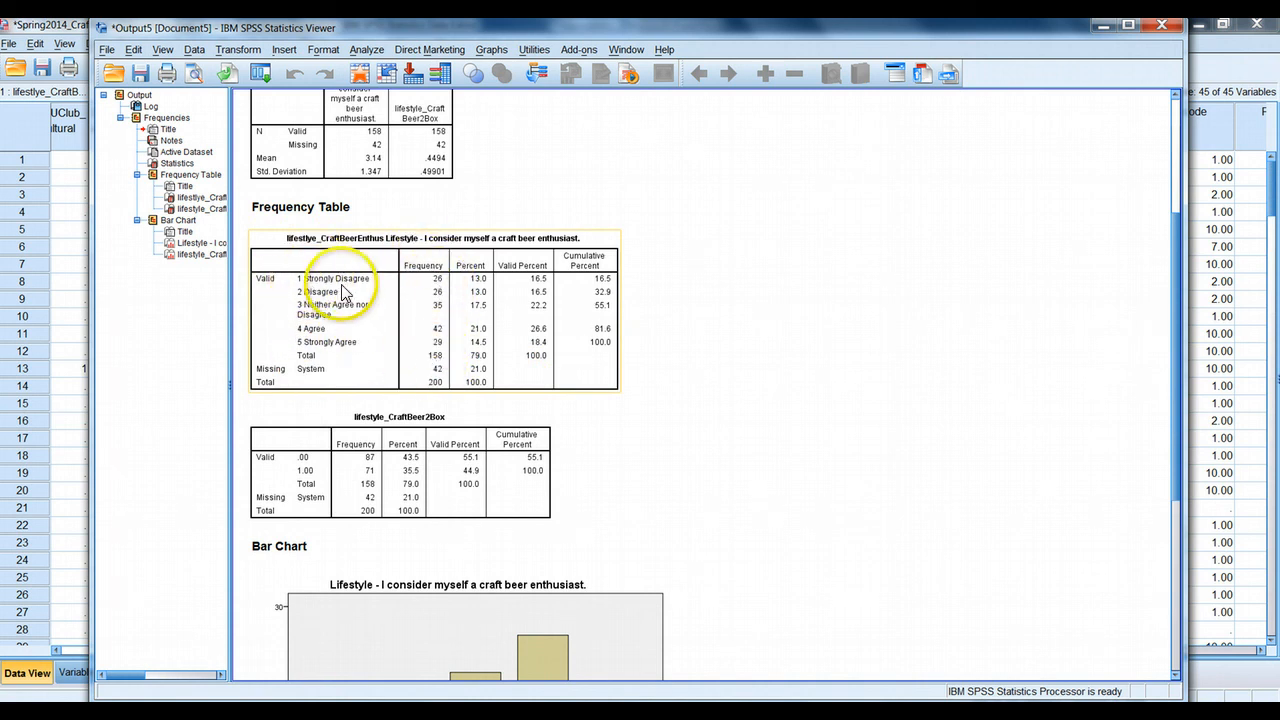
{"action": "mouse_move", "coordinate": [408, 364]}
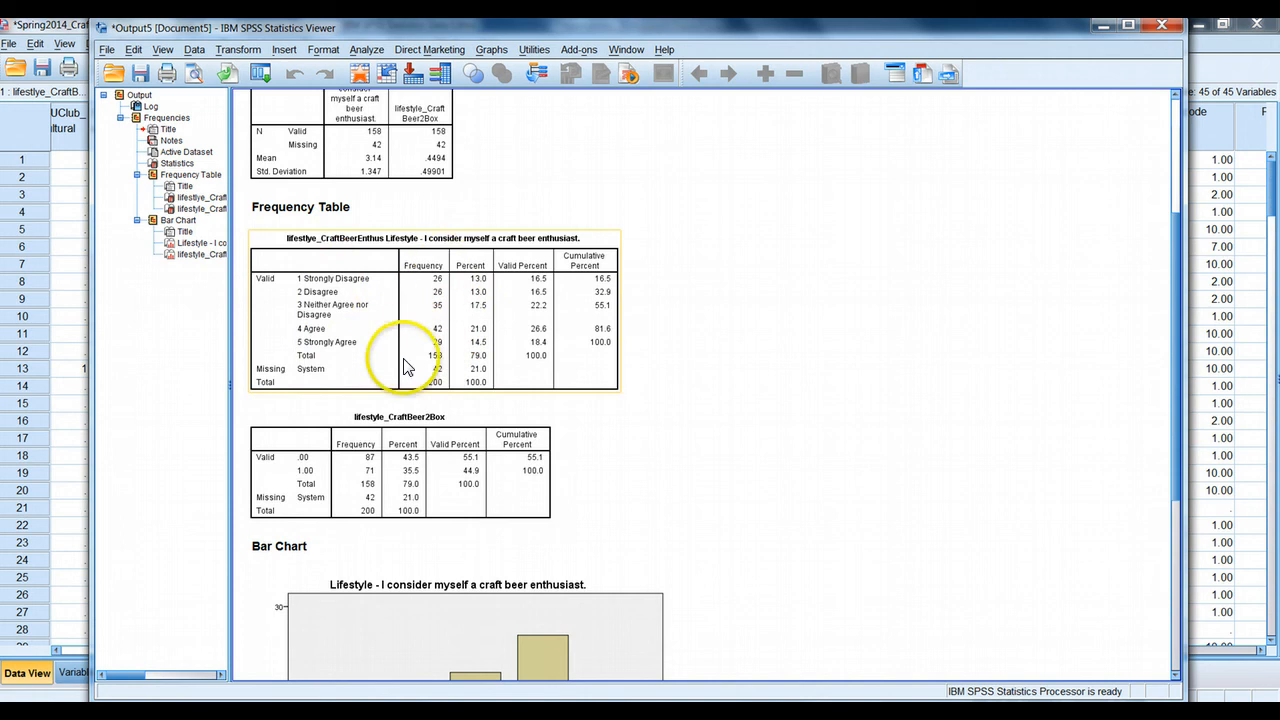
{"action": "mouse_move", "coordinate": [304, 336]}
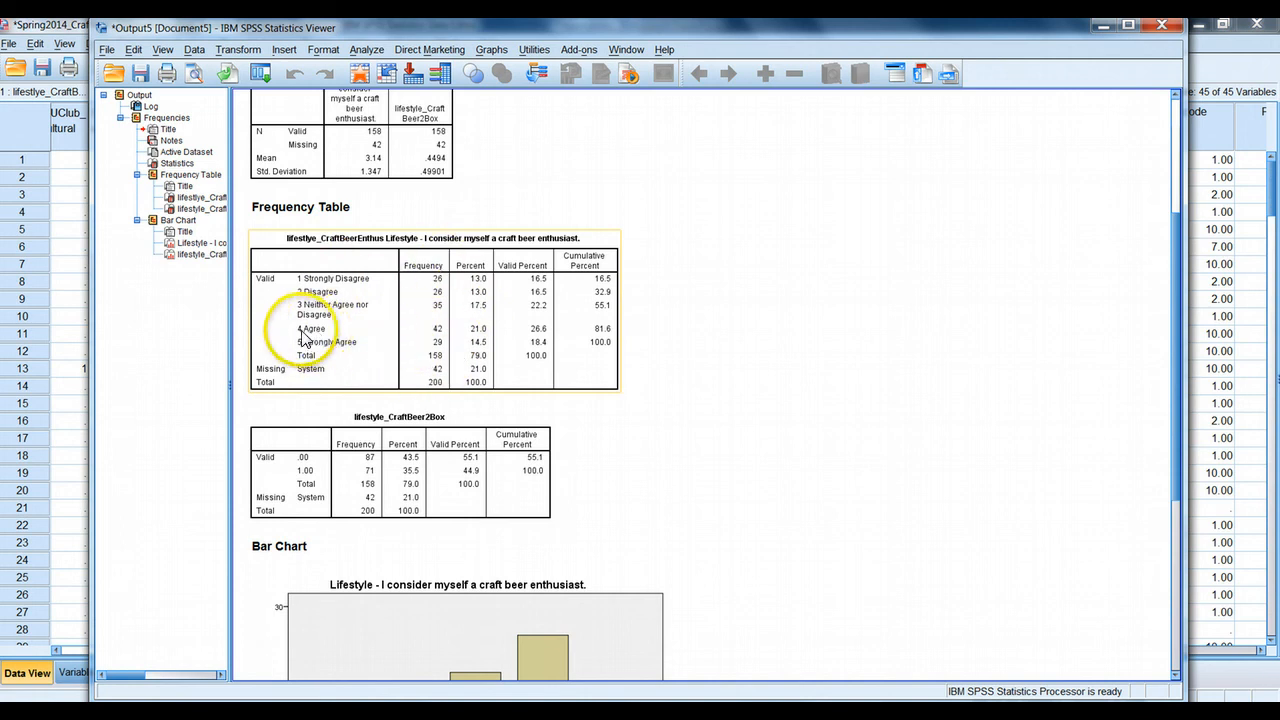
{"action": "scroll", "scroll_direction": "down", "scroll_amount": 3}
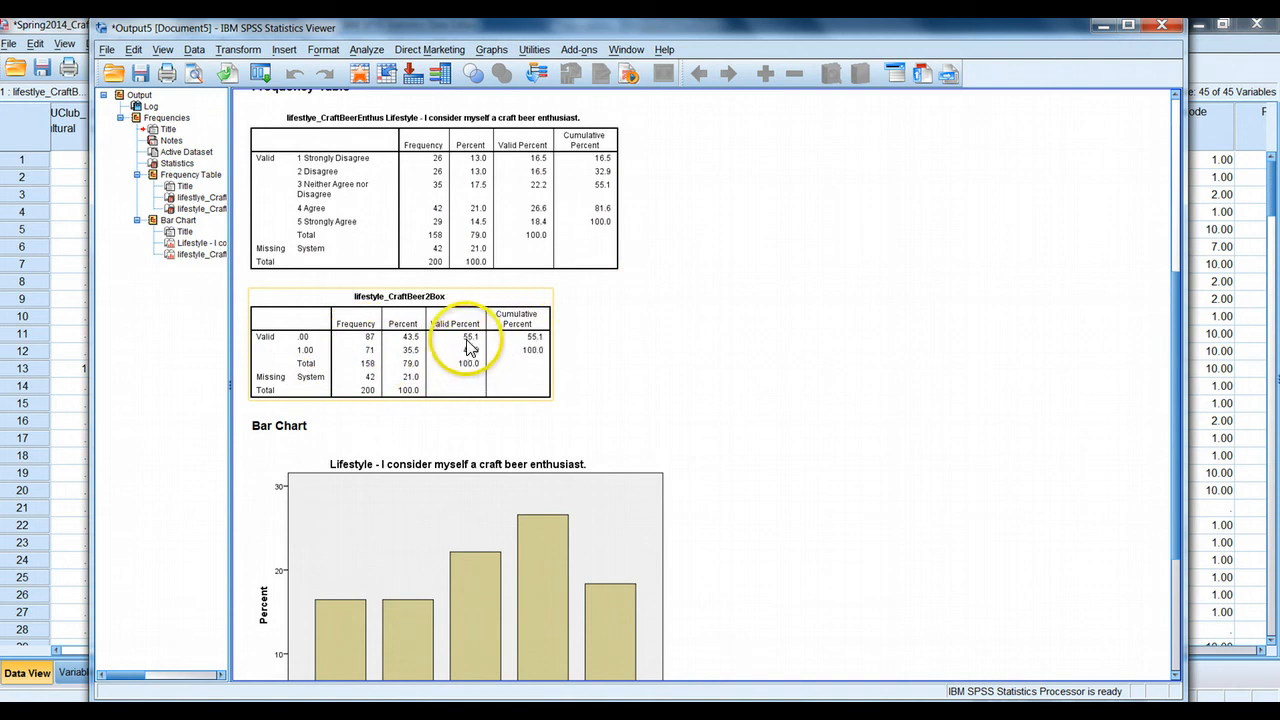
{"action": "mouse_move", "coordinate": [470, 348]}
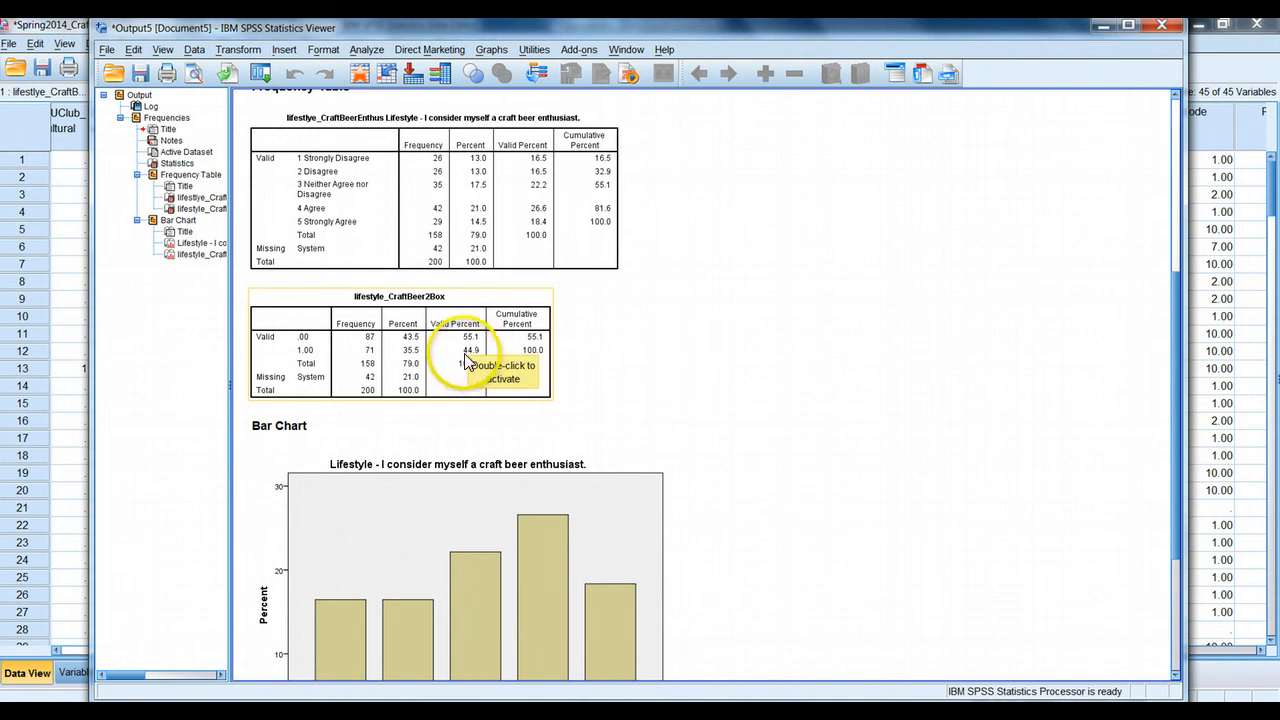
{"action": "mouse_move", "coordinate": [312, 356]}
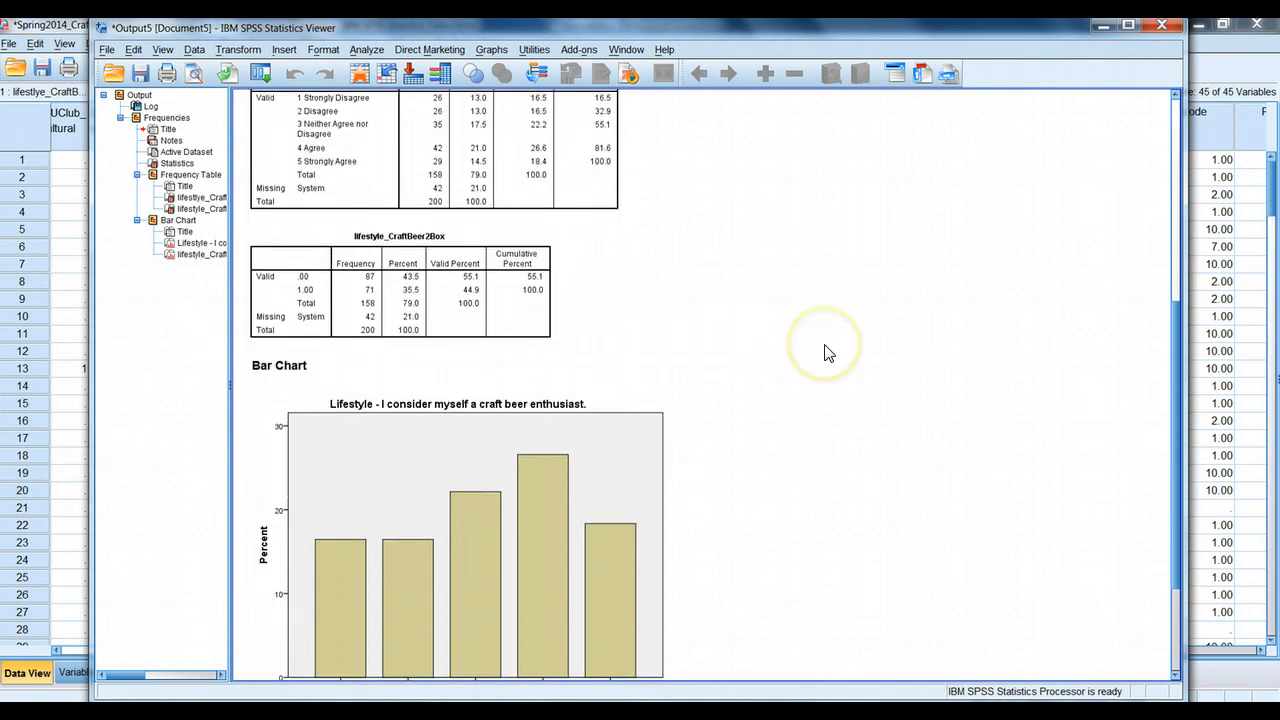
Scroll the output to compare both bar charts and select the lifestyle_CraftBeer2Box chart
{"action": "scroll", "scroll_direction": "down", "scroll_amount": 3}
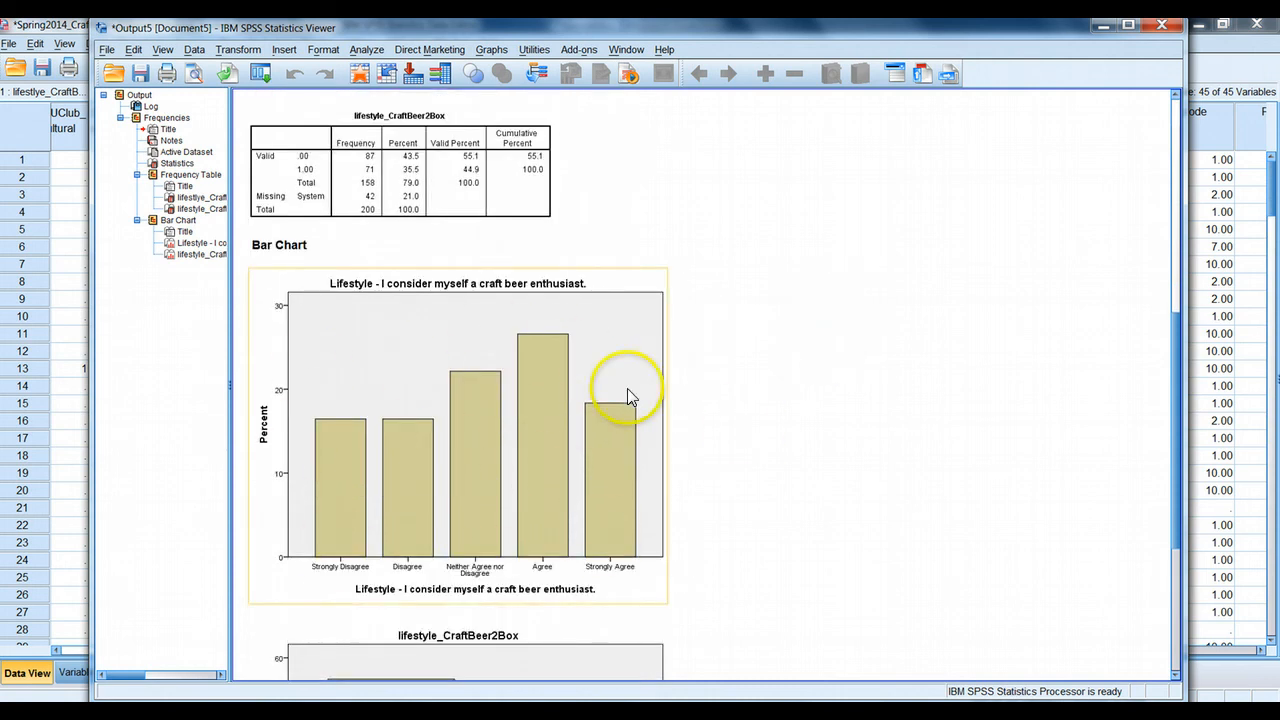
{"action": "scroll", "scroll_direction": "down", "scroll_amount": 3}
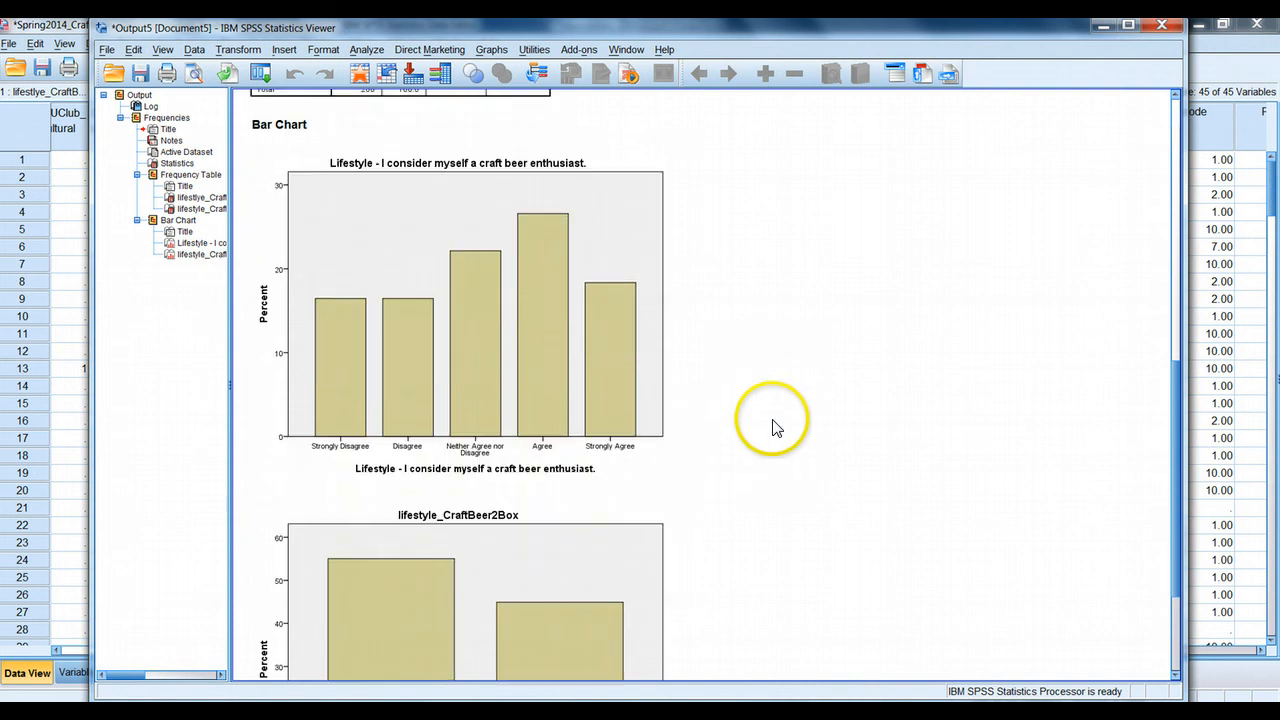
{"action": "scroll", "scroll_direction": "down", "scroll_amount": 3}
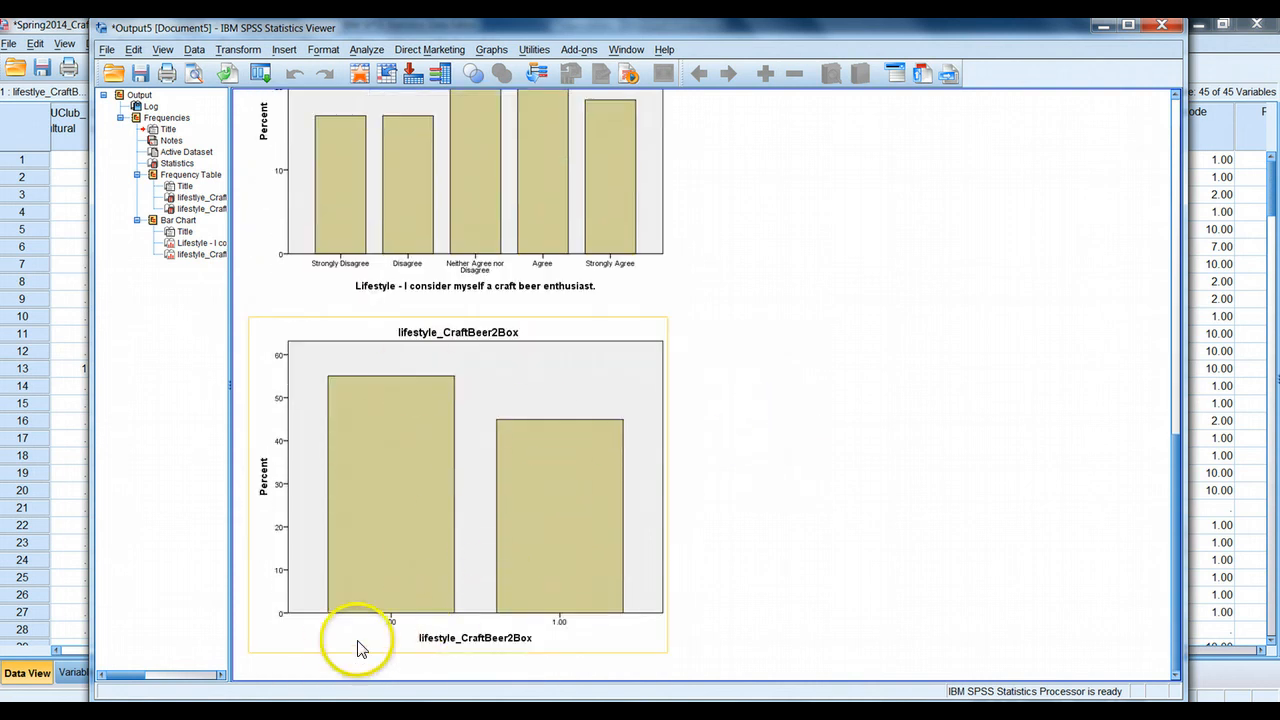
{"action": "scroll", "scroll_direction": "up", "scroll_amount": 3}
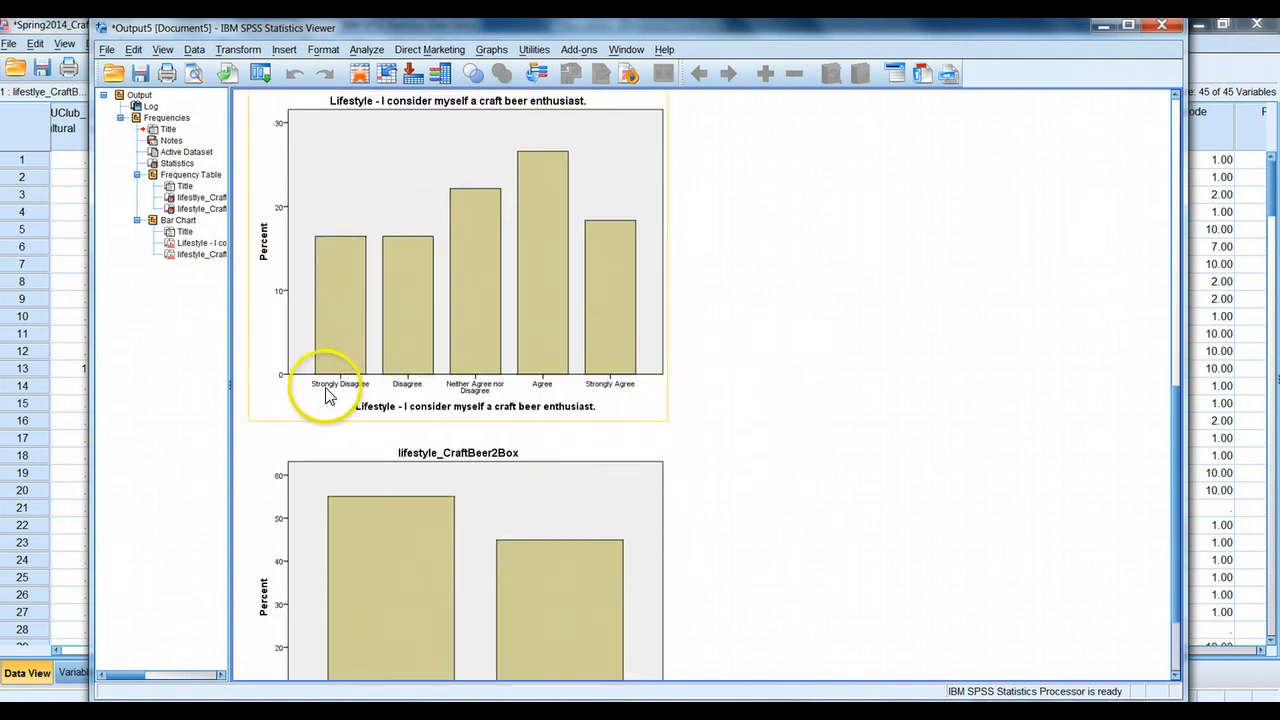
{"action": "scroll", "scroll_direction": "down", "scroll_amount": 3}
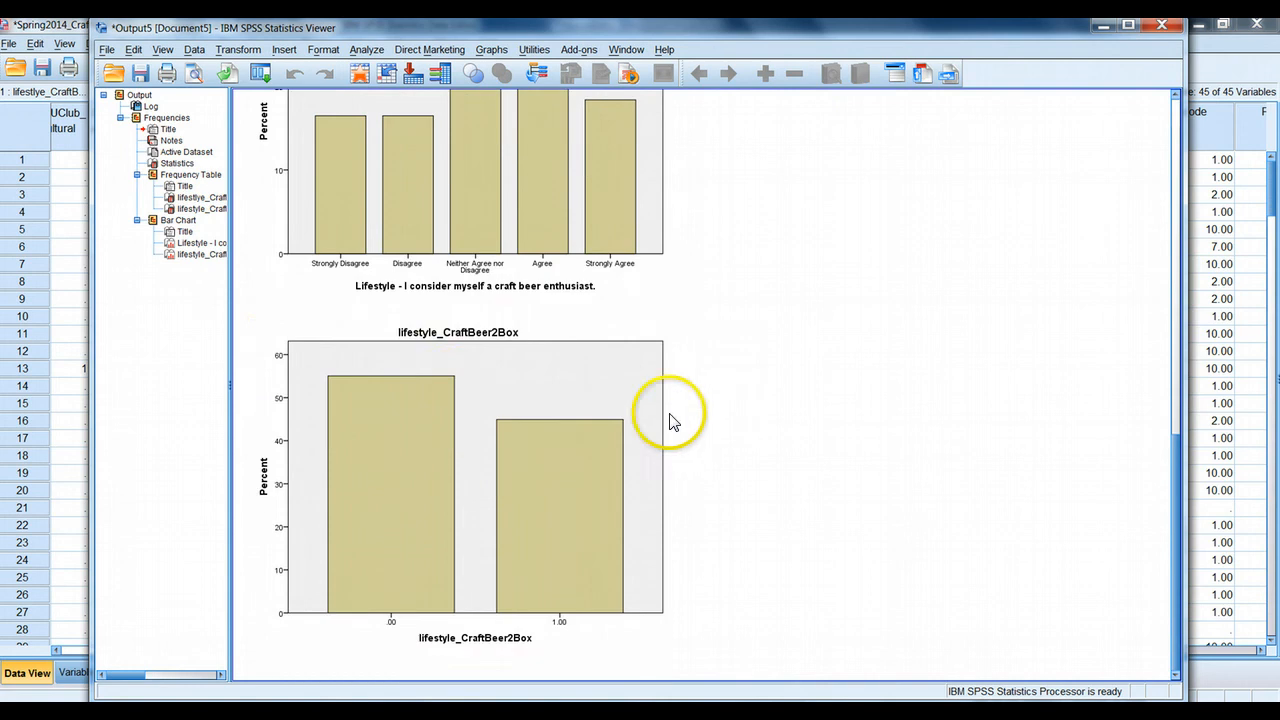
{"action": "left_click", "coordinate": [360, 524]}
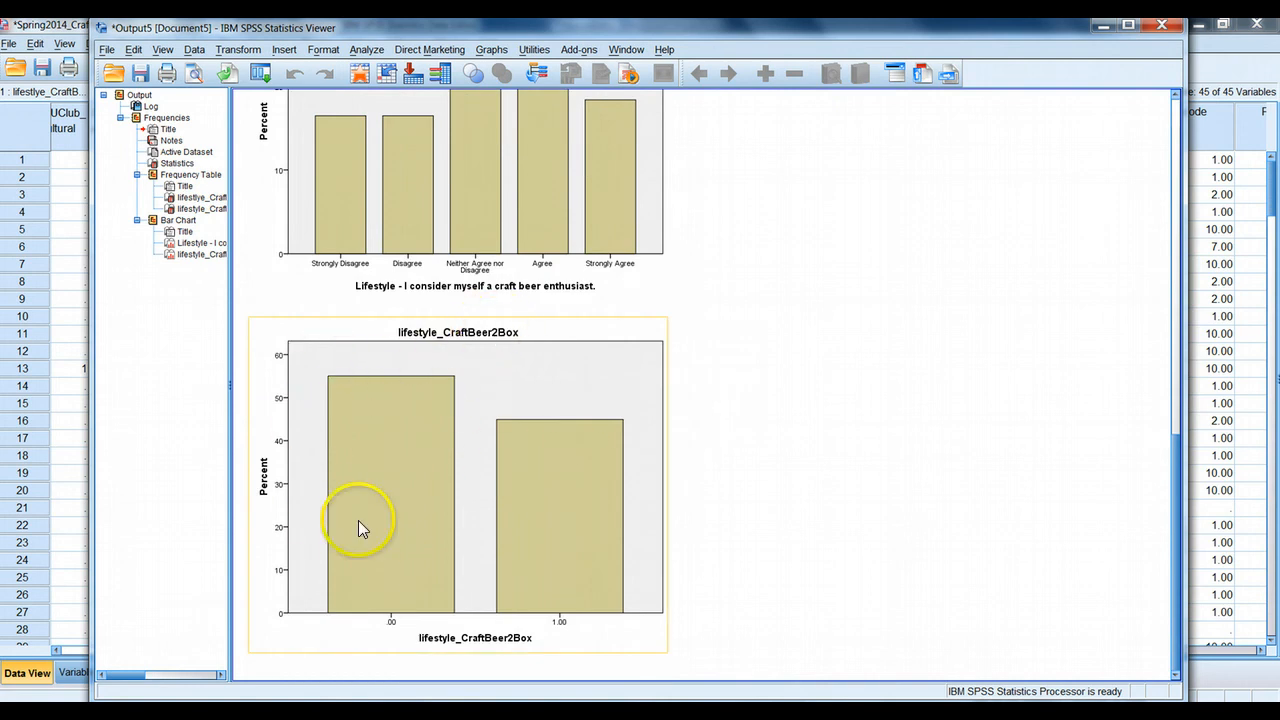
{"action": "mouse_move", "coordinate": [552, 624]}
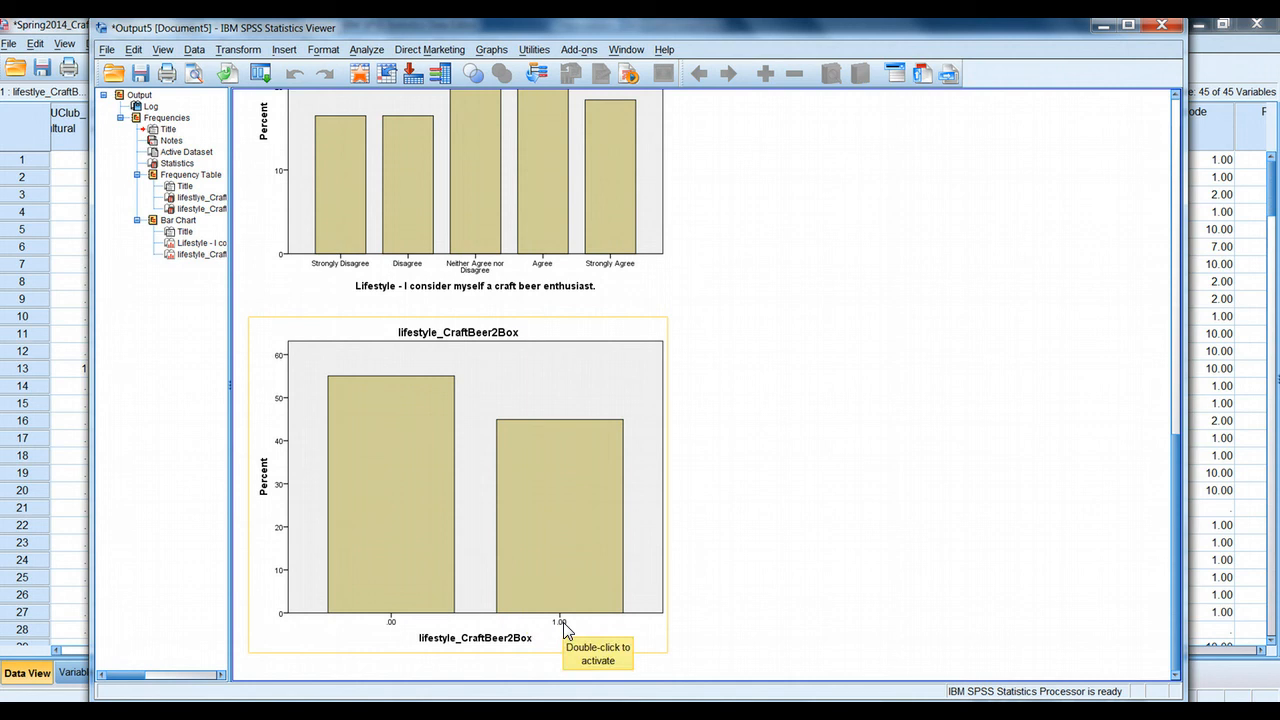
{"action": "mouse_move", "coordinate": [1024, 64]}
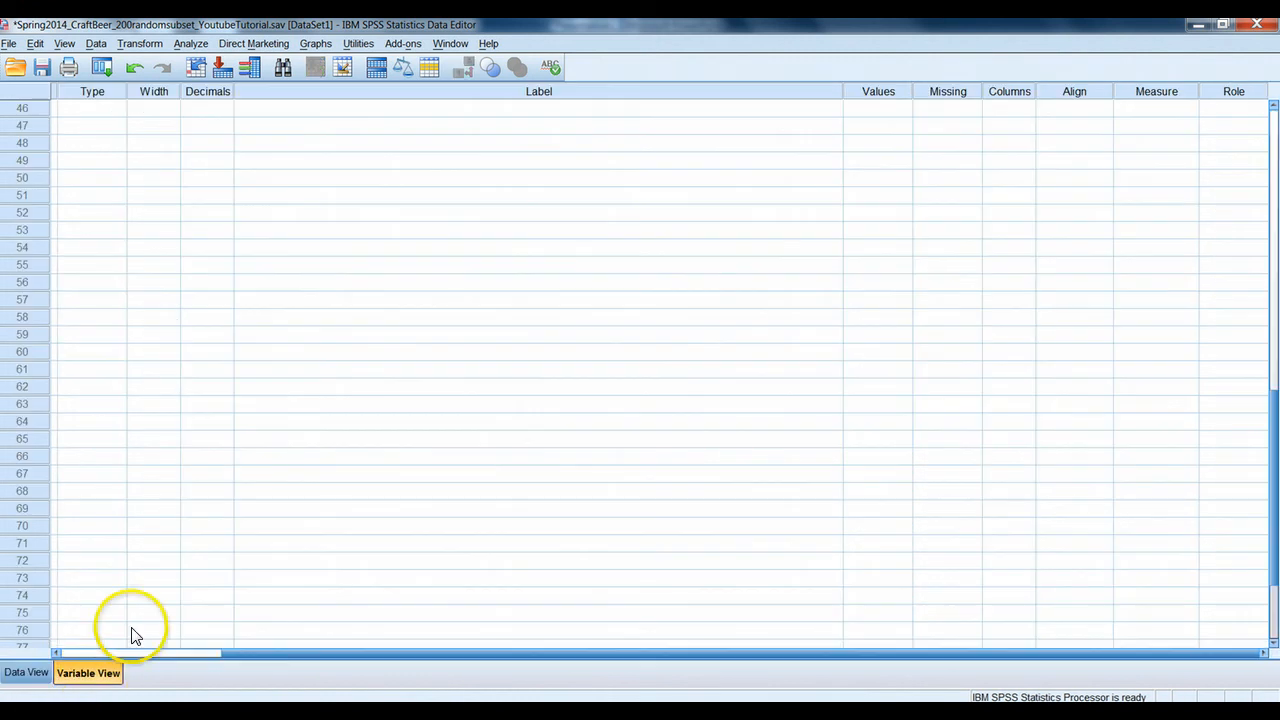
Give lifestyle_CraftBeer2Box the value label 0 = 'Not craft beer enthusiast' and verify it
{"action": "scroll", "scroll_direction": "up", "scroll_amount": 3}
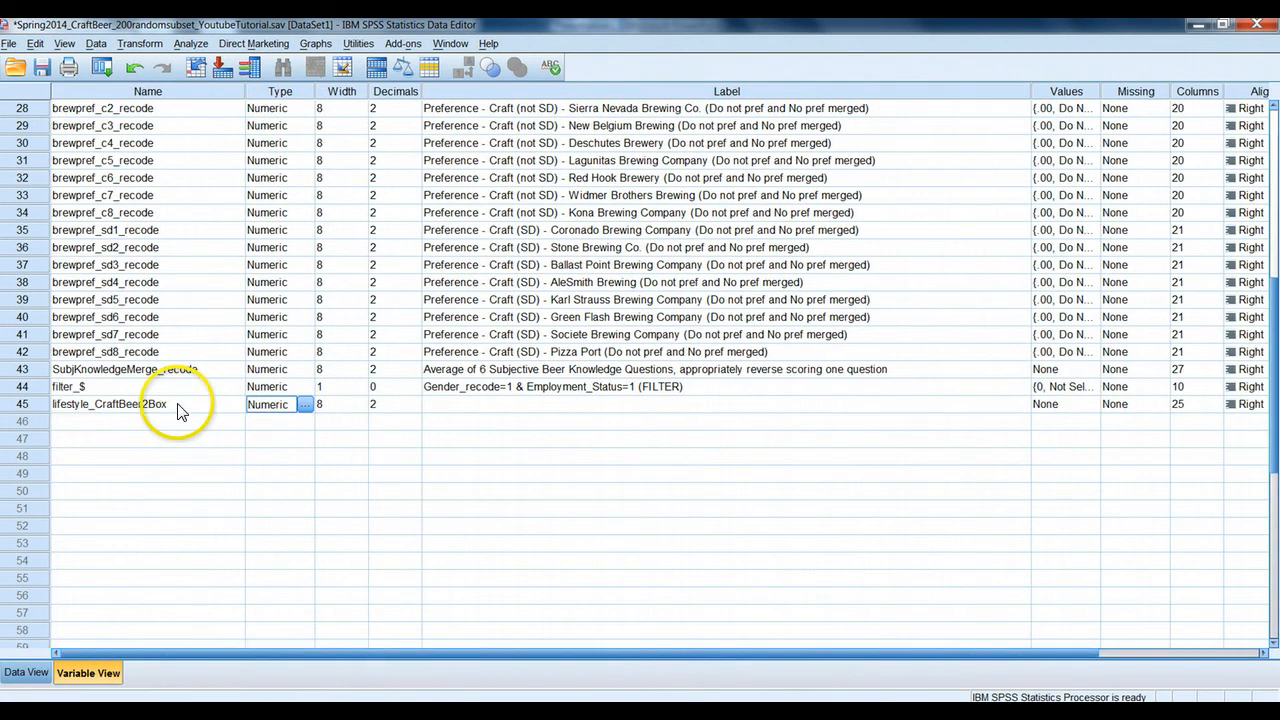
{"action": "left_click", "coordinate": [148, 404]}
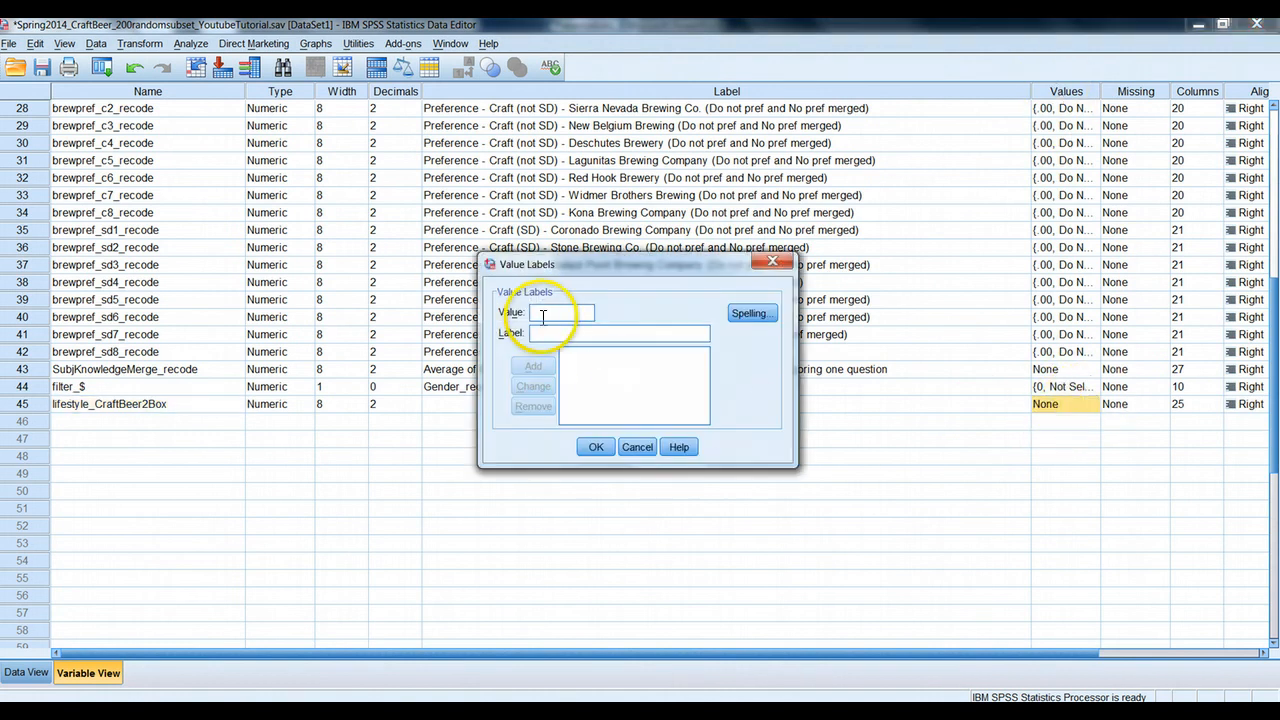
{"action": "mouse_move", "coordinate": [584, 398]}
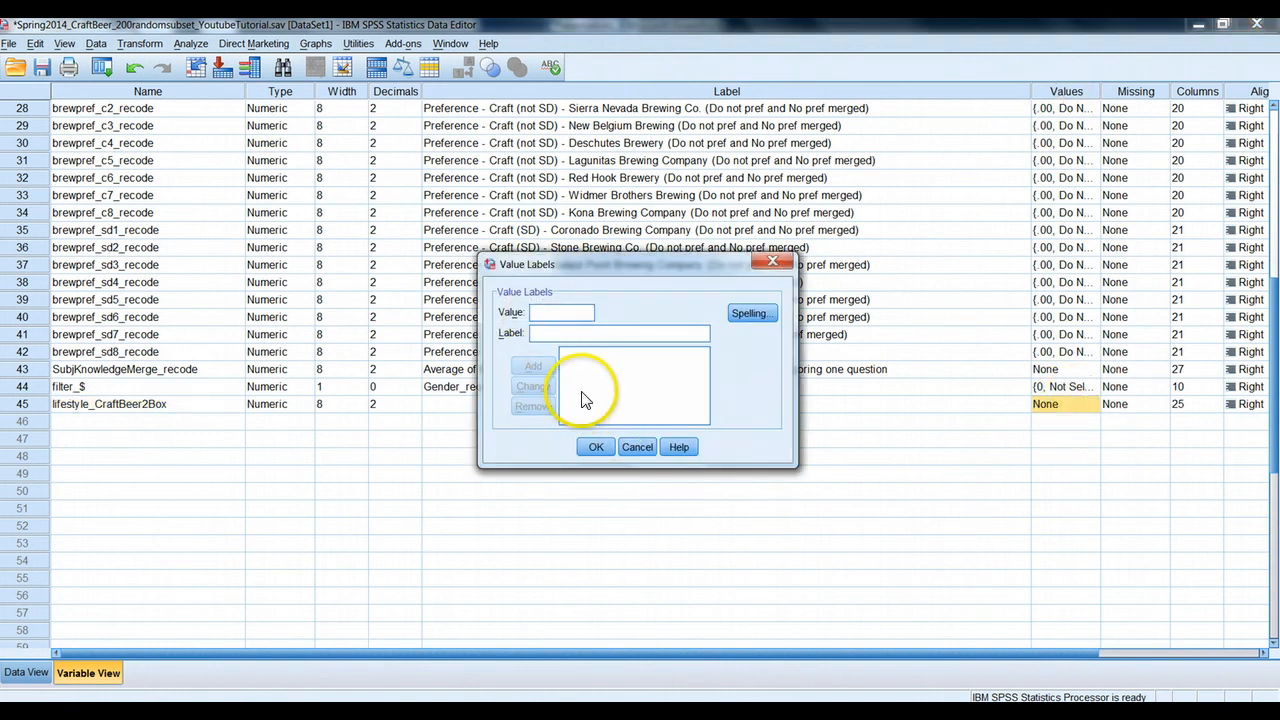
{"action": "type", "text": "0"}
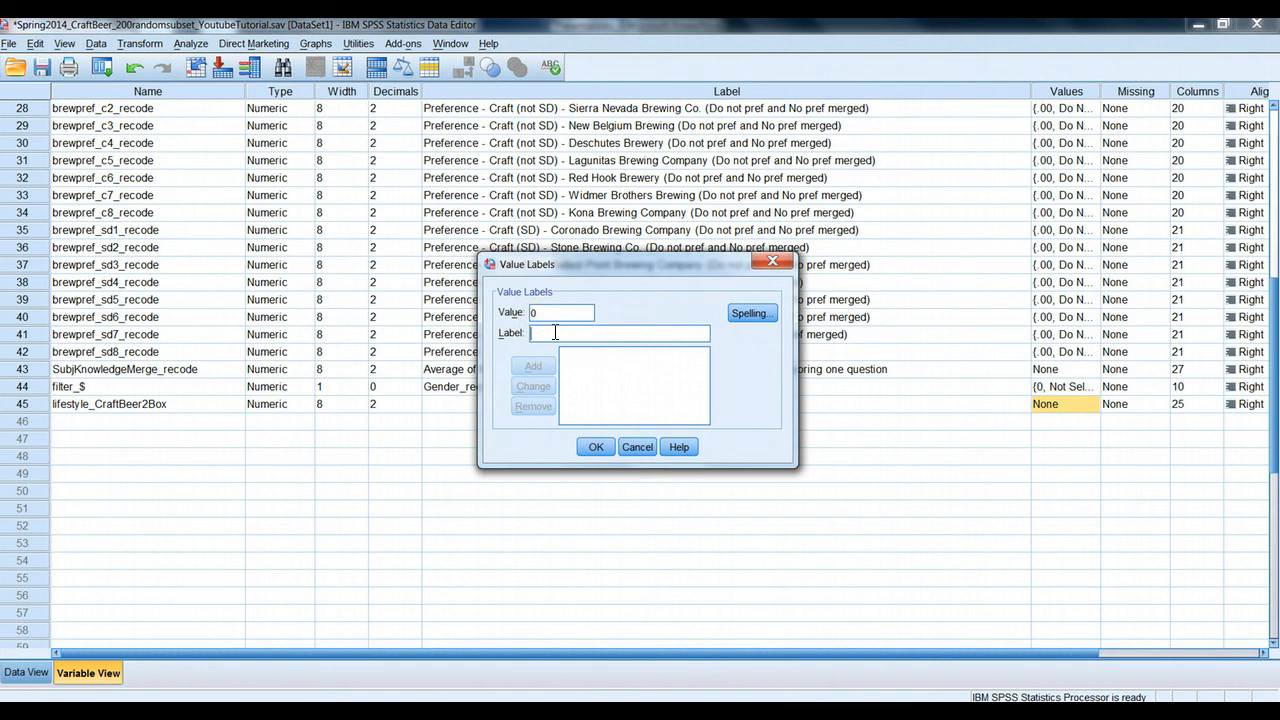
{"action": "type", "text": "Not craft beer enthusiast"}
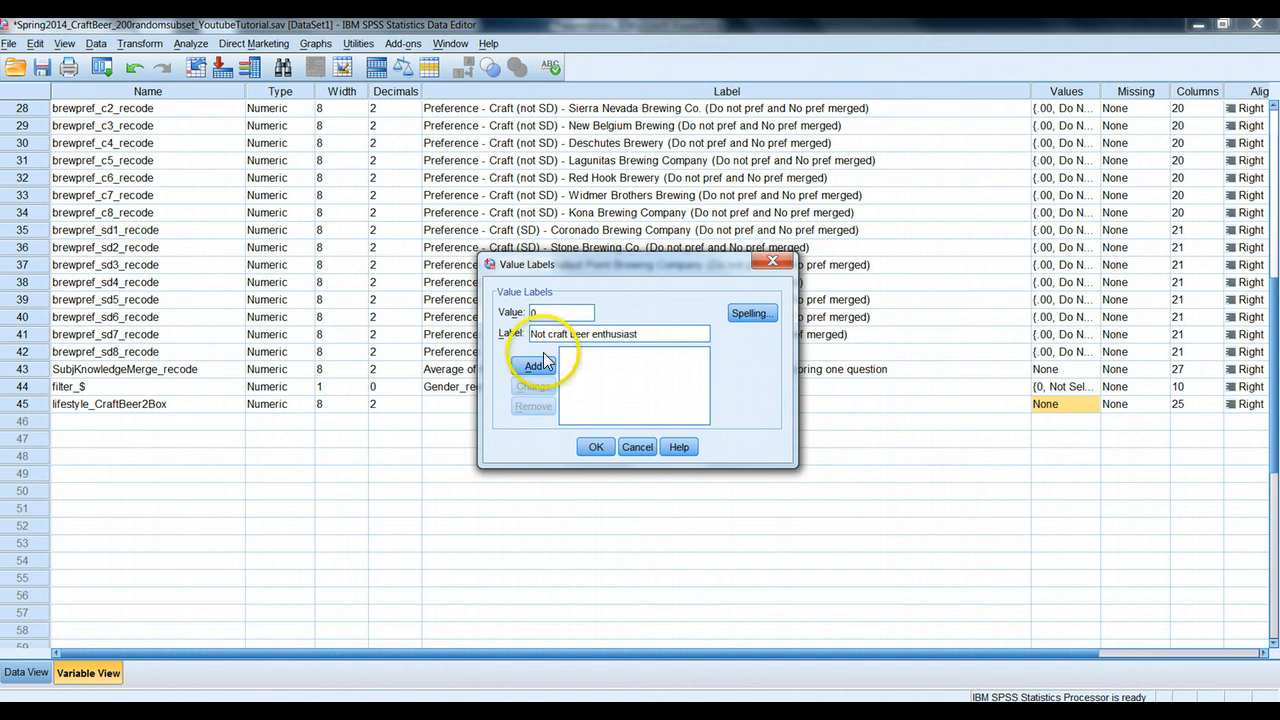
{"action": "left_click", "coordinate": [596, 448]}
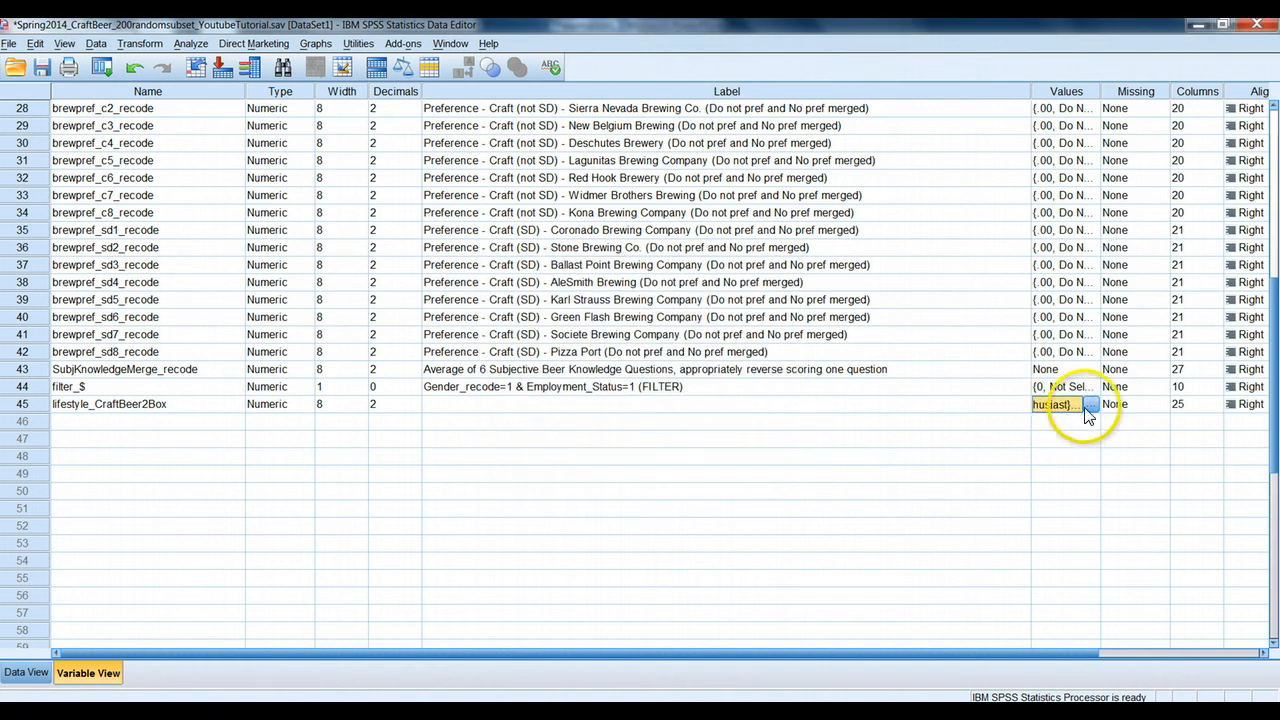
{"action": "left_click", "coordinate": [1090, 404]}
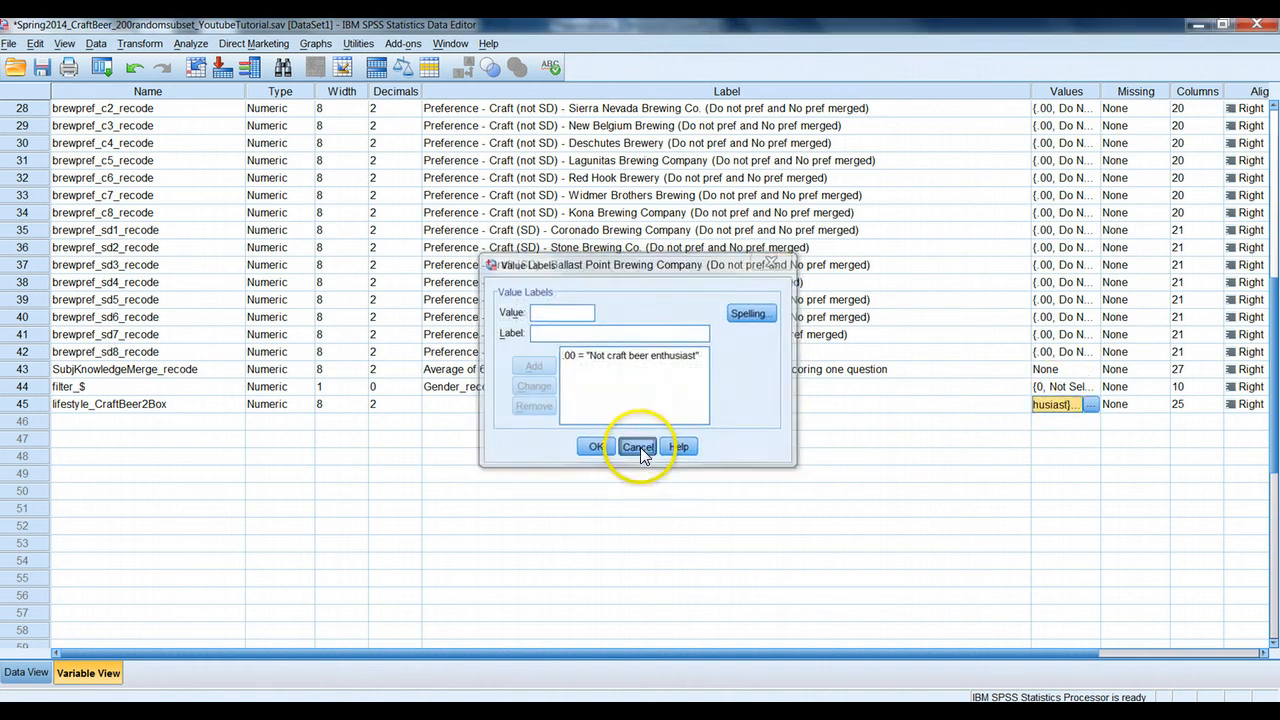
{"action": "left_click", "coordinate": [636, 446]}
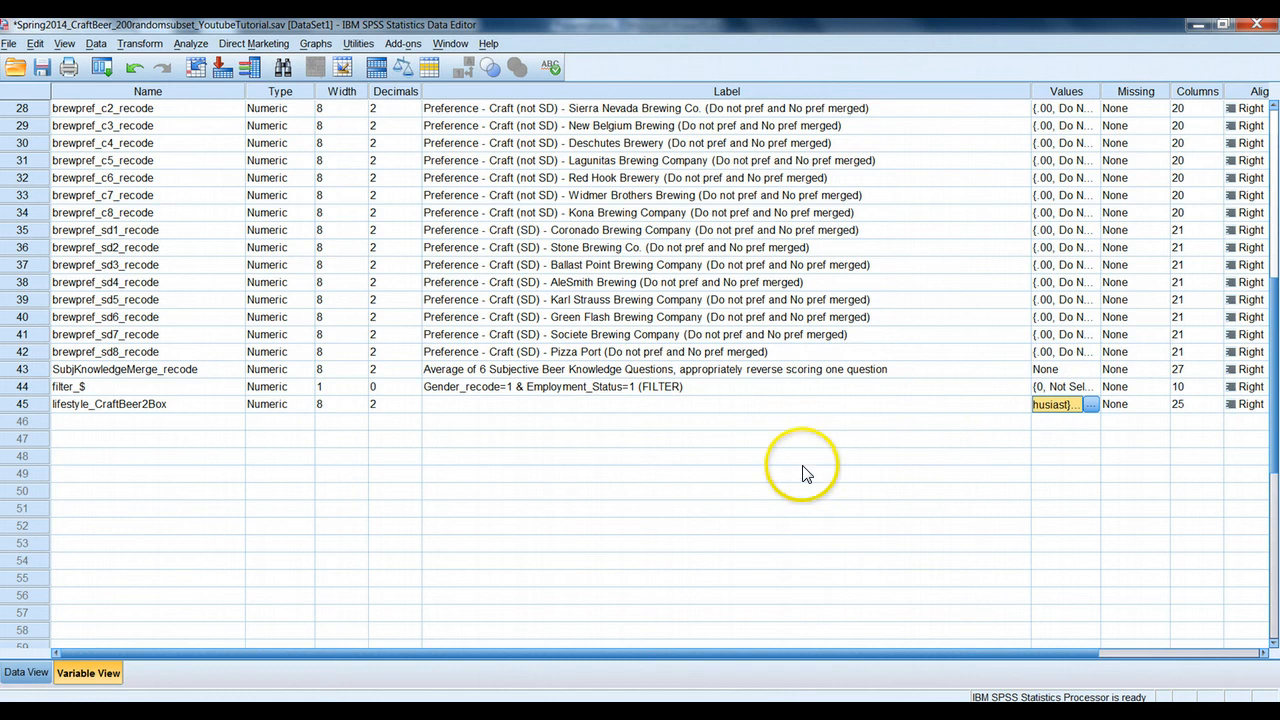
{"action": "mouse_move", "coordinate": [616, 604]}
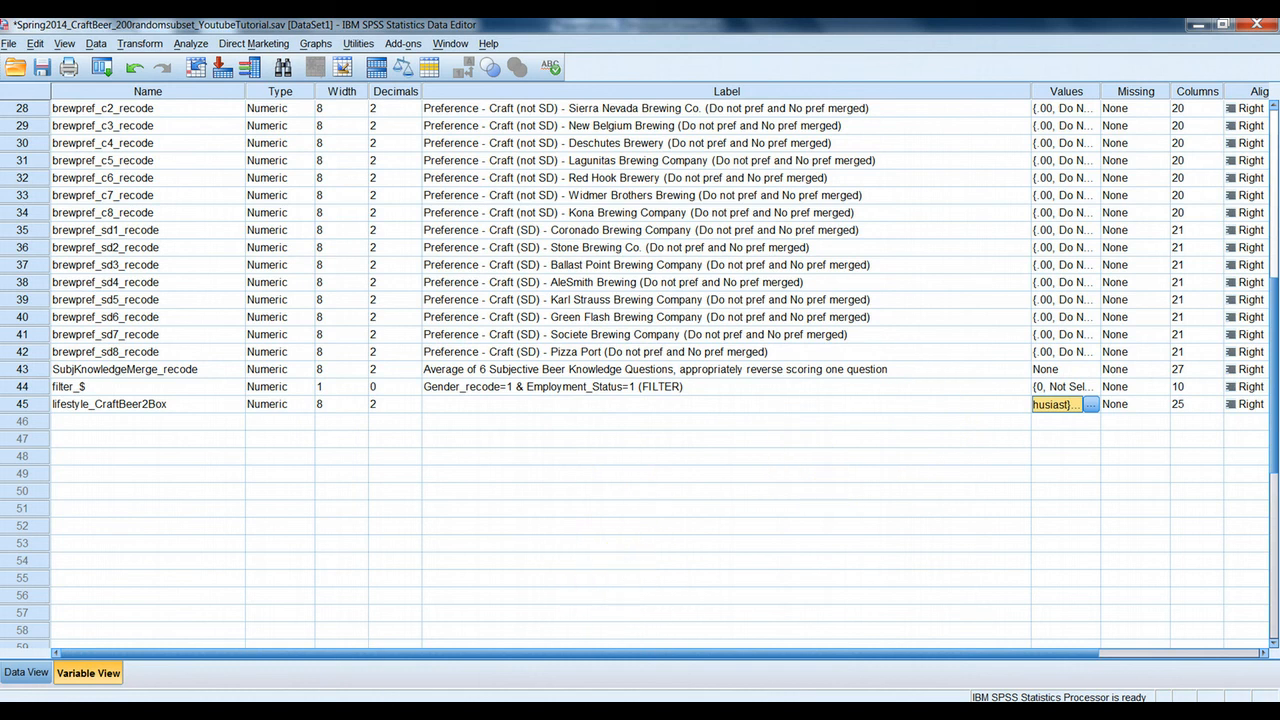
{"action": "mouse_move", "coordinate": [636, 690]}
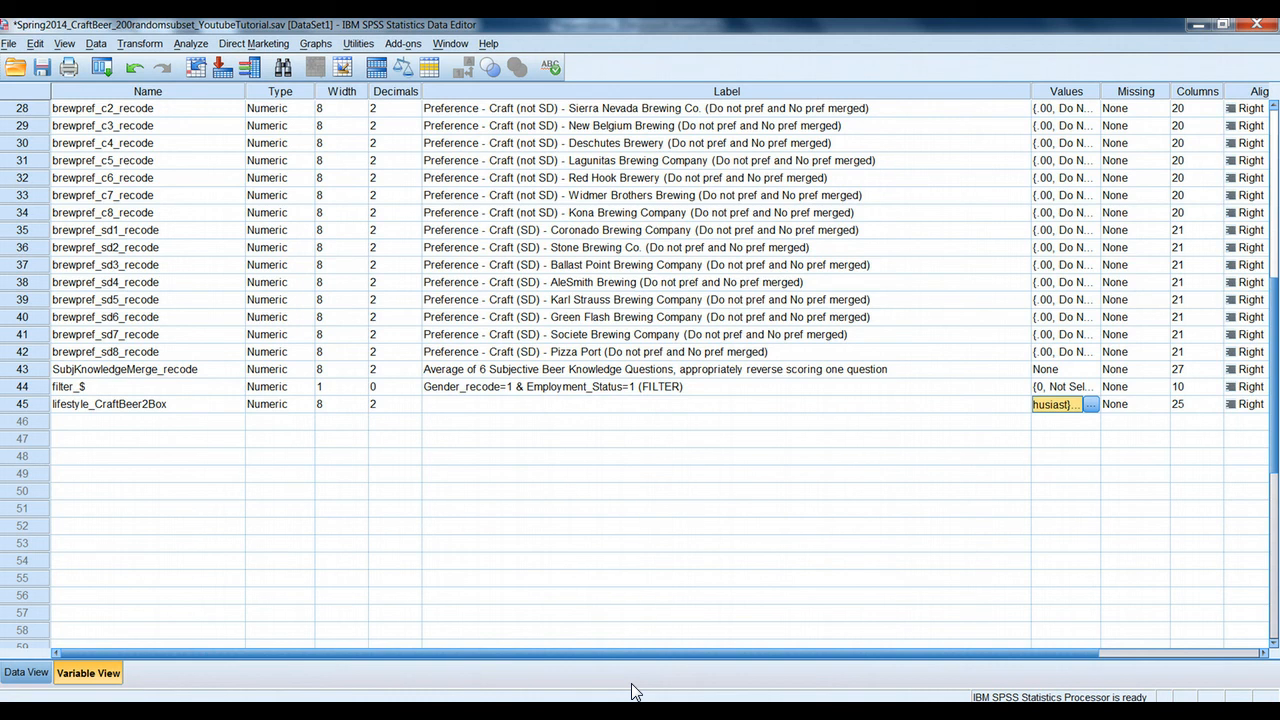
{"action": "mouse_move", "coordinate": [636, 680]}
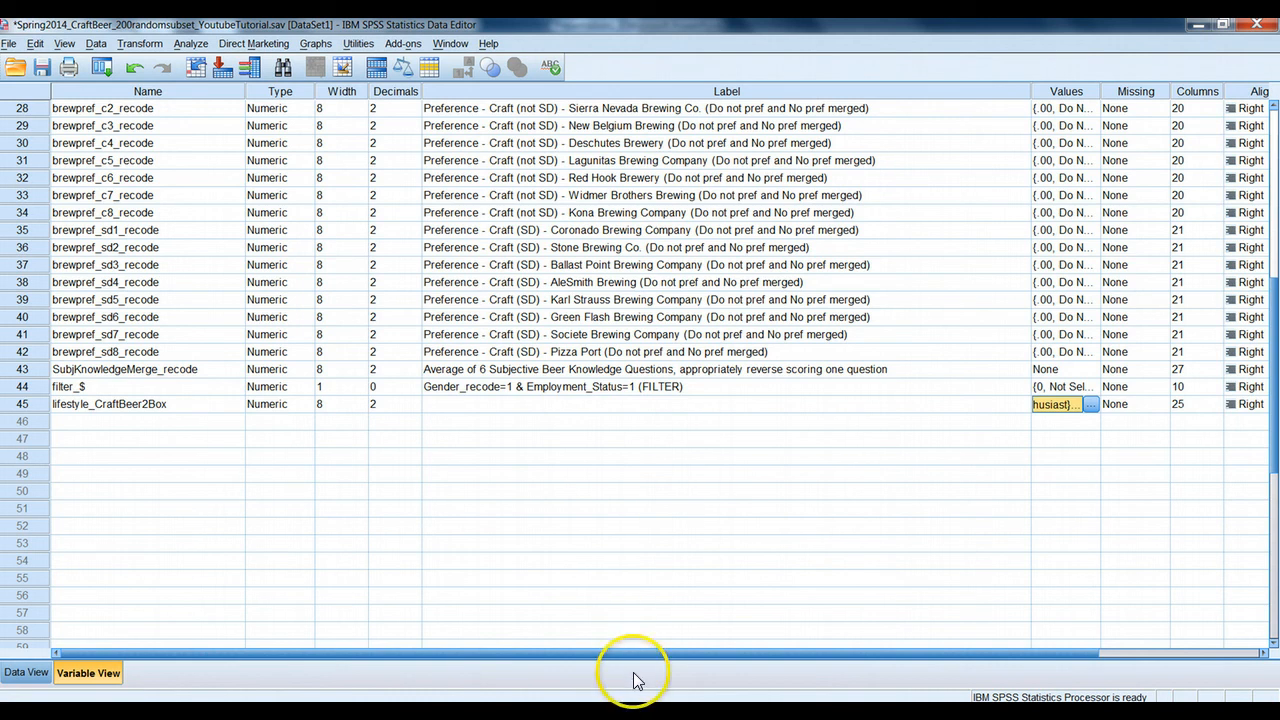
{"action": "scroll", "scroll_direction": "up", "scroll_amount": 3}
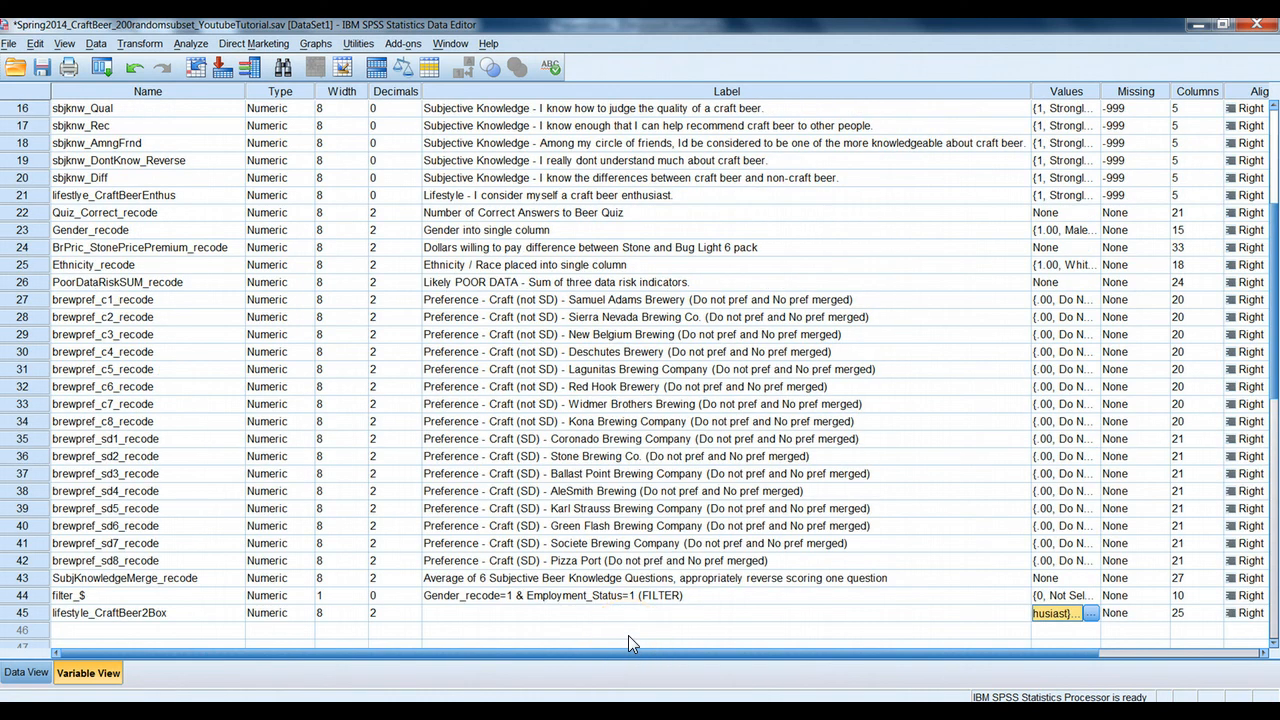